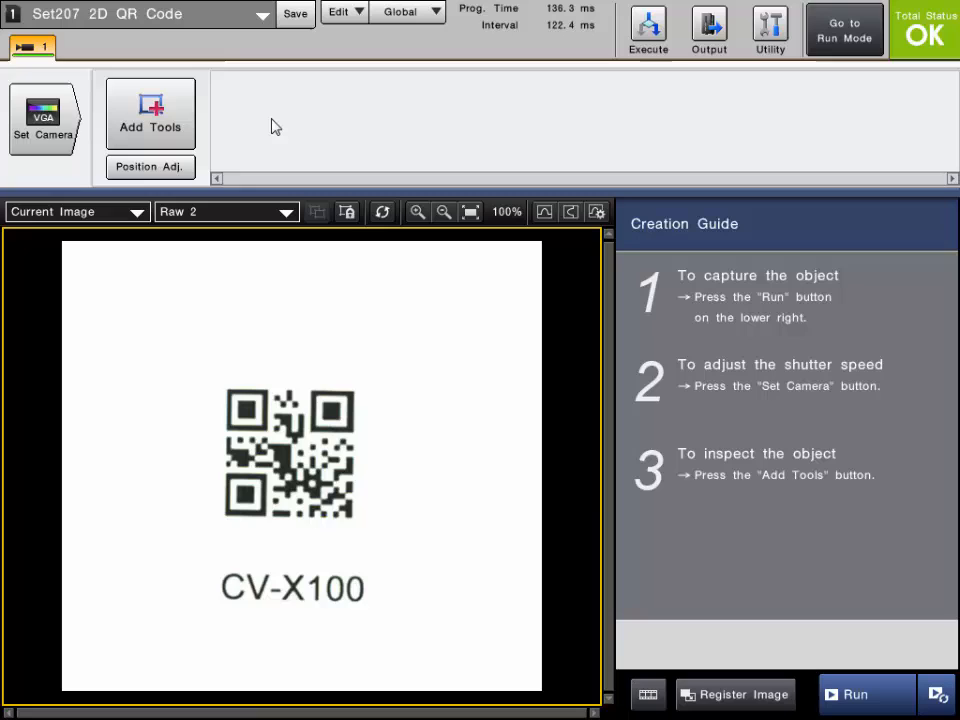
{"action": "mouse_move", "coordinate": [258, 126]}
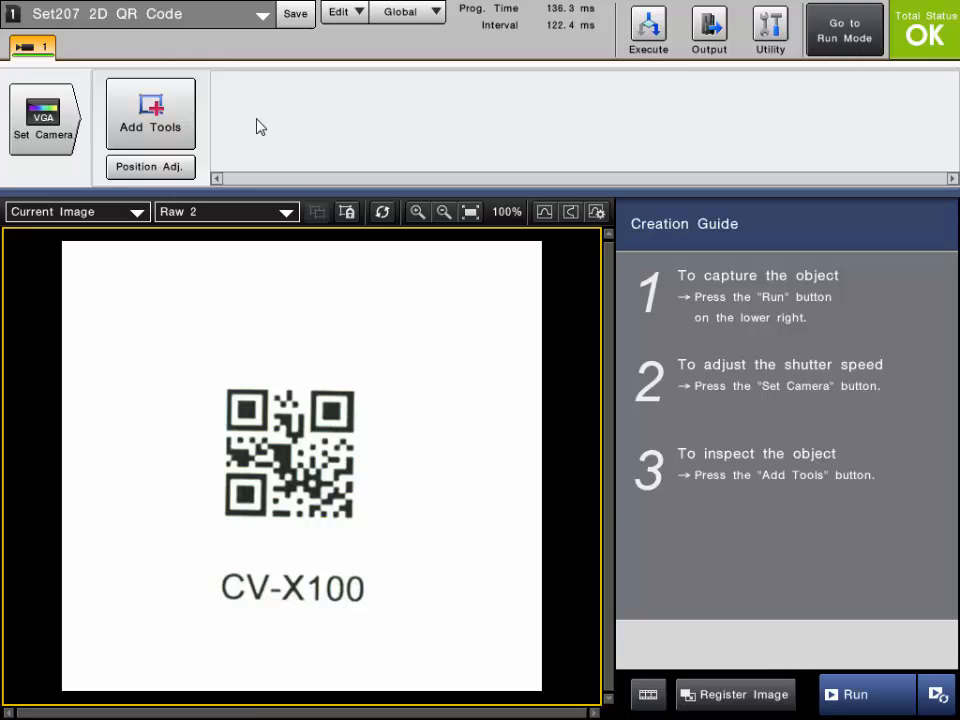
{"action": "mouse_move", "coordinate": [150, 128]}
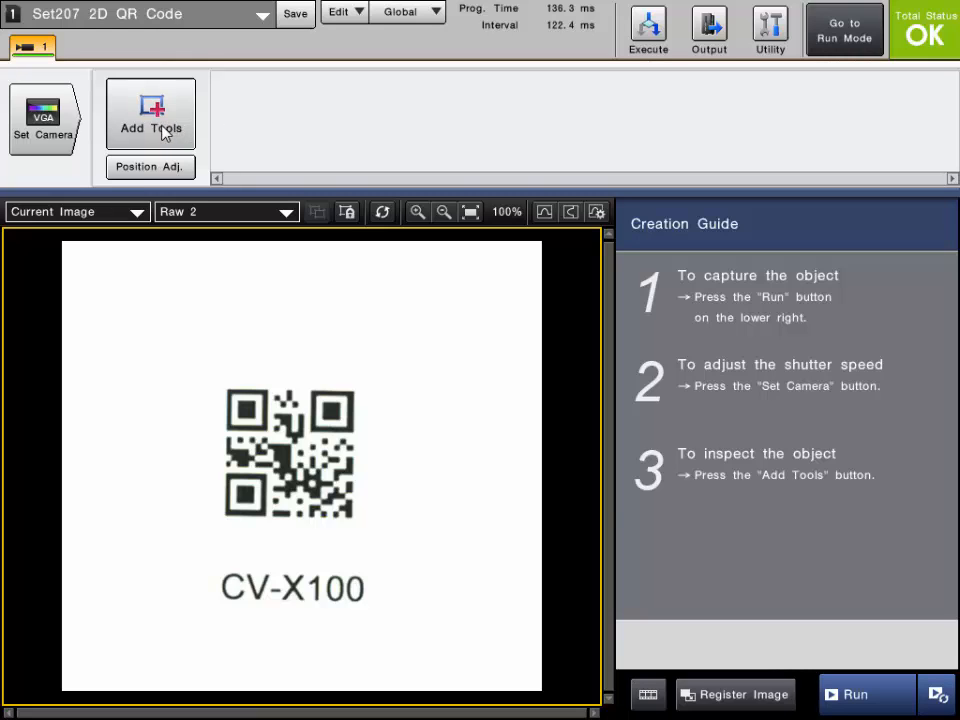
Add a 2D Code reader tool (T100) from the Identification category
{"action": "left_click", "coordinate": [150, 112]}
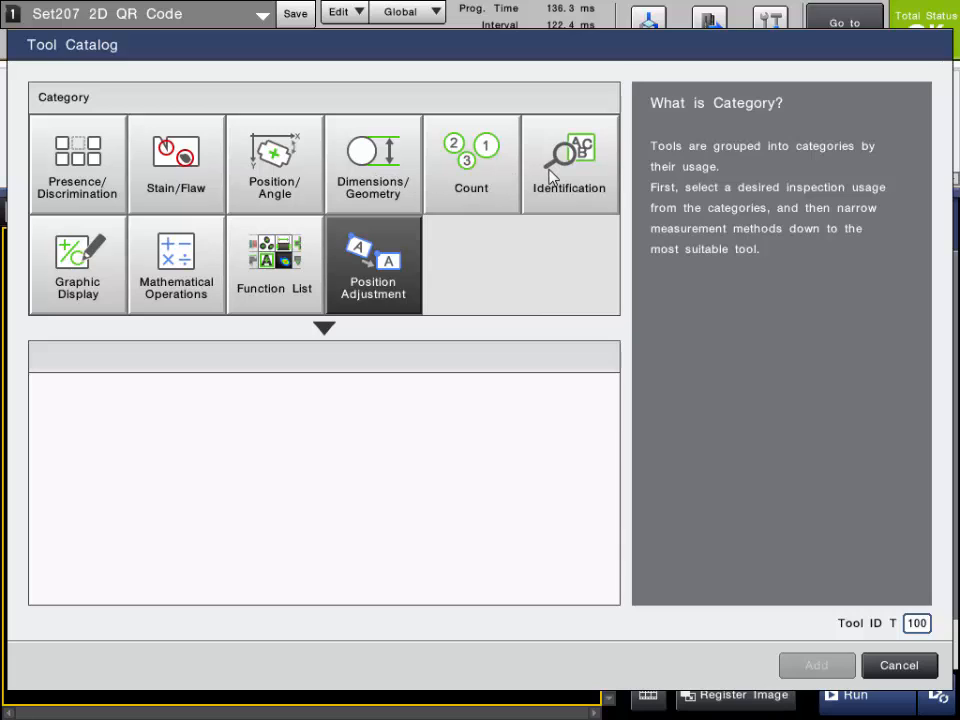
{"action": "left_click", "coordinate": [569, 163]}
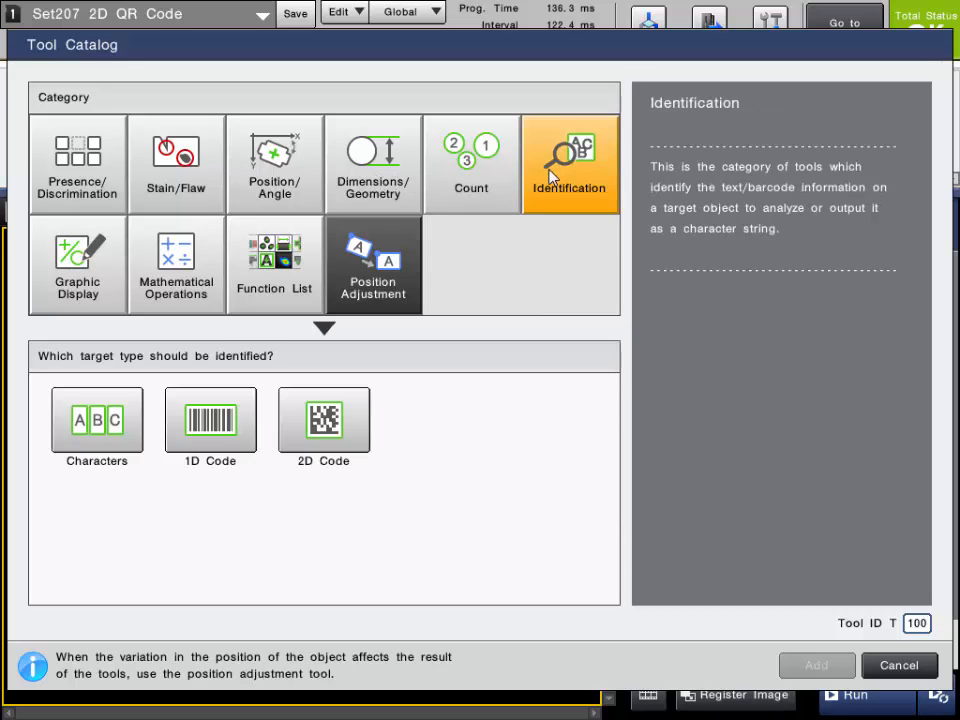
{"action": "left_click", "coordinate": [323, 418]}
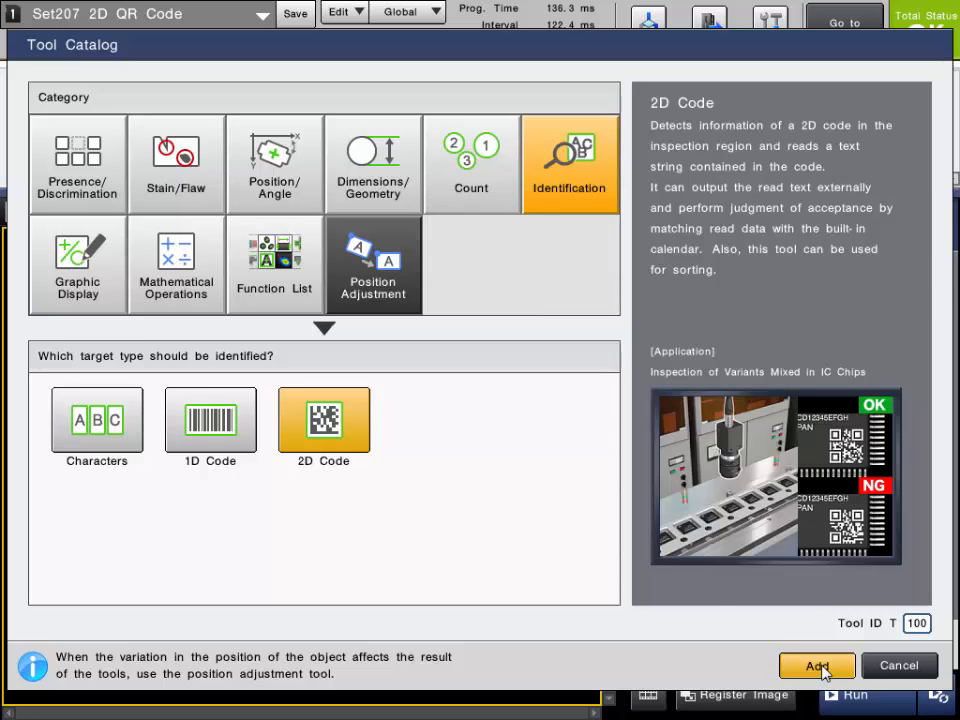
{"action": "left_click", "coordinate": [817, 665]}
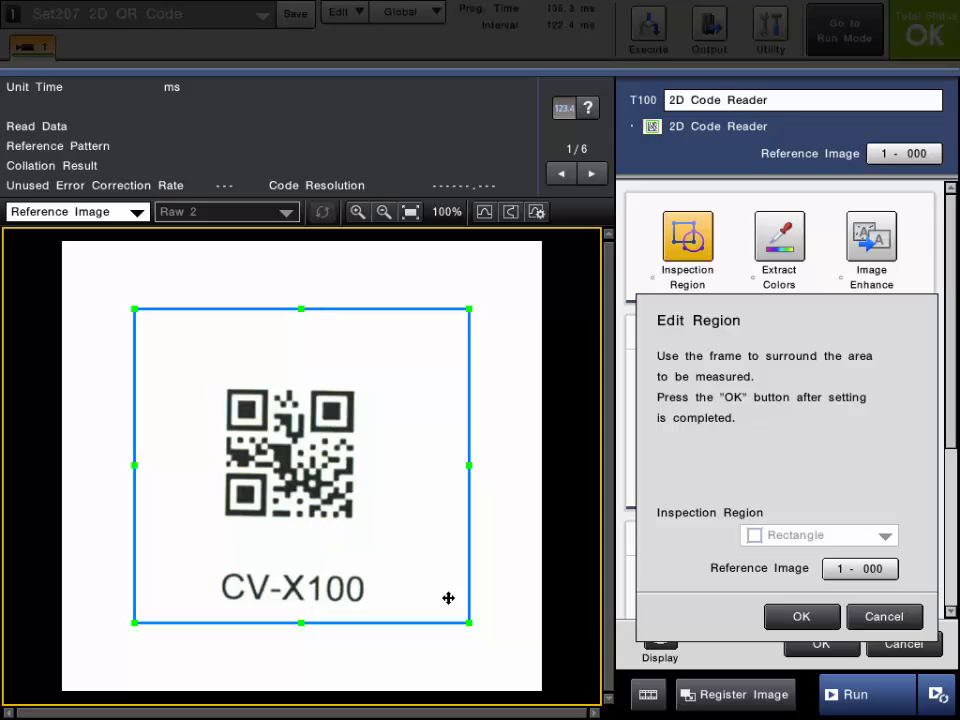
Drag the inspection region's corner tightly around the QR code and confirm it
{"action": "left_click_drag", "start_coordinate": [468, 621], "coordinate": [417, 581]}
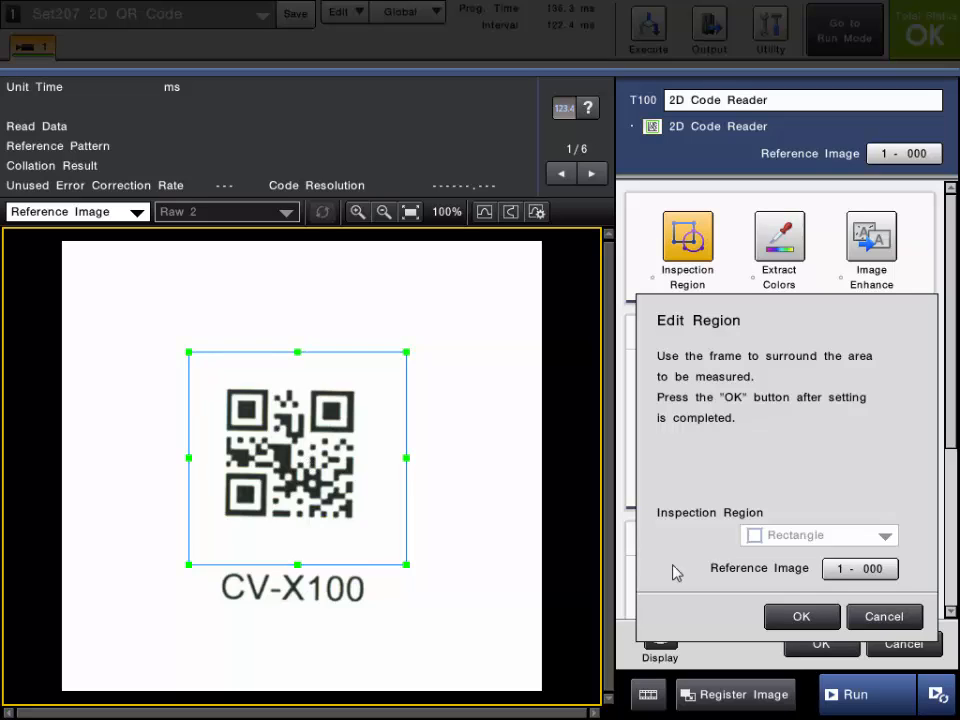
{"action": "left_click", "coordinate": [801, 616]}
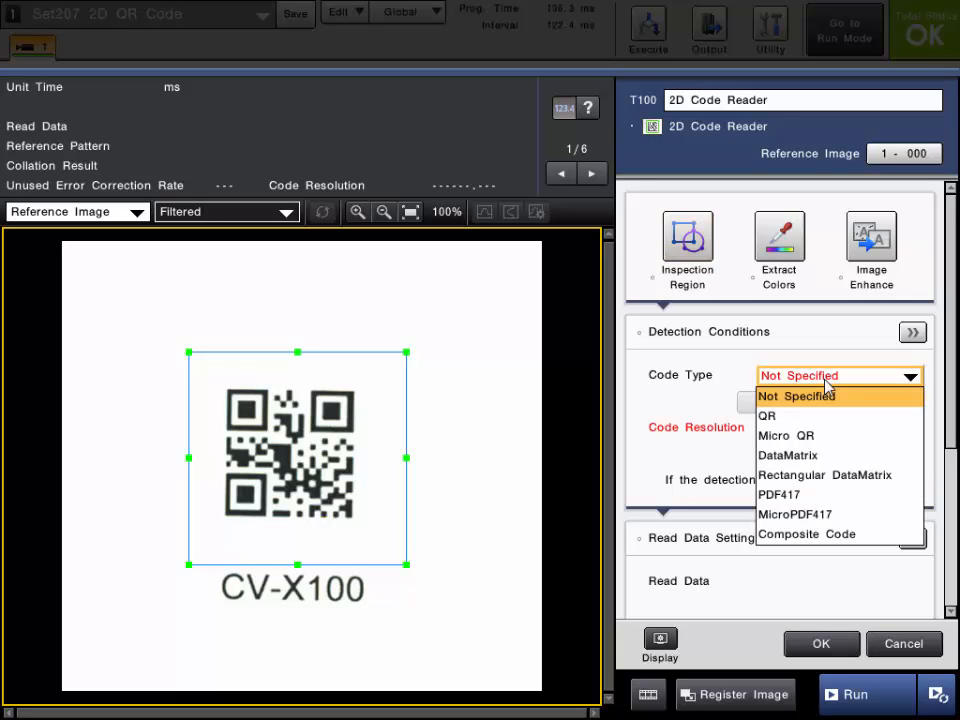
{"action": "mouse_move", "coordinate": [843, 422]}
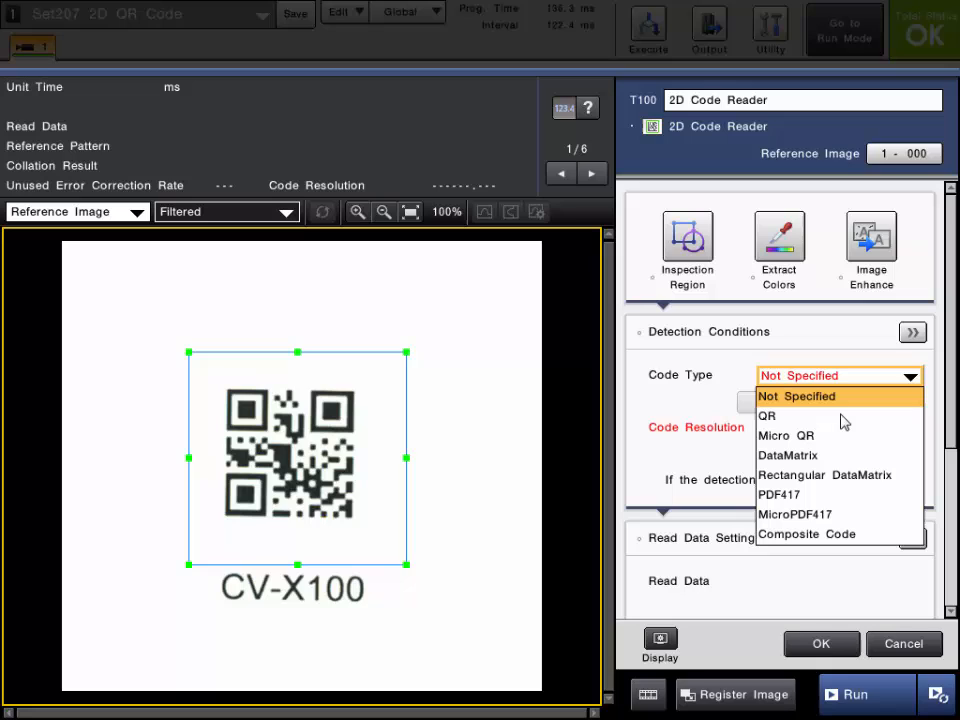
{"action": "mouse_move", "coordinate": [890, 530]}
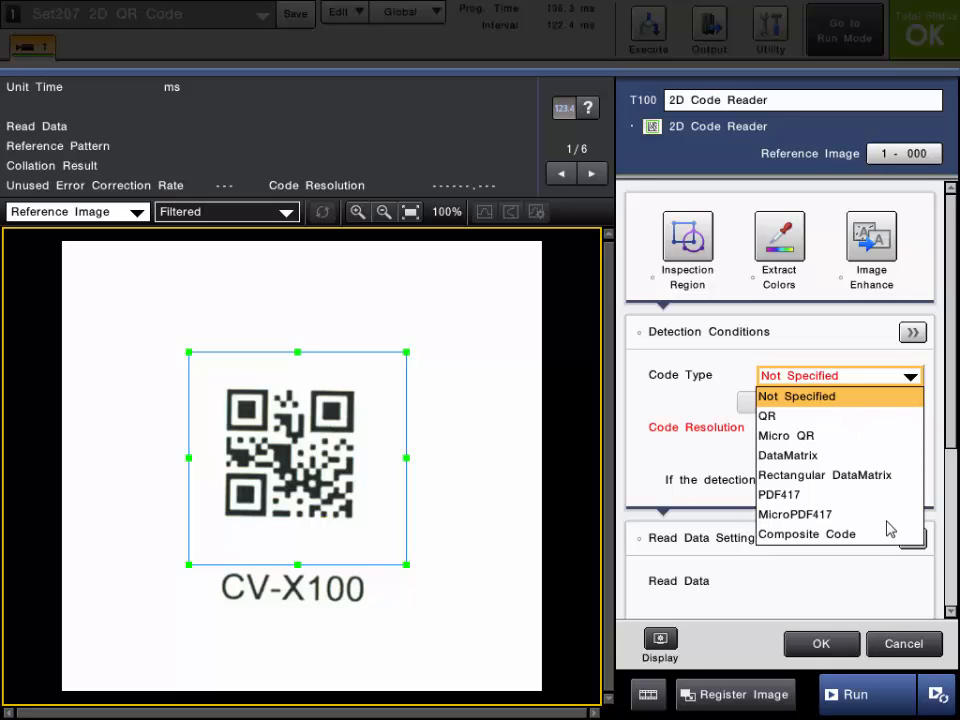
{"action": "mouse_move", "coordinate": [865, 416]}
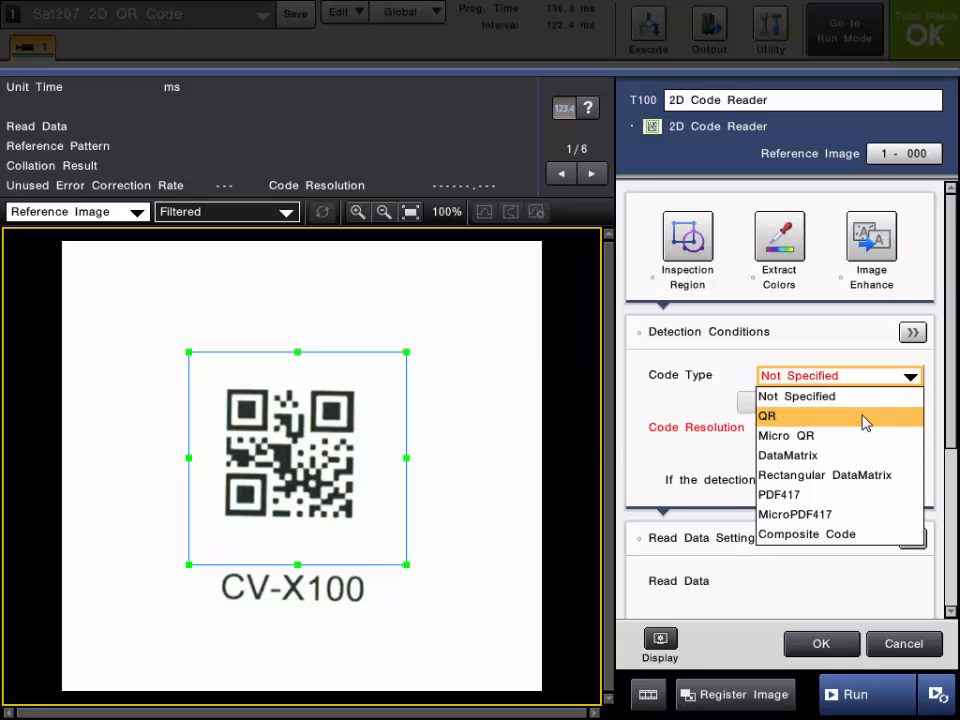
Set Code Type to QR and auto-tune so CV-X100 reads with an OK result
{"action": "left_click", "coordinate": [767, 415]}
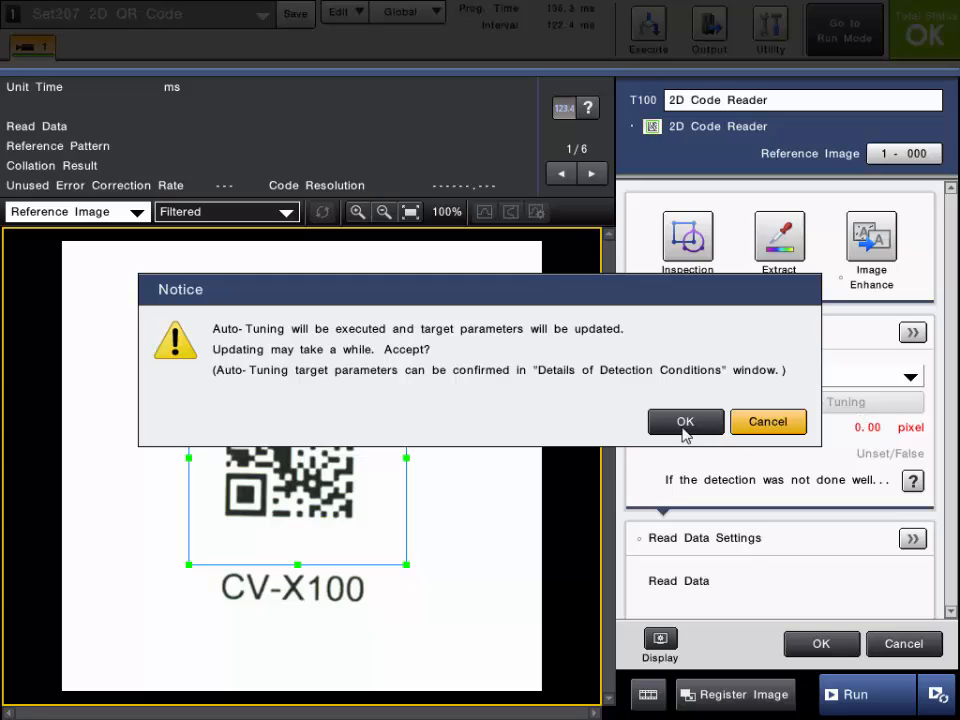
{"action": "mouse_move", "coordinate": [547, 405]}
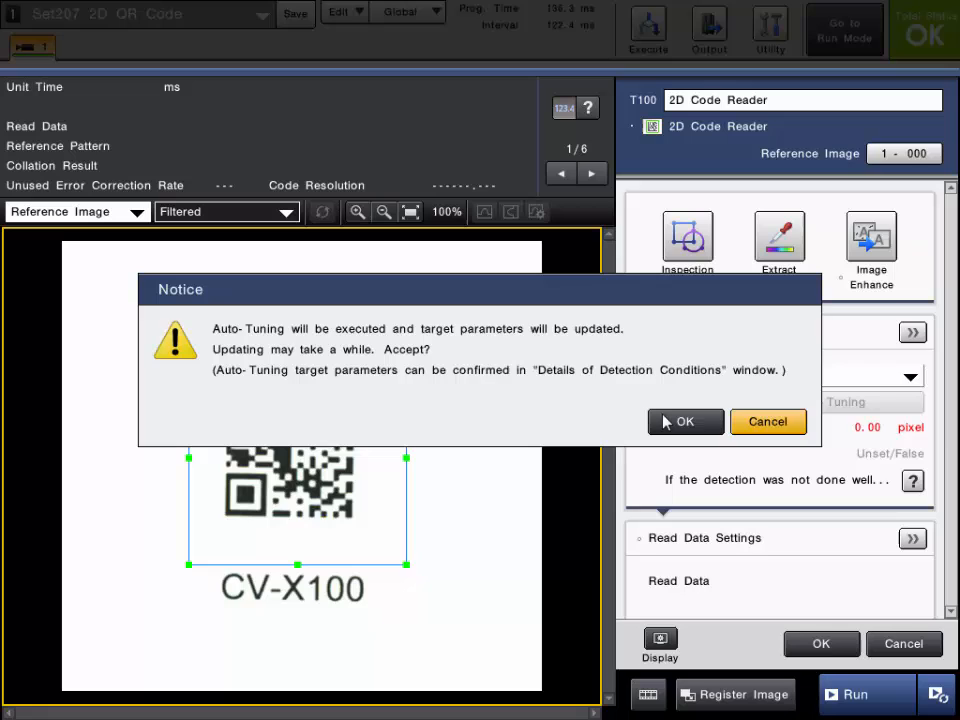
{"action": "left_click", "coordinate": [686, 421]}
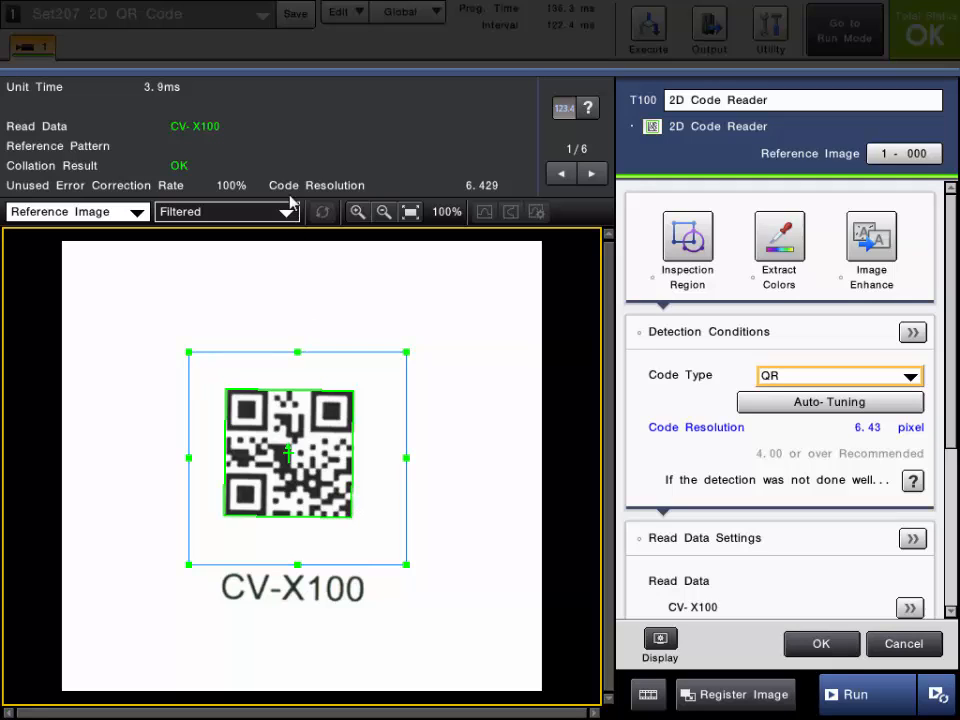
{"action": "mouse_move", "coordinate": [200, 148]}
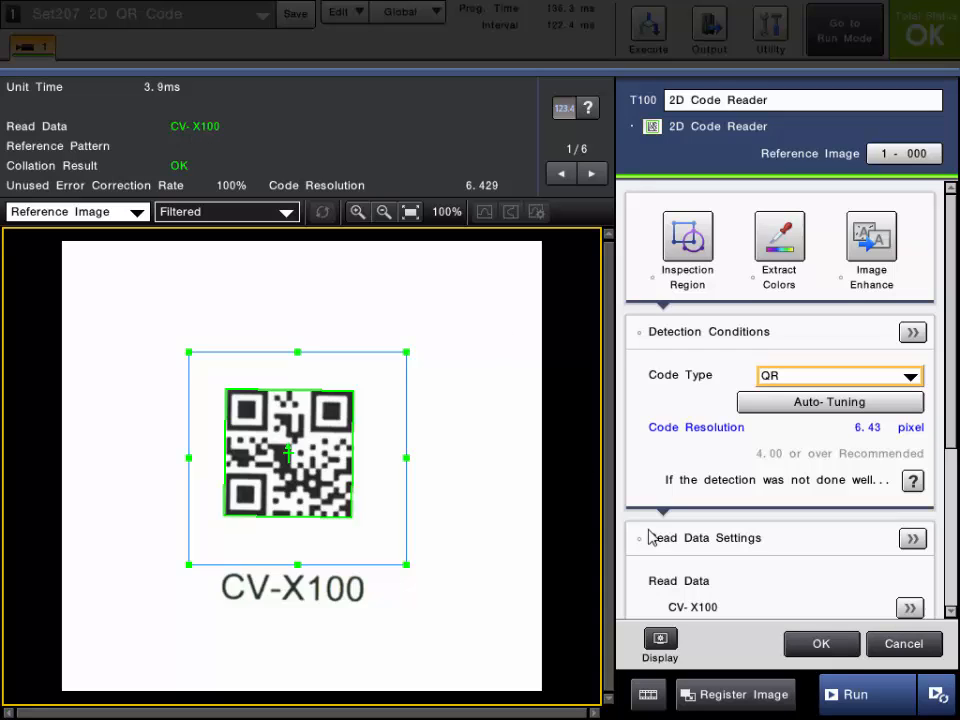
{"action": "scroll", "scroll_direction": "down", "scroll_amount": 3}
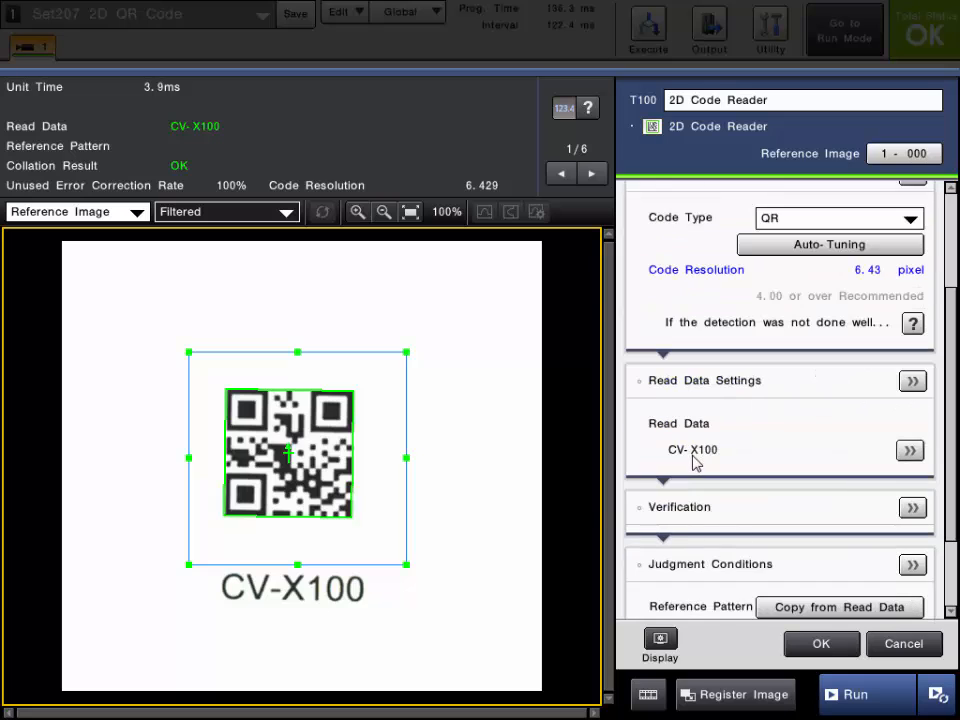
{"action": "scroll", "scroll_direction": "up", "scroll_amount": 3}
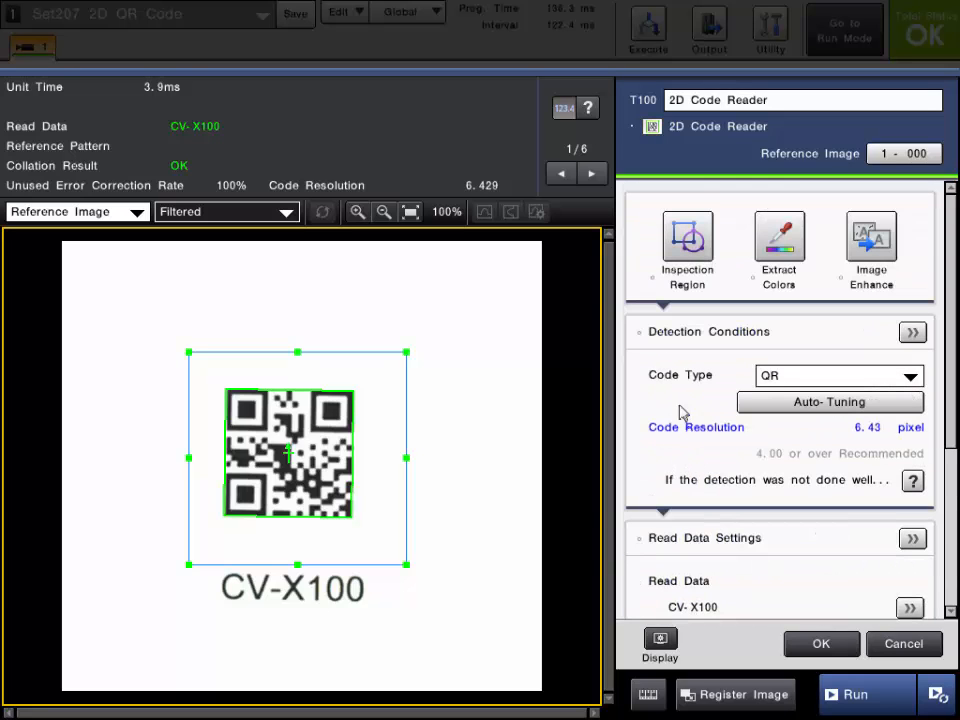
{"action": "mouse_move", "coordinate": [675, 360]}
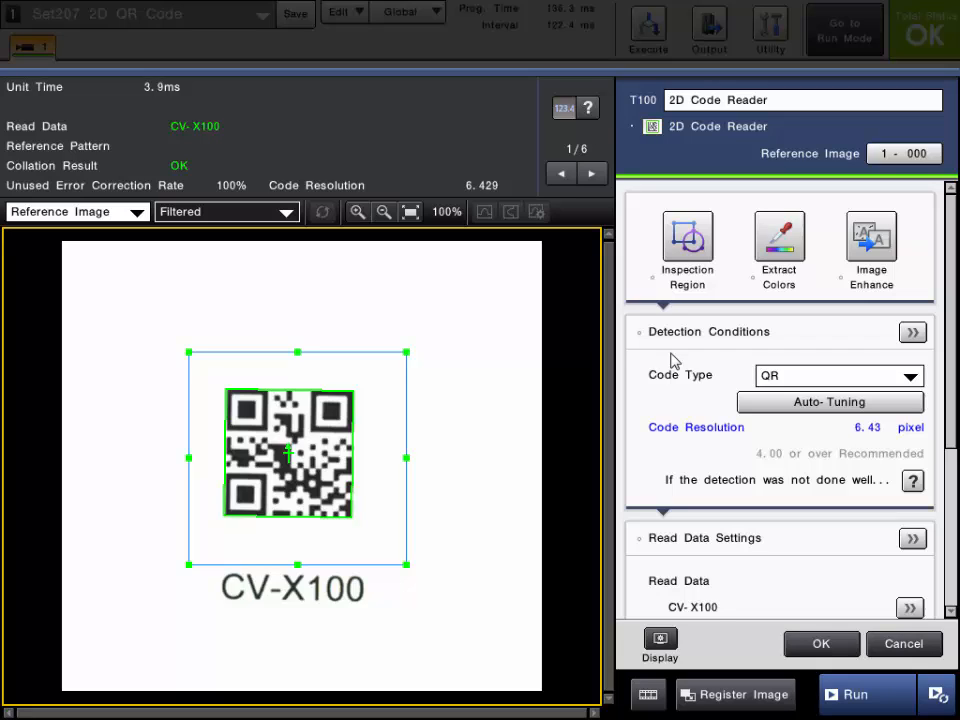
Open the detailed Detection Conditions, keeping QR as the code type
{"action": "left_click", "coordinate": [912, 332]}
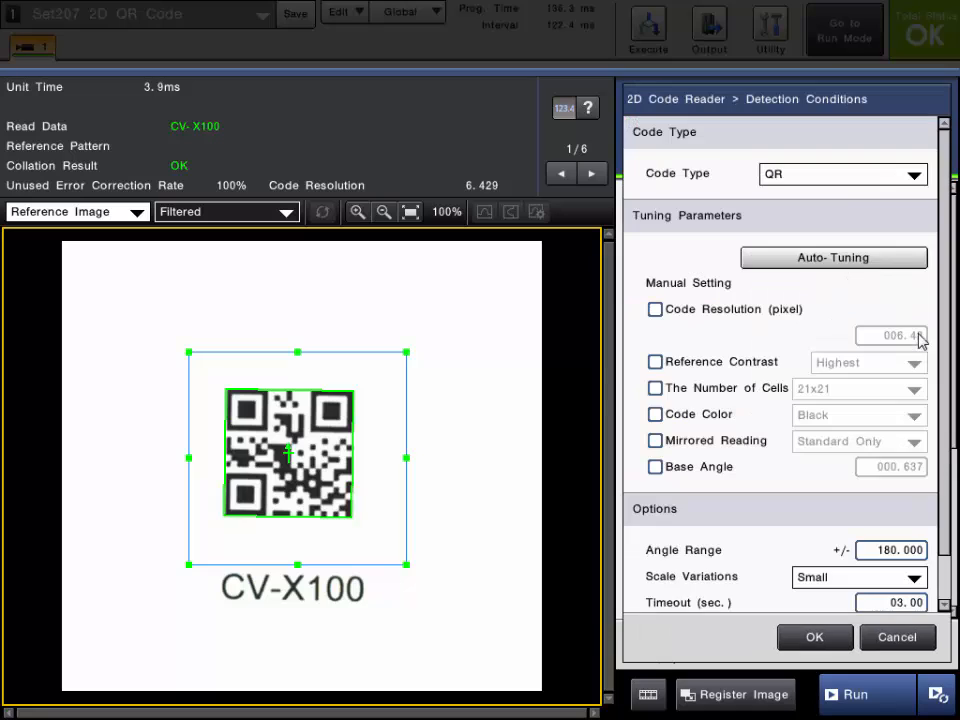
{"action": "left_click", "coordinate": [910, 173]}
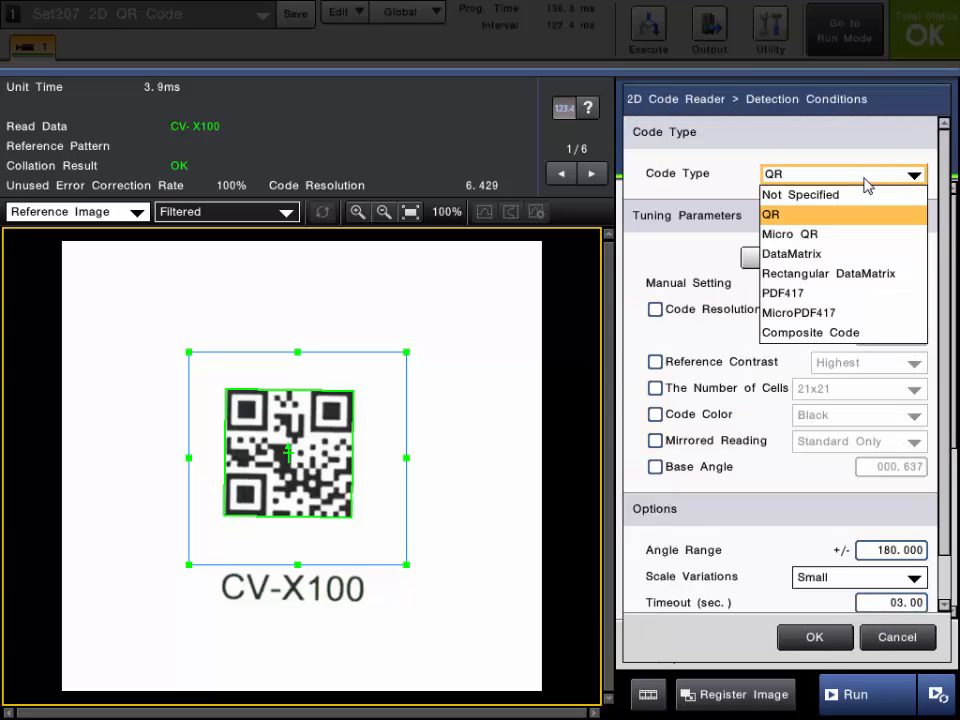
{"action": "left_click", "coordinate": [769, 214]}
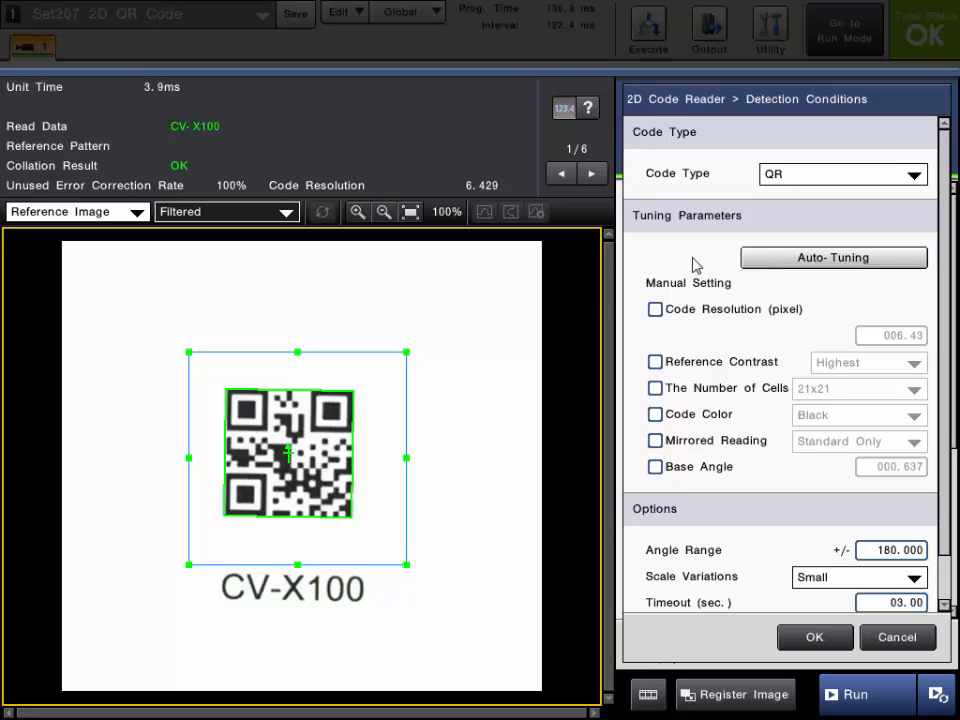
{"action": "mouse_move", "coordinate": [895, 343]}
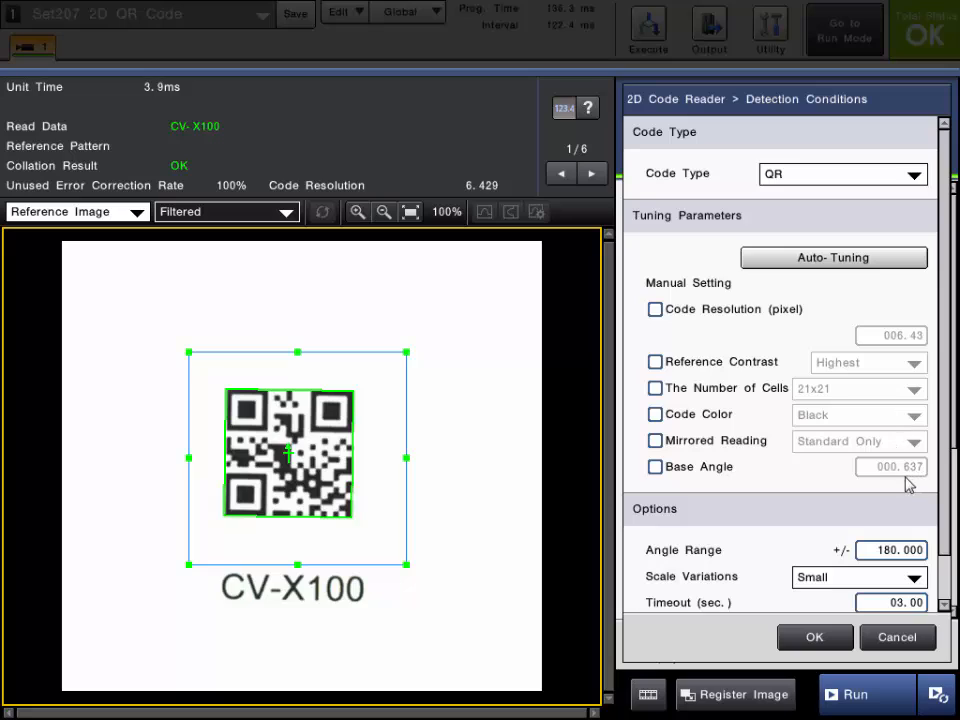
{"action": "mouse_move", "coordinate": [772, 483]}
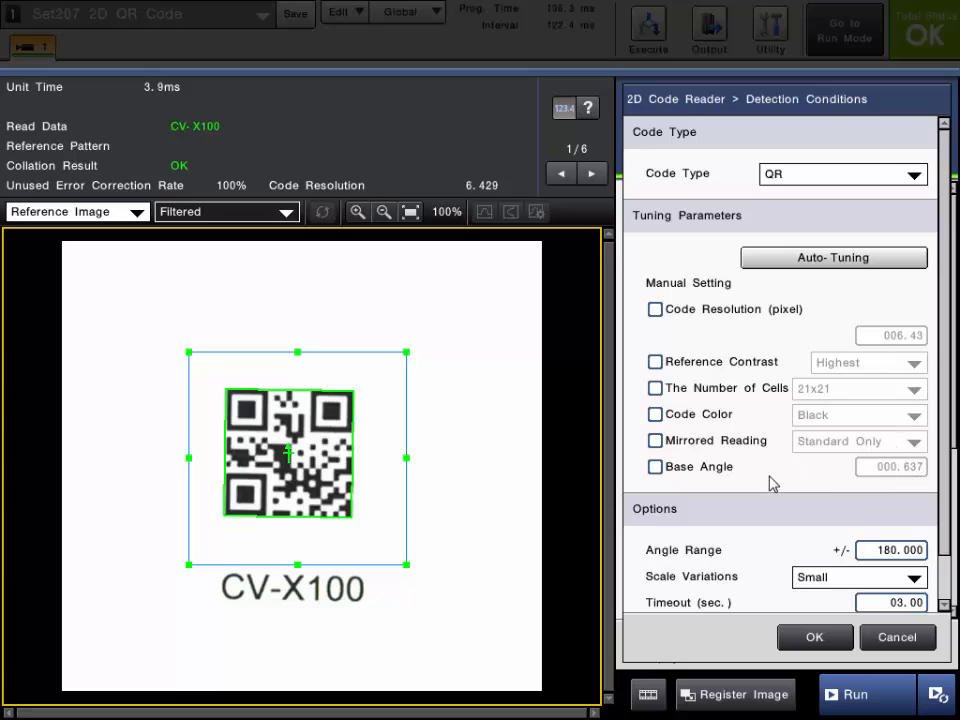
{"action": "mouse_move", "coordinate": [843, 471]}
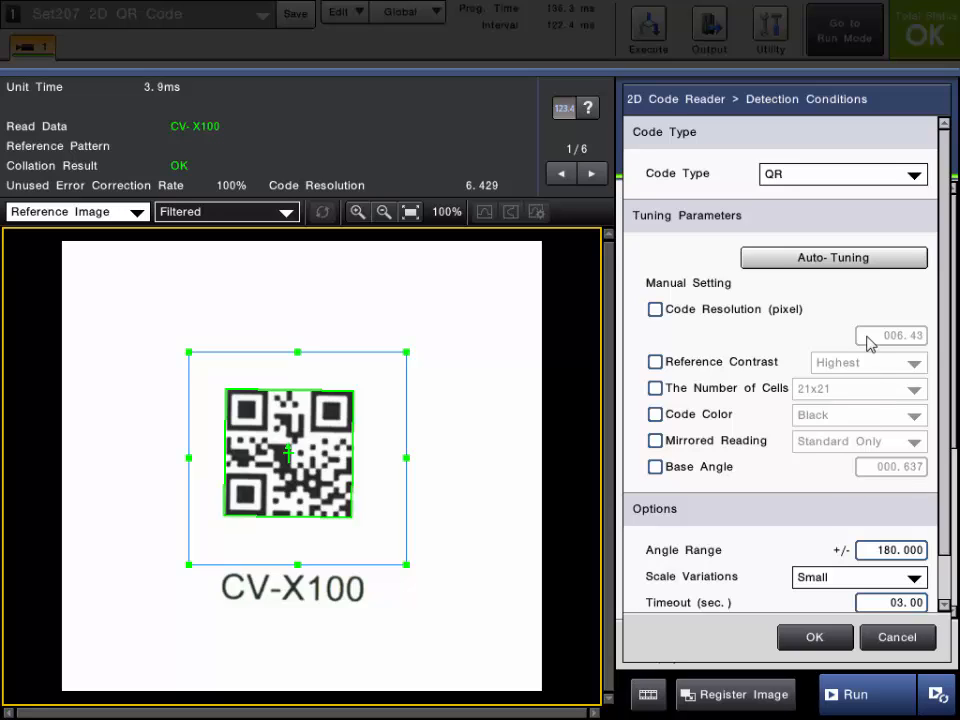
{"action": "mouse_move", "coordinate": [665, 341]}
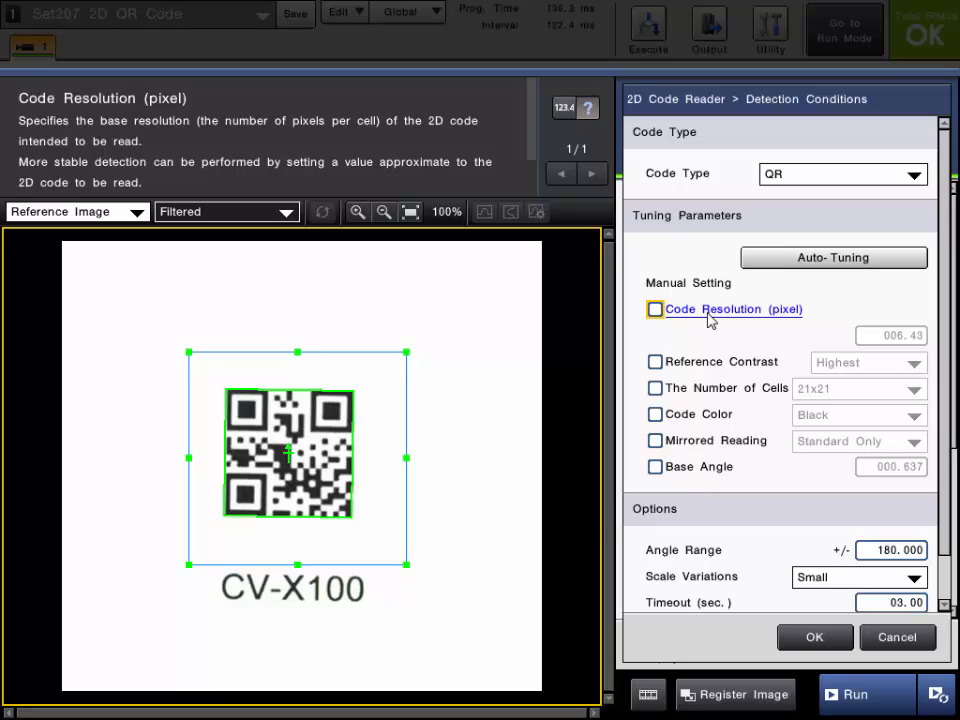
{"action": "mouse_move", "coordinate": [718, 340]}
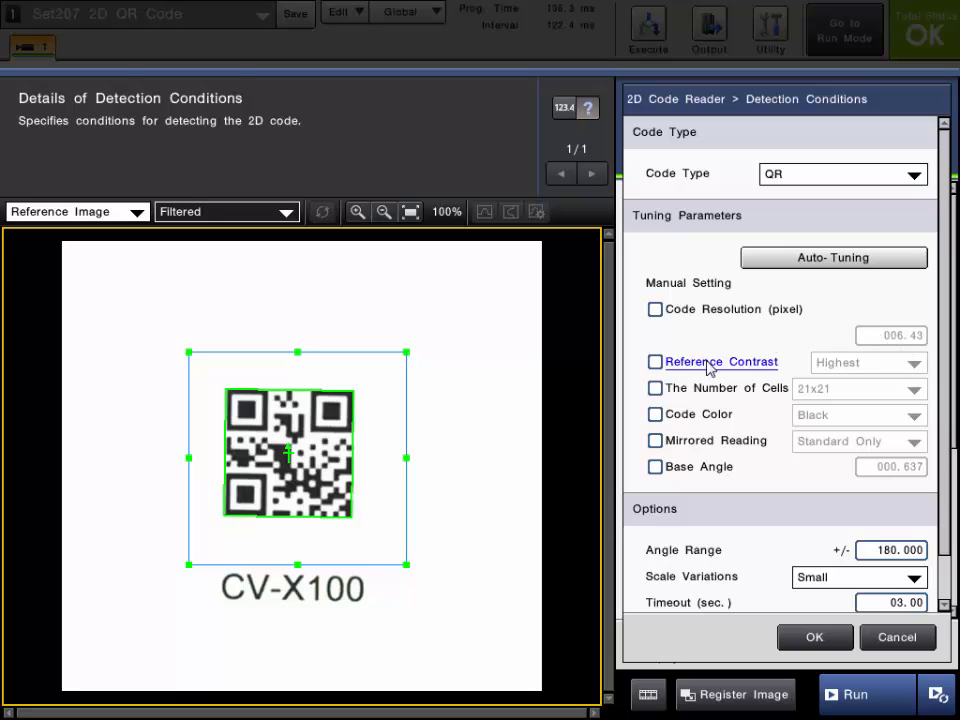
Review help for Reference Contrast, The Number of Cells, and Code Color
{"action": "left_click", "coordinate": [722, 361]}
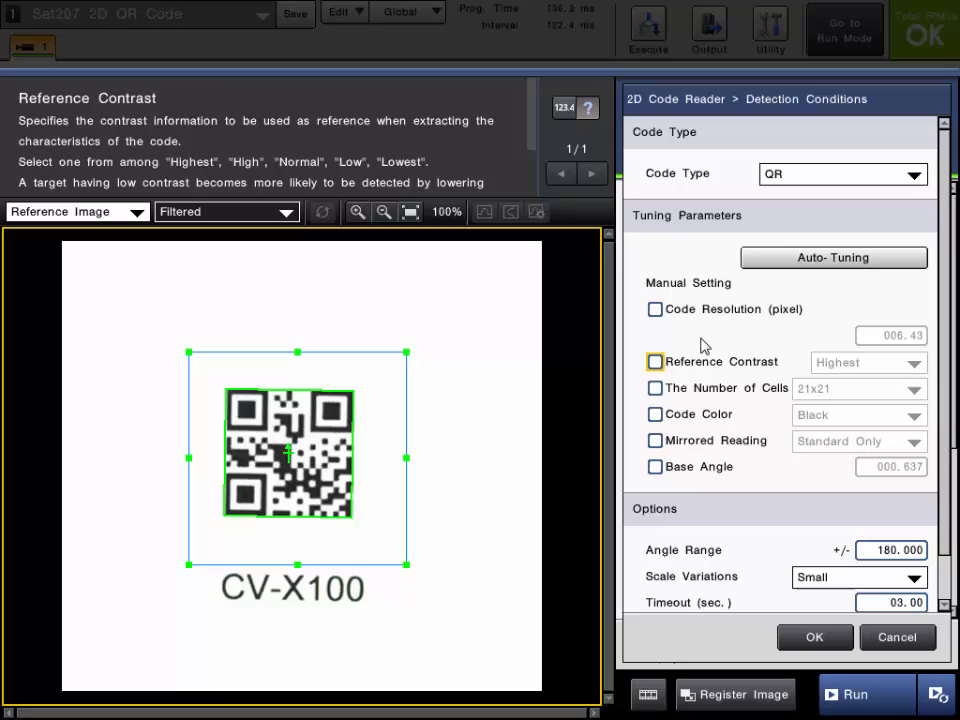
{"action": "left_click", "coordinate": [725, 388]}
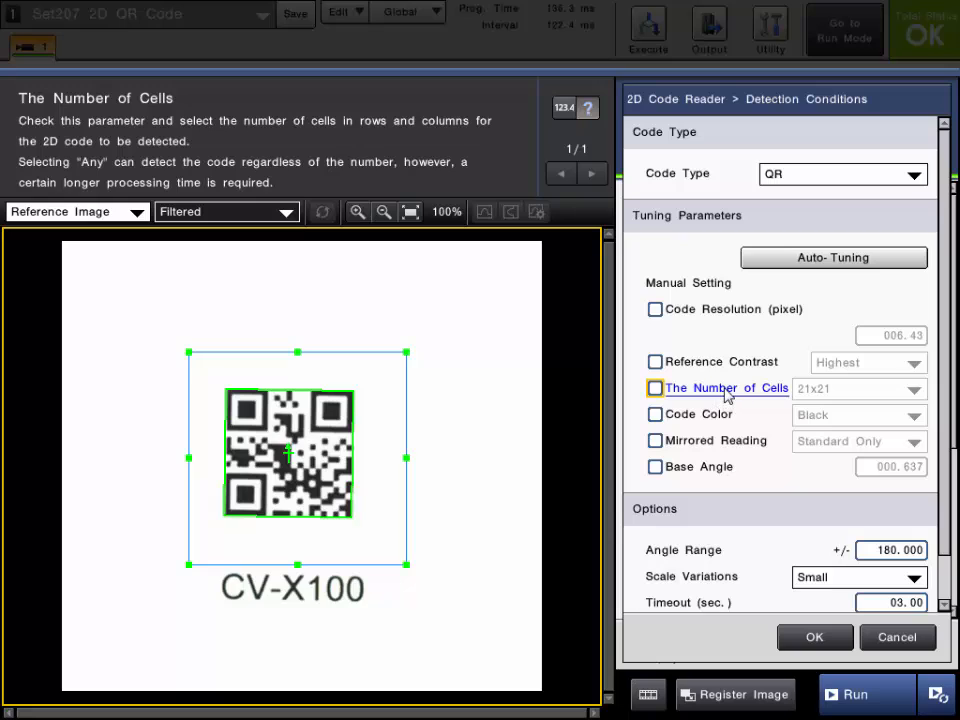
{"action": "left_click", "coordinate": [700, 414]}
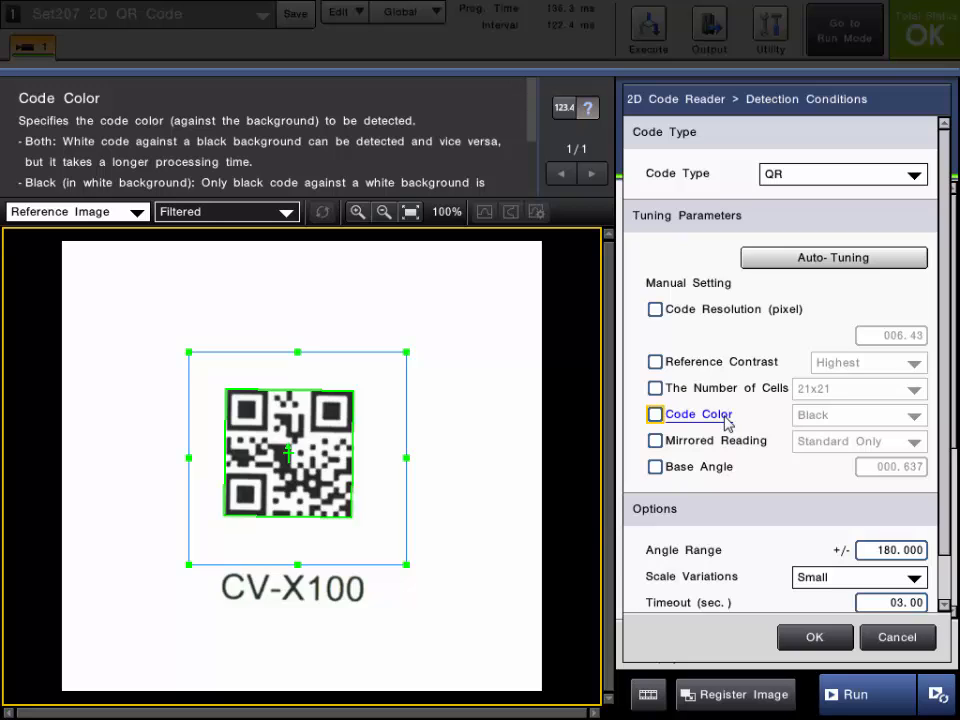
{"action": "mouse_move", "coordinate": [718, 441]}
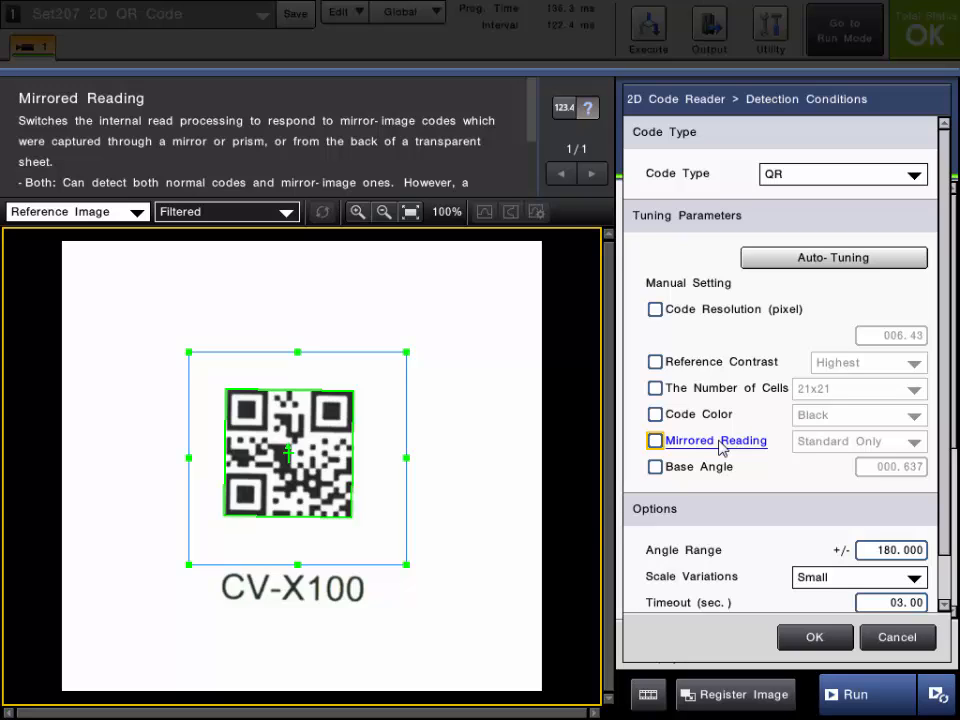
{"action": "mouse_move", "coordinate": [699, 467]}
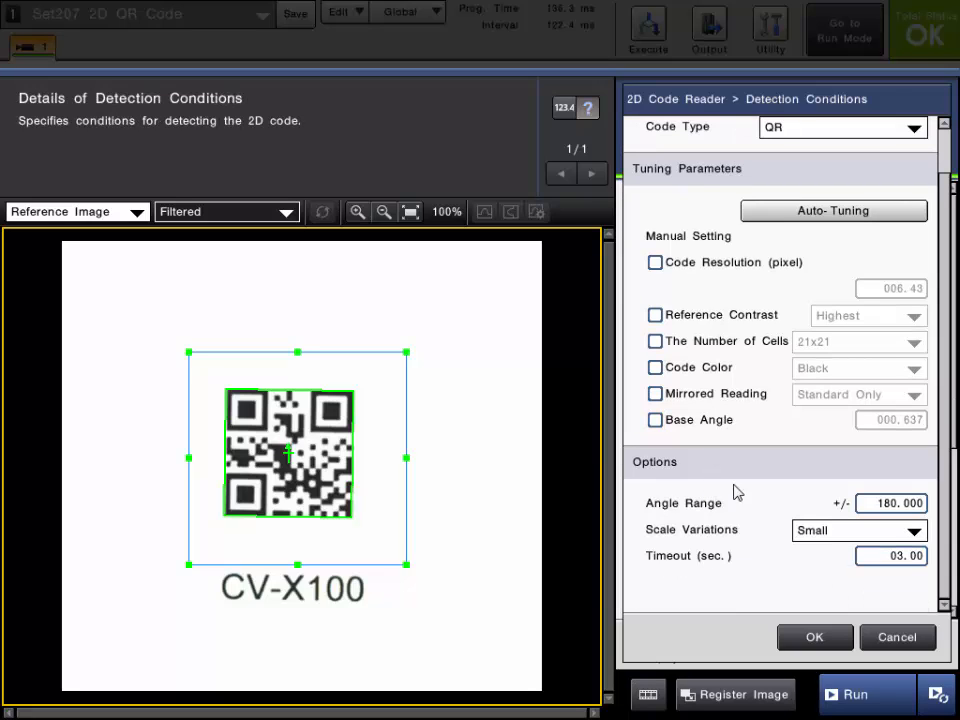
Keep Angle Range at 180.000, then review Scale Variations (Small) and Timeout (03.00)
{"action": "left_click", "coordinate": [890, 503]}
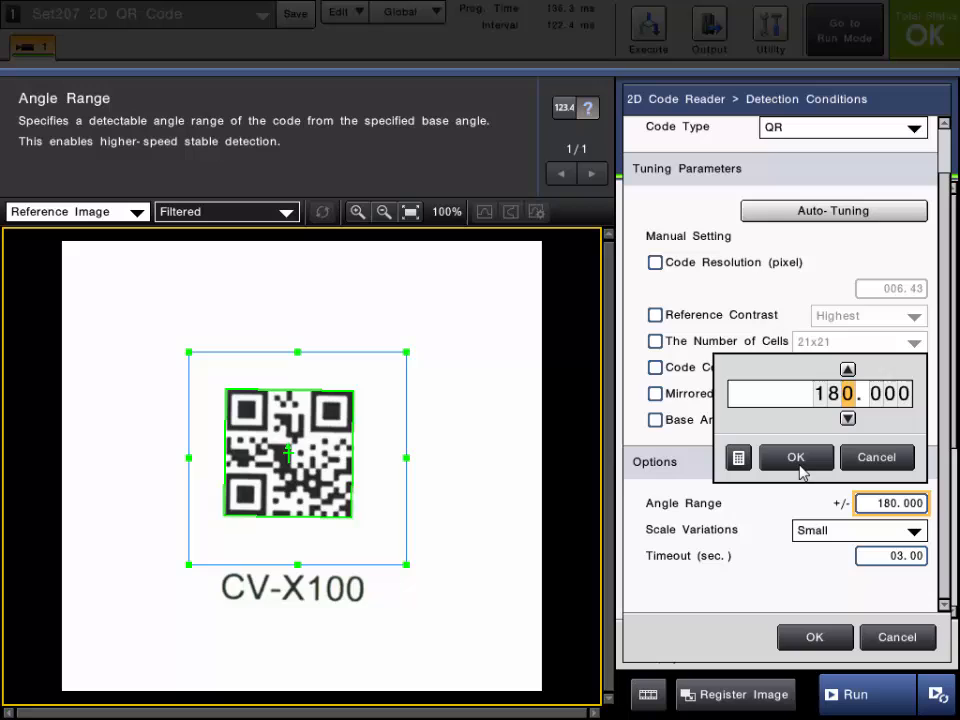
{"action": "left_click", "coordinate": [795, 457]}
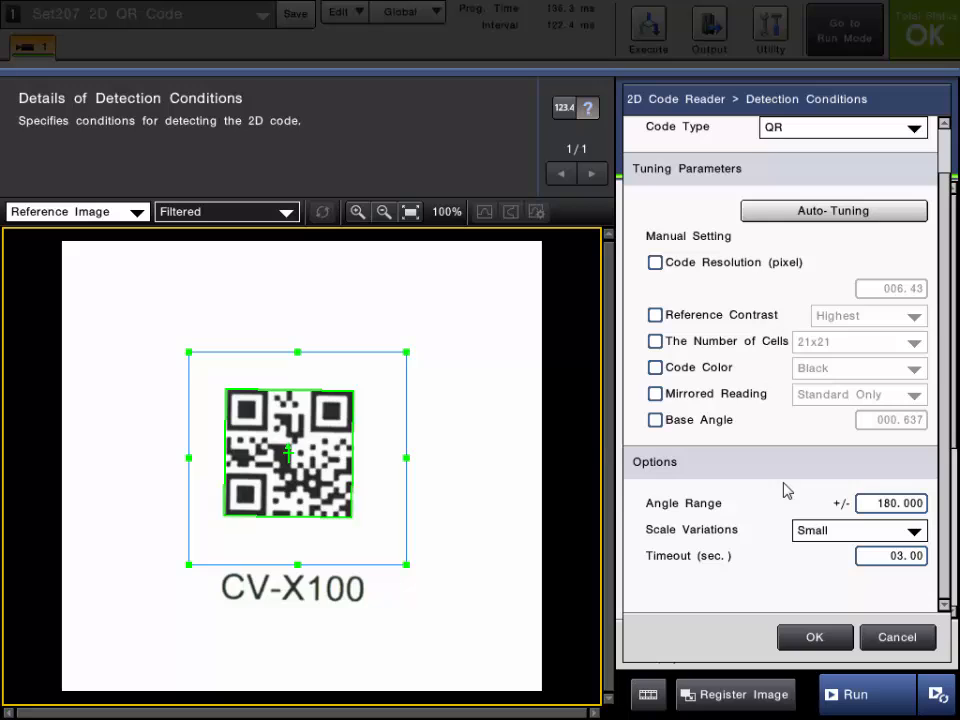
{"action": "mouse_move", "coordinate": [773, 505]}
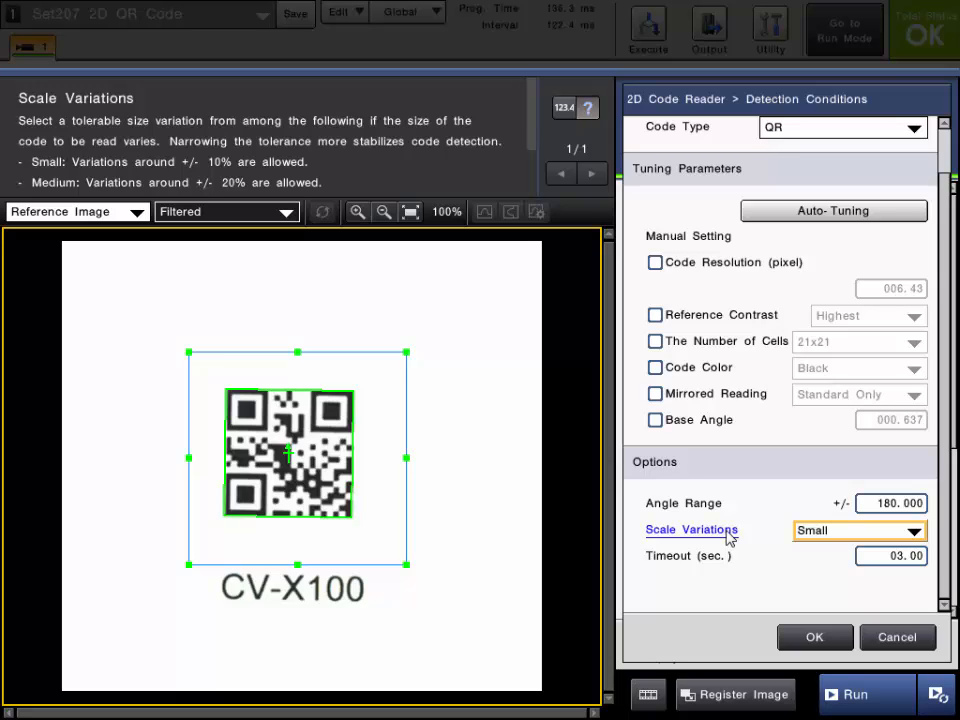
{"action": "mouse_move", "coordinate": [738, 476]}
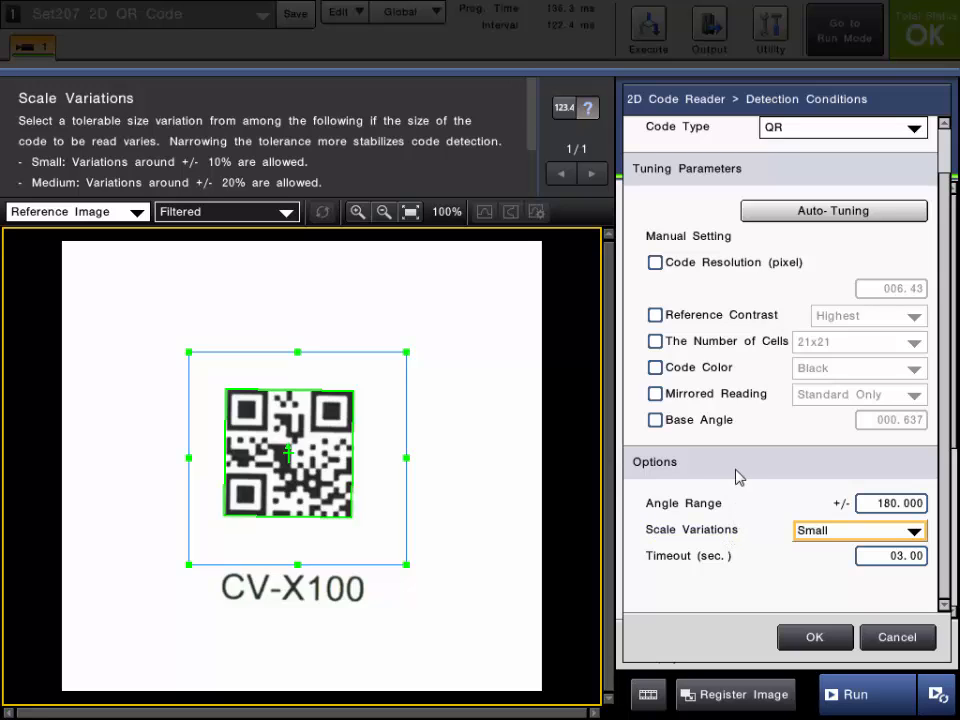
{"action": "mouse_move", "coordinate": [622, 320]}
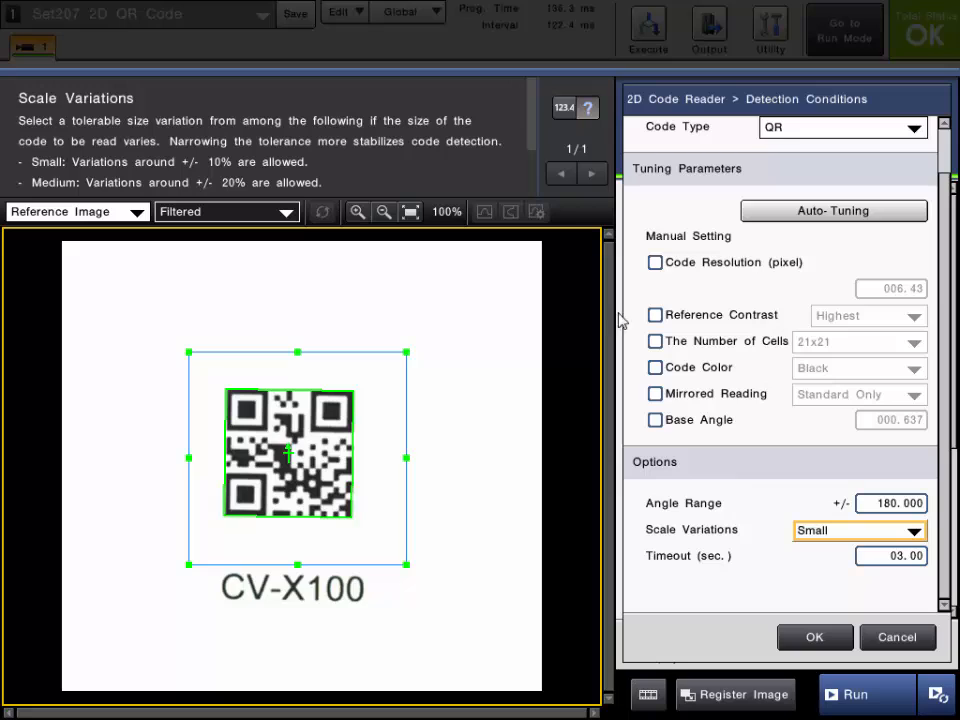
{"action": "scroll", "scroll_direction": "down", "scroll_amount": 3}
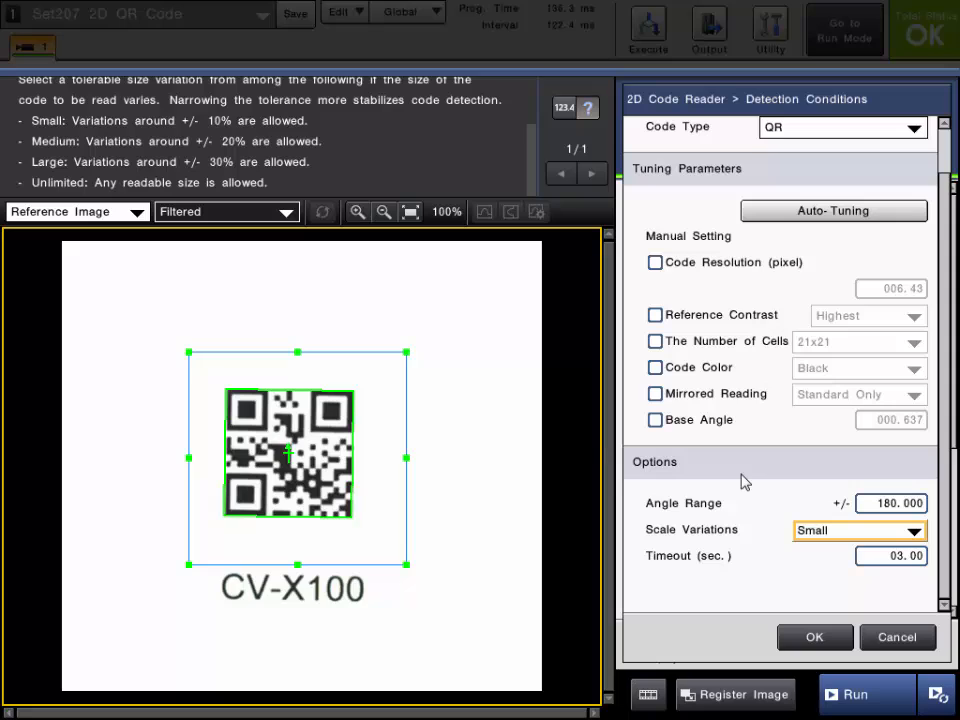
{"action": "left_click", "coordinate": [688, 556]}
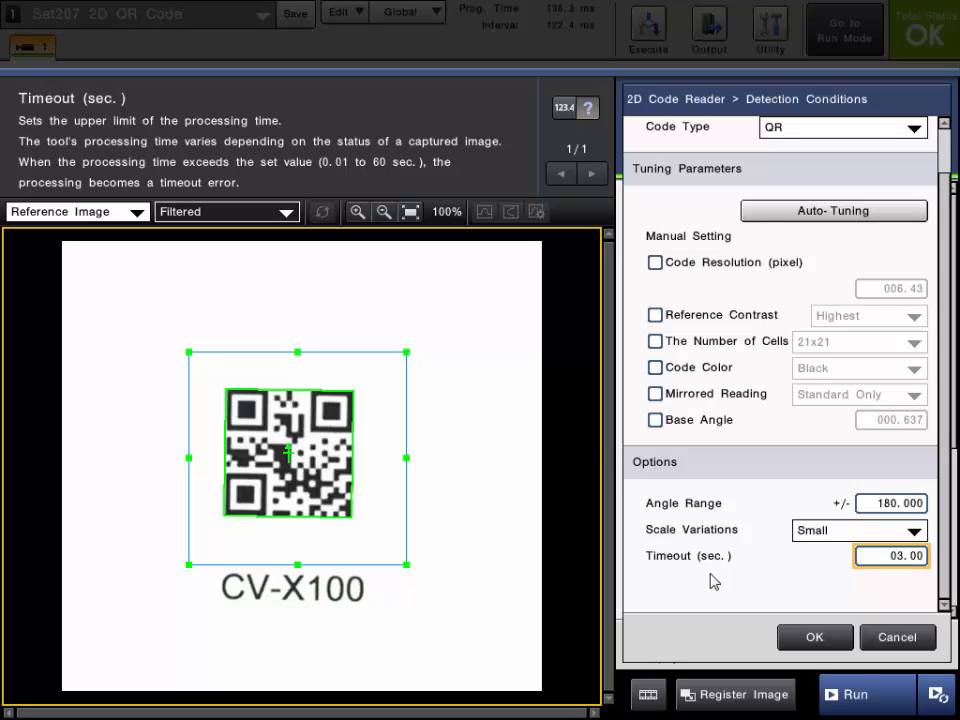
{"action": "mouse_move", "coordinate": [903, 568]}
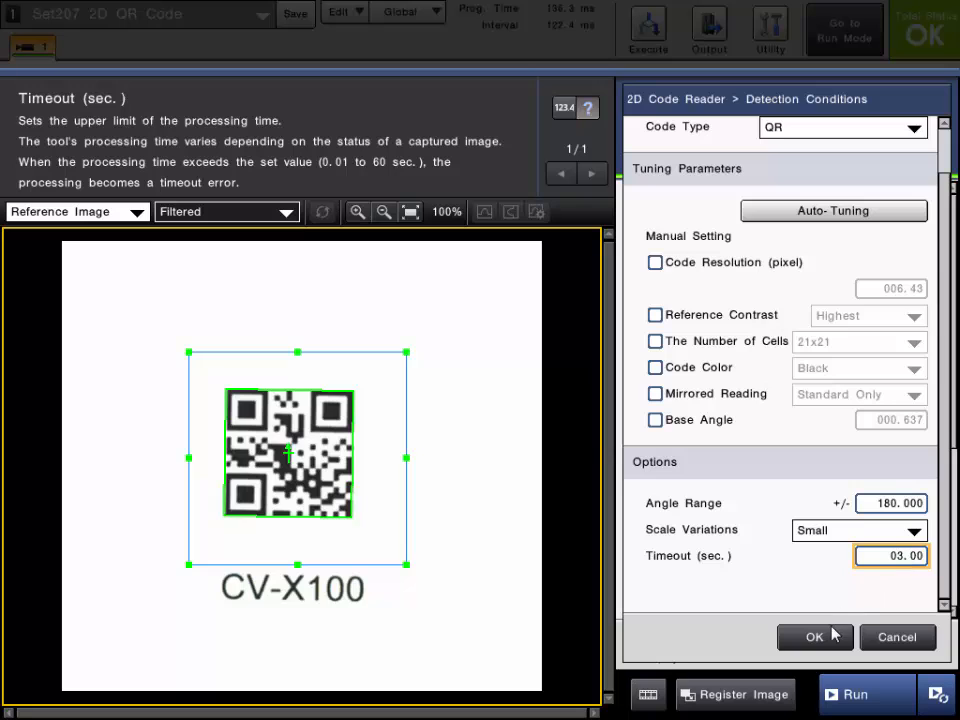
Keep Start Digit at 0001 and set Read Data Length to 007 via keypad
{"action": "left_click", "coordinate": [815, 637]}
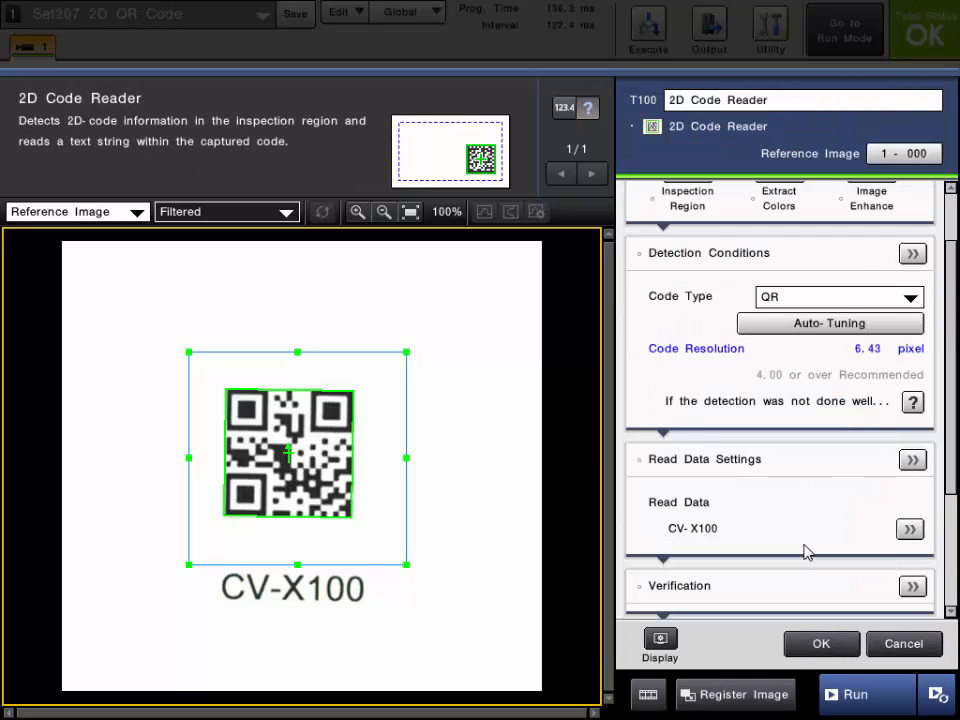
{"action": "scroll", "scroll_direction": "down", "scroll_amount": 3}
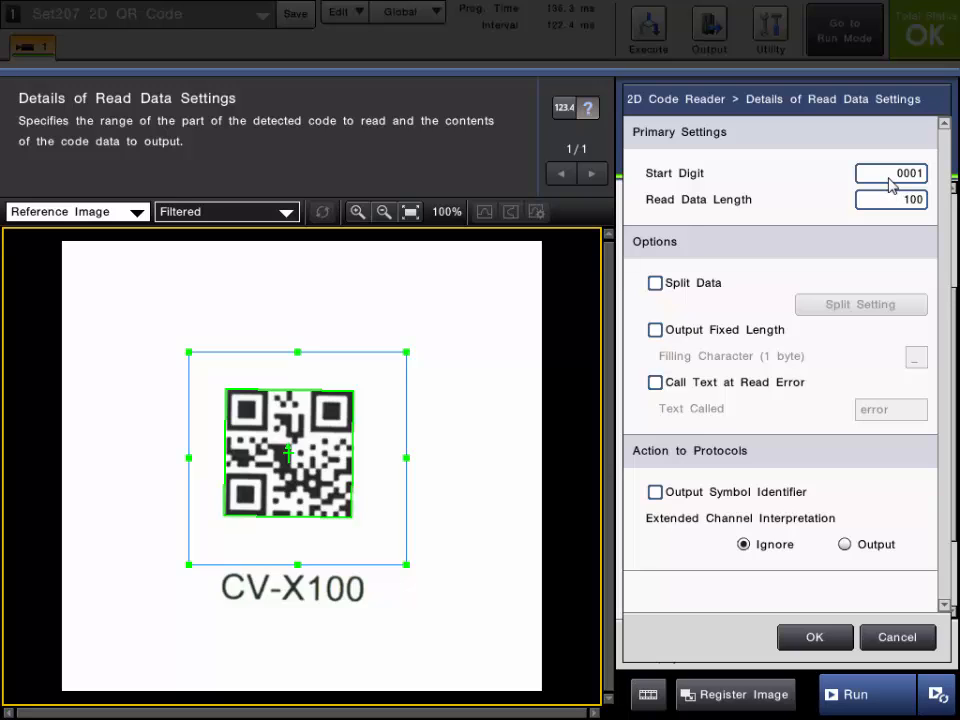
{"action": "mouse_move", "coordinate": [293, 615]}
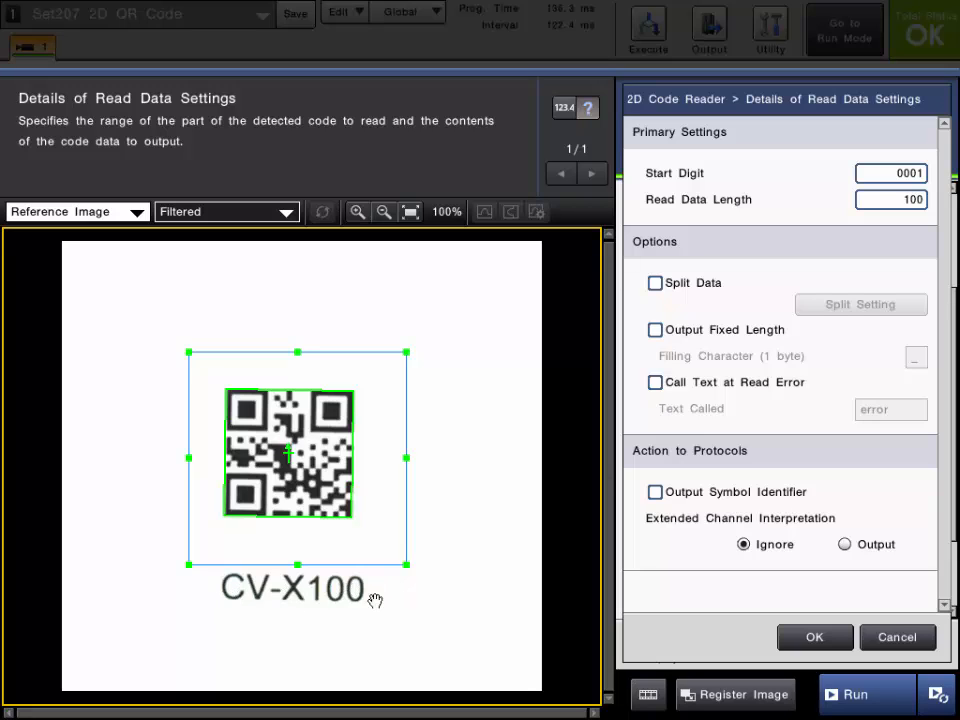
{"action": "left_click", "coordinate": [890, 172]}
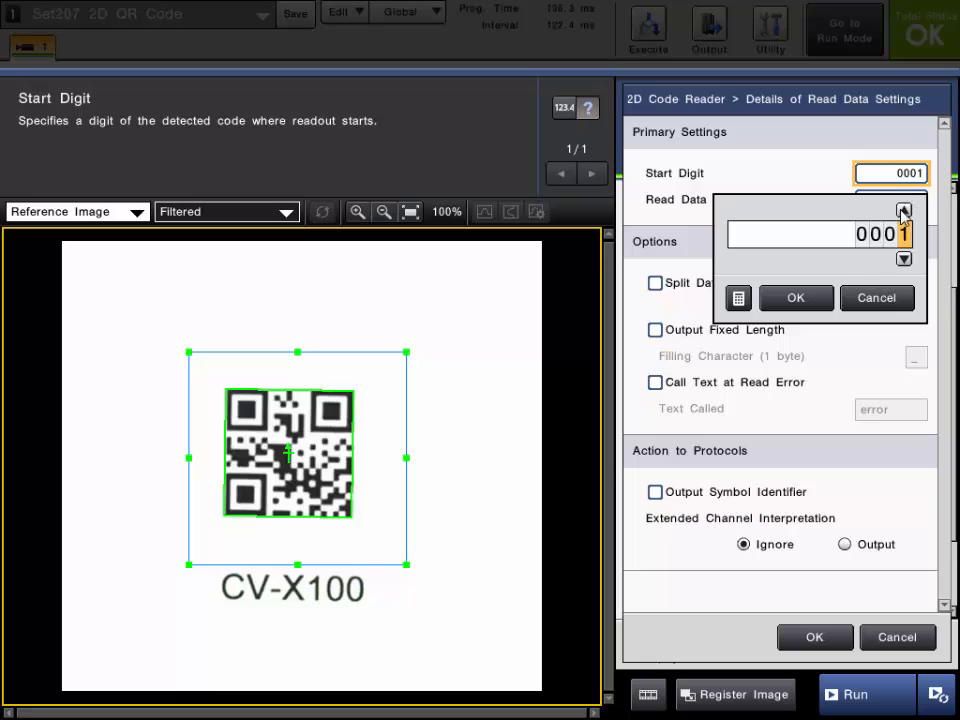
{"action": "left_click", "coordinate": [795, 298]}
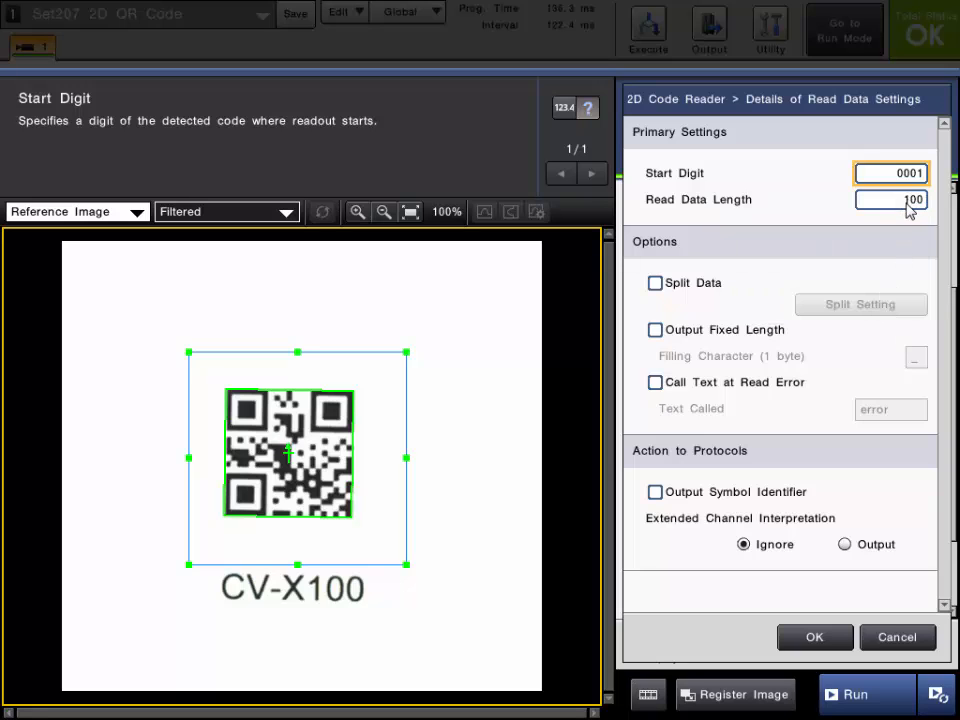
{"action": "left_click", "coordinate": [890, 199]}
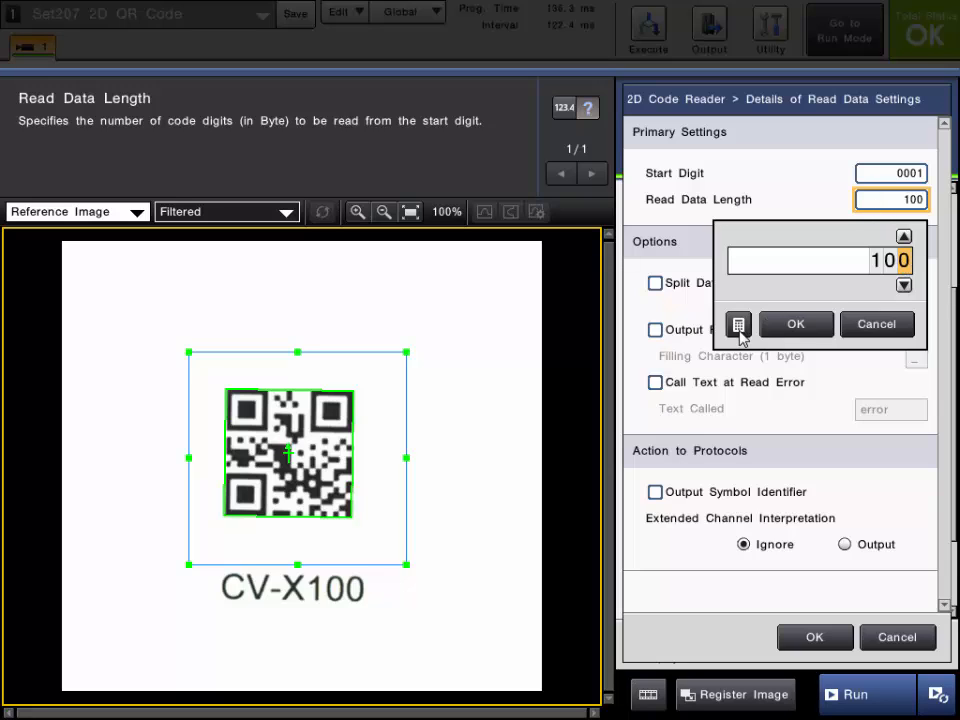
{"action": "left_click", "coordinate": [738, 326]}
{"action": "type", "text": "007"}
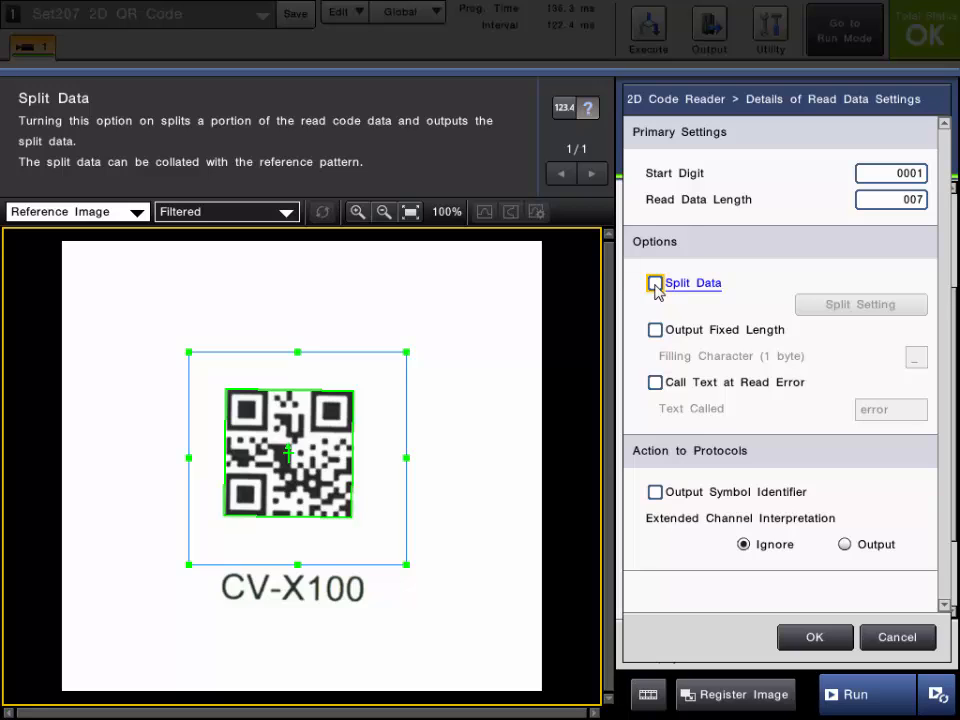
Turn on Split Data and set Split Range 1 to start 001, length 002
{"action": "left_click", "coordinate": [860, 304]}
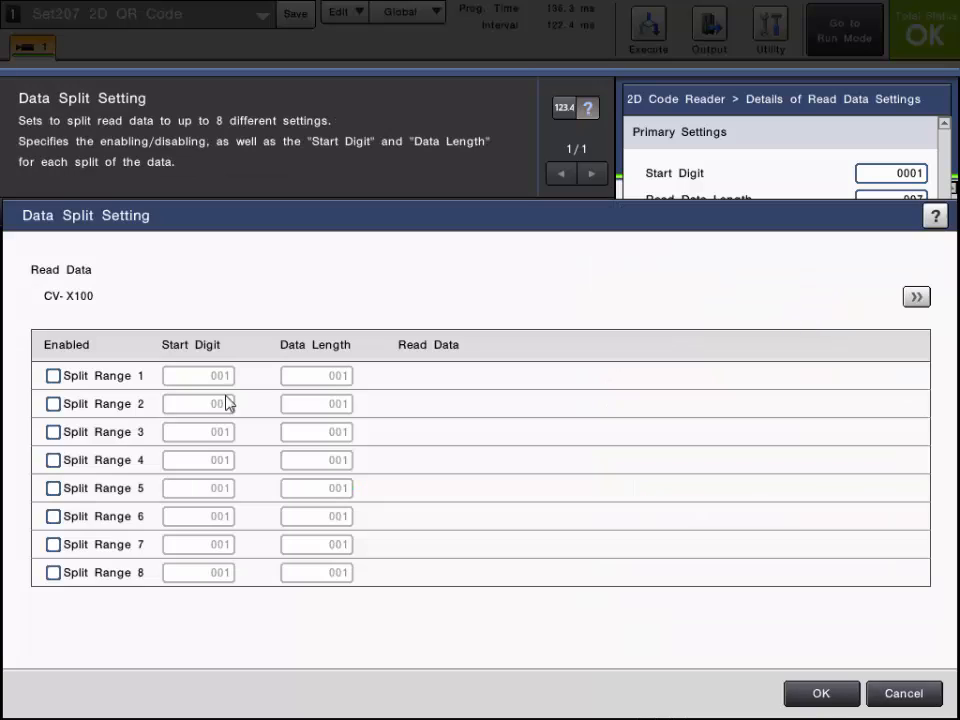
{"action": "left_click", "coordinate": [52, 375]}
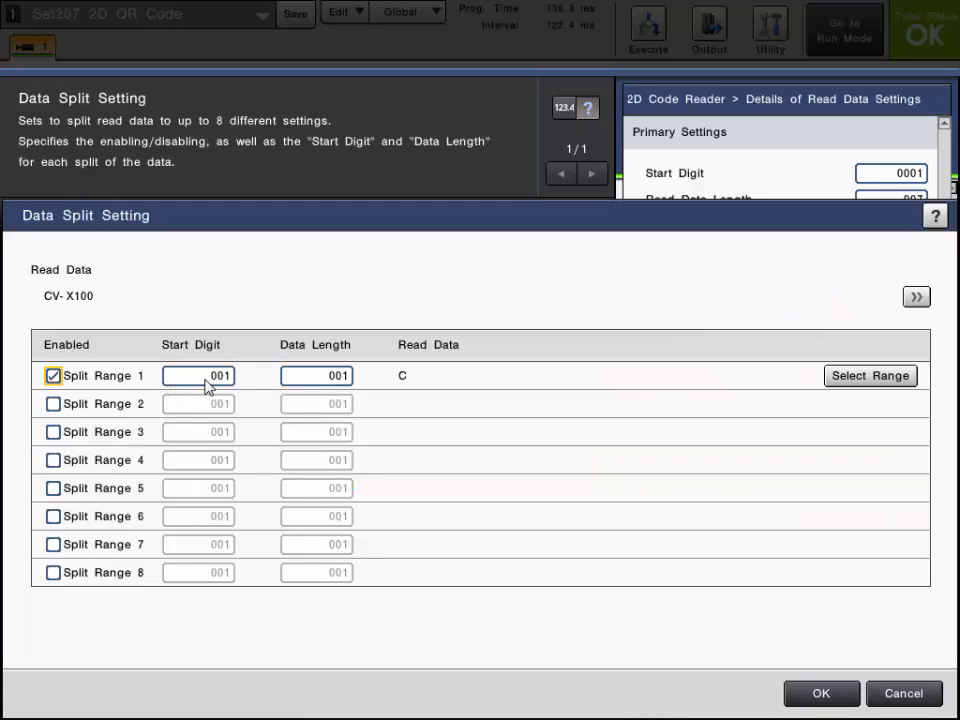
{"action": "left_click", "coordinate": [316, 375]}
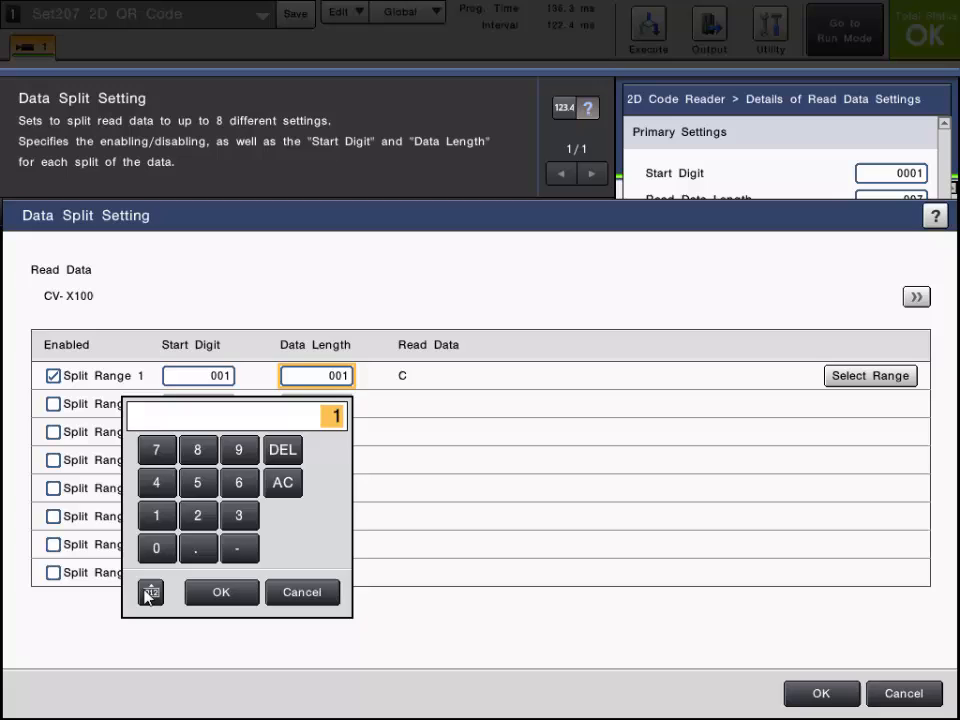
{"action": "left_click", "coordinate": [149, 592]}
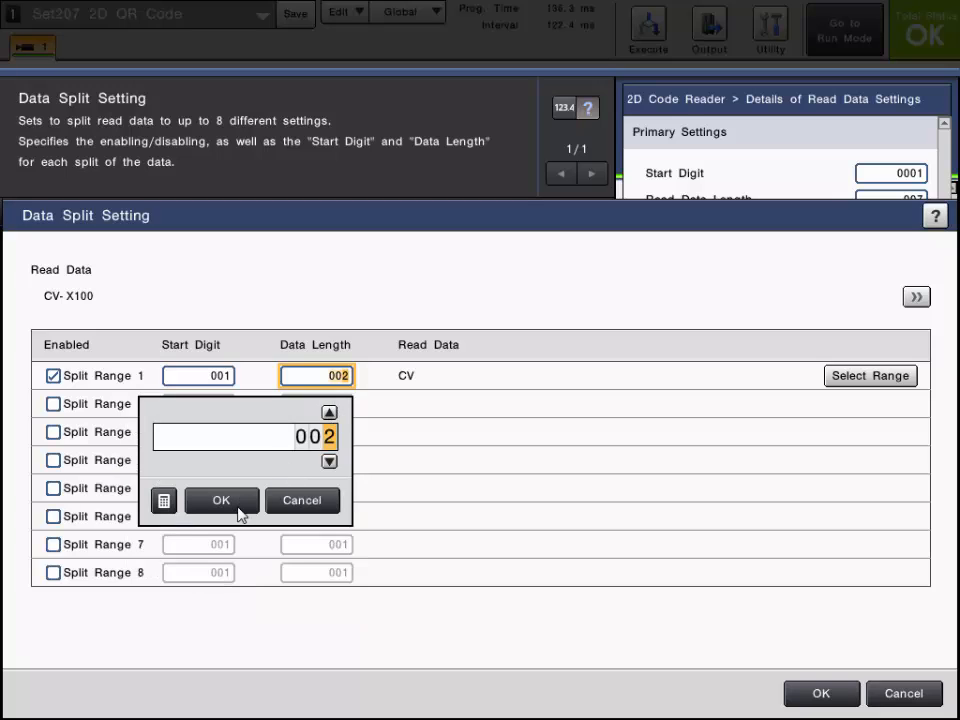
{"action": "left_click", "coordinate": [221, 500]}
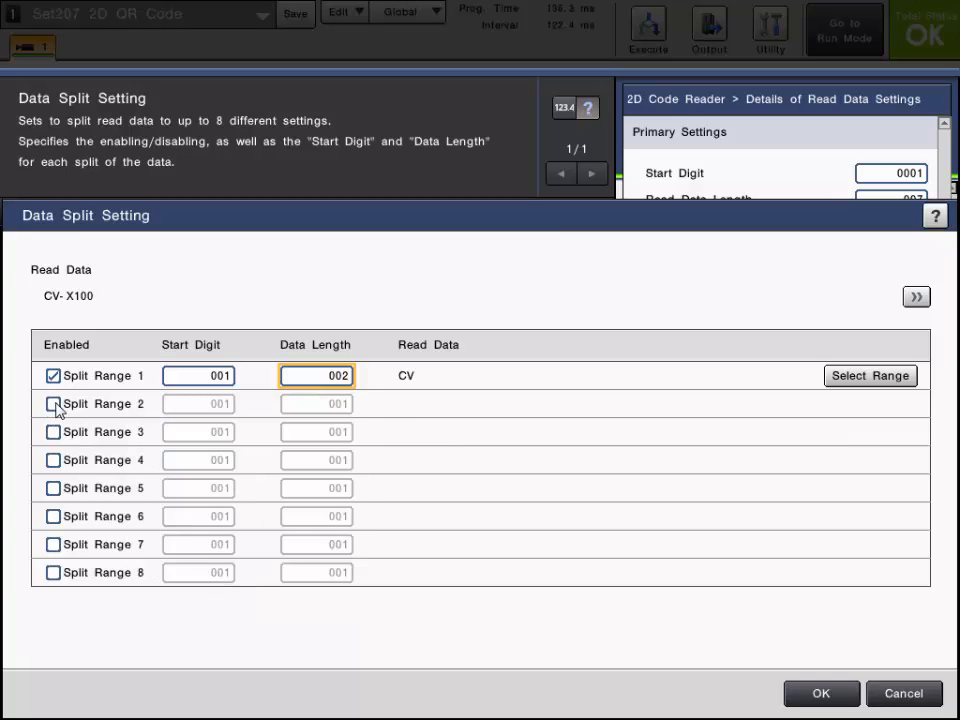
Enable Split Range 2 with start 004, length 004, and save both ranges
{"action": "left_click", "coordinate": [53, 403]}
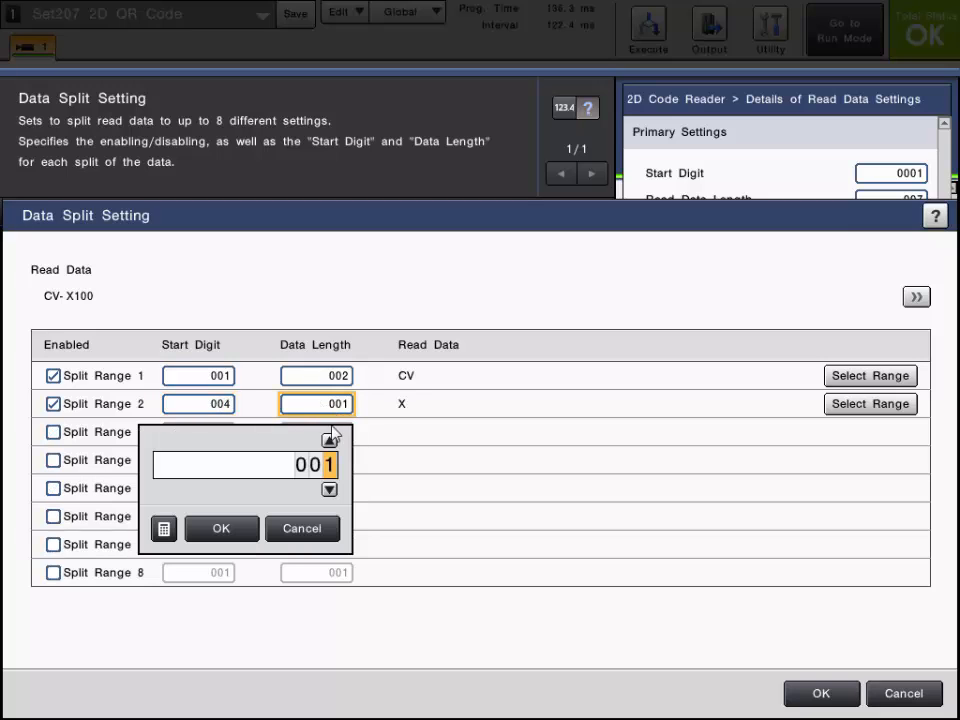
{"action": "left_click", "coordinate": [220, 528]}
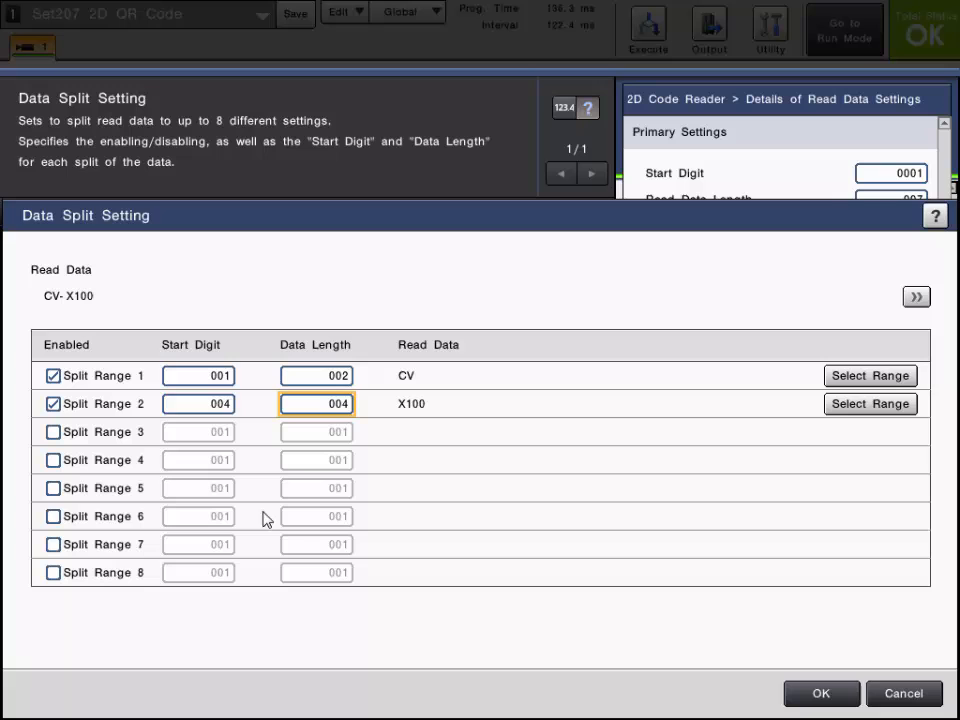
{"action": "left_click", "coordinate": [821, 693]}
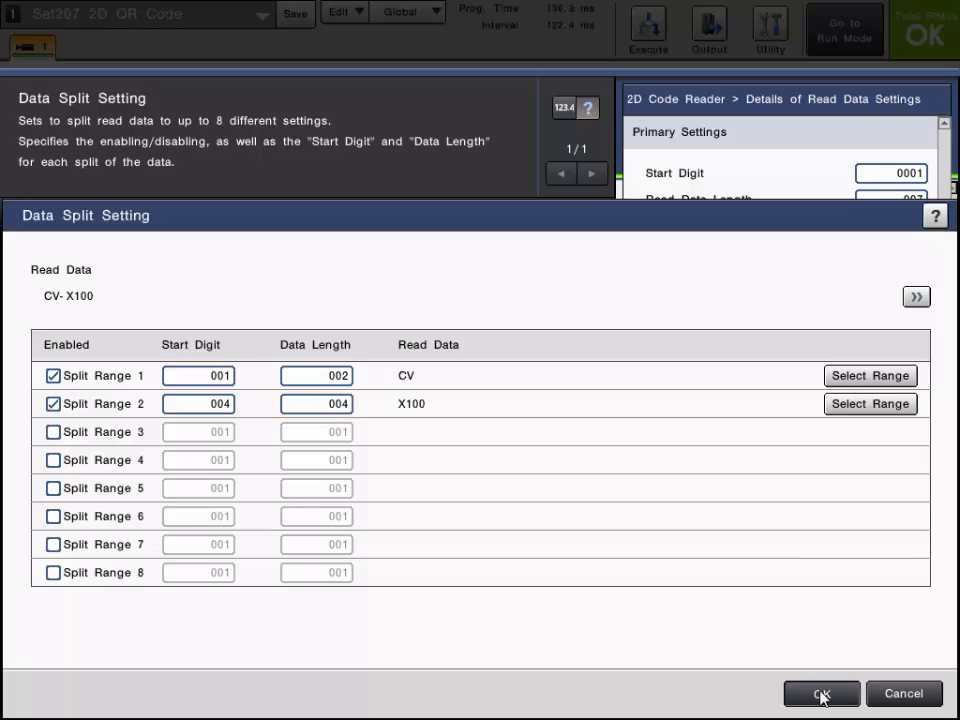
{"action": "left_click", "coordinate": [821, 693]}
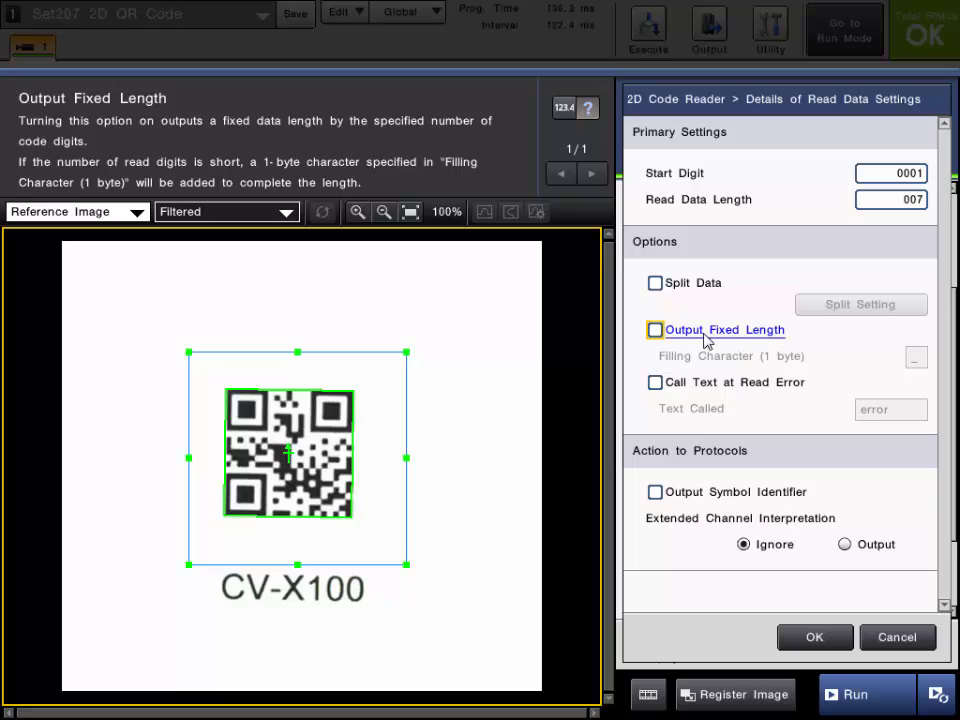
{"action": "mouse_move", "coordinate": [807, 342]}
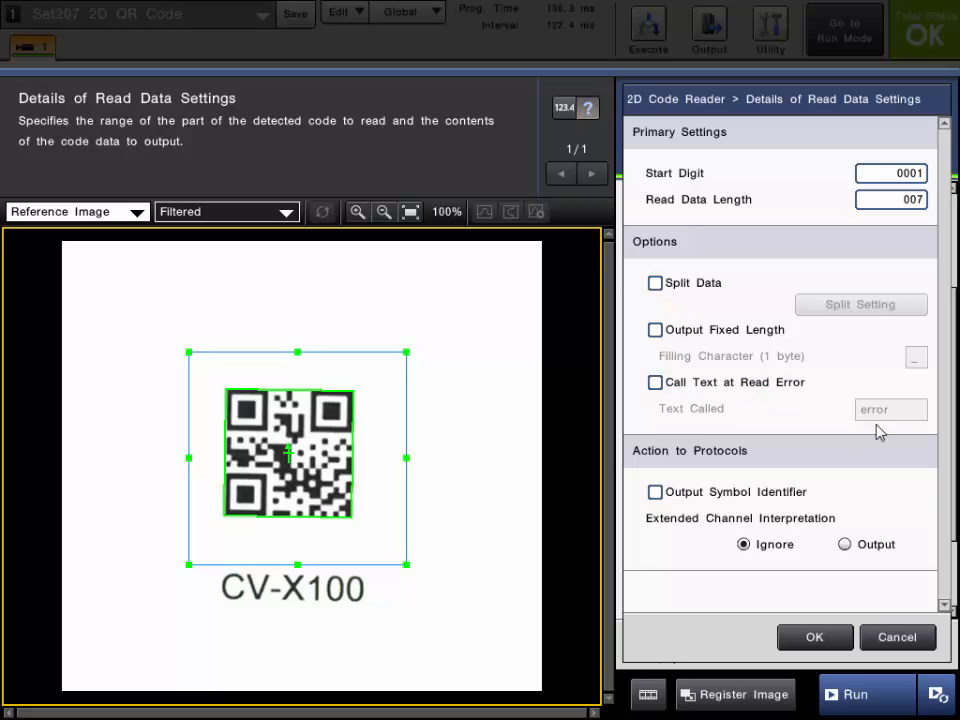
{"action": "mouse_move", "coordinate": [757, 402]}
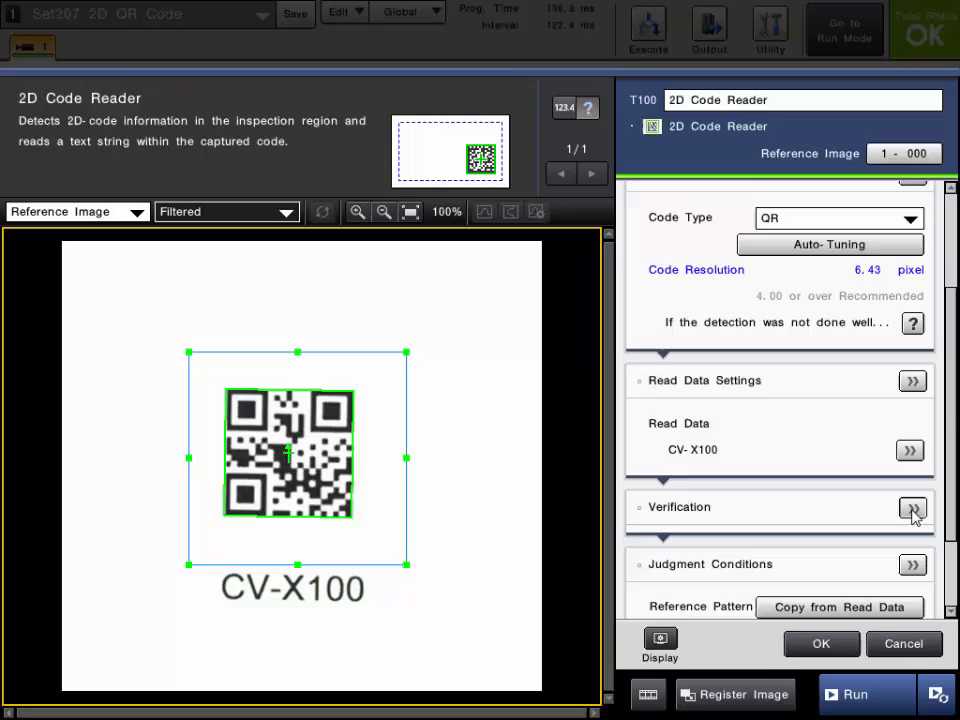
Leave Verification turned off and return to the Judgment Conditions overview
{"action": "left_click", "coordinate": [911, 510]}
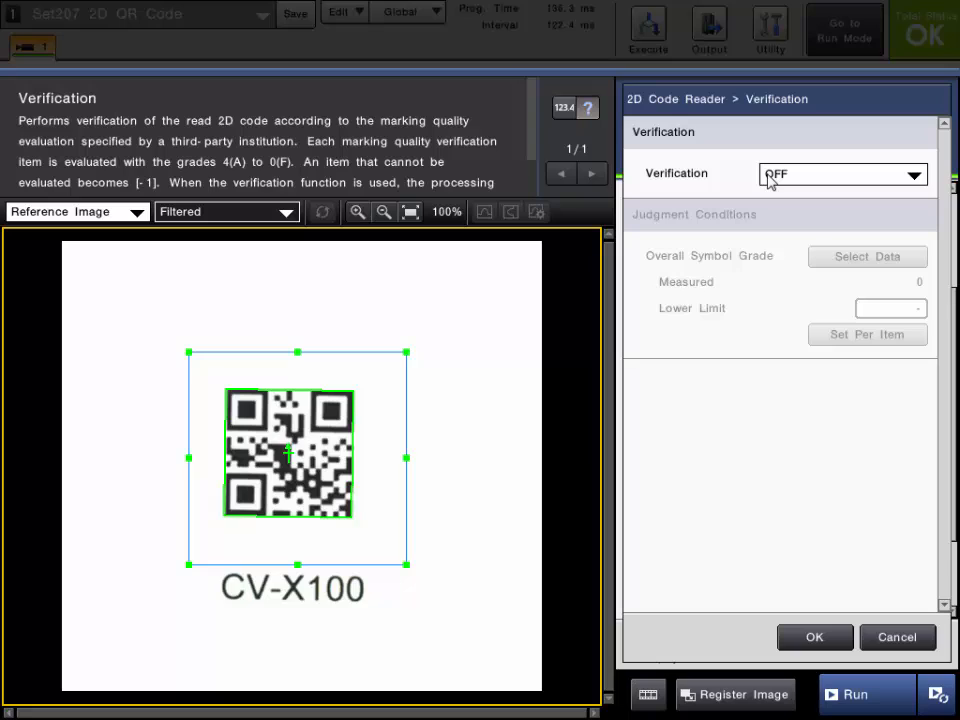
{"action": "mouse_move", "coordinate": [745, 188]}
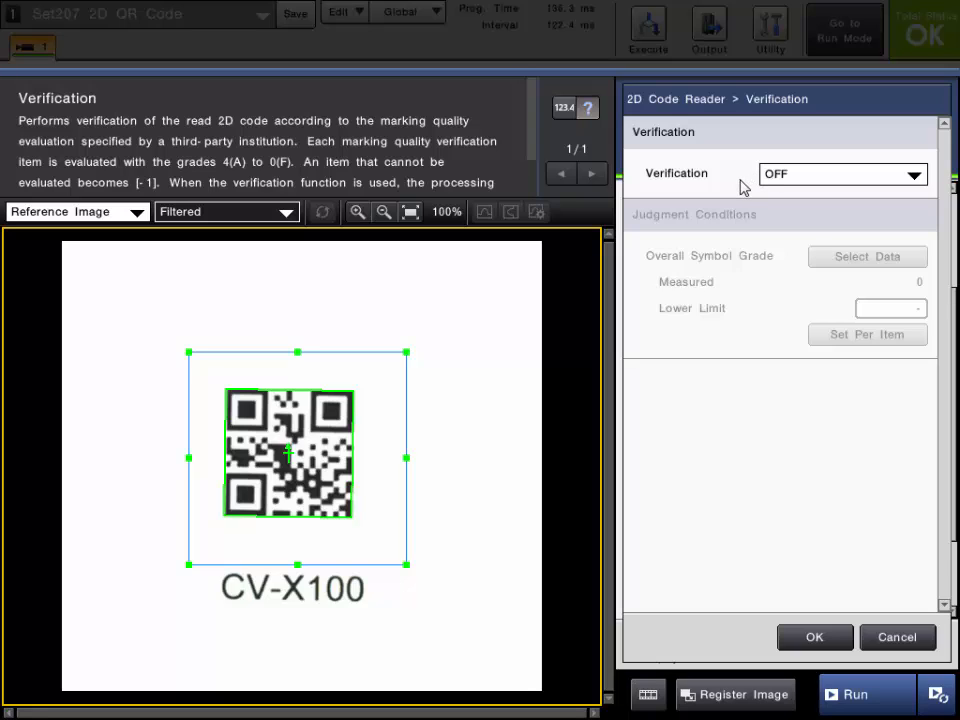
{"action": "mouse_move", "coordinate": [790, 188]}
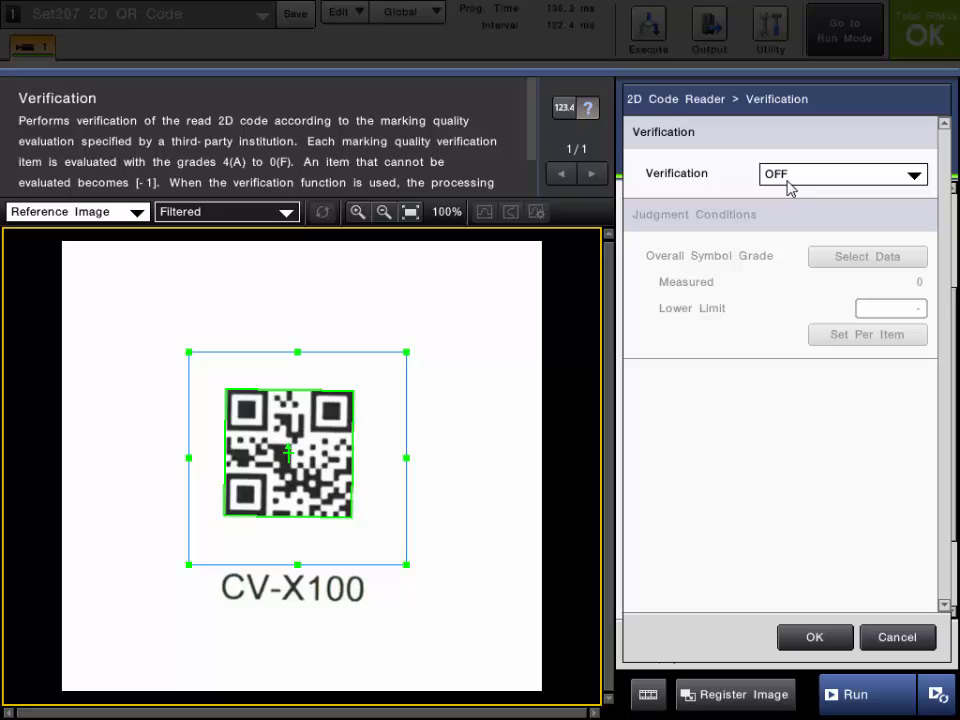
{"action": "left_click", "coordinate": [840, 174]}
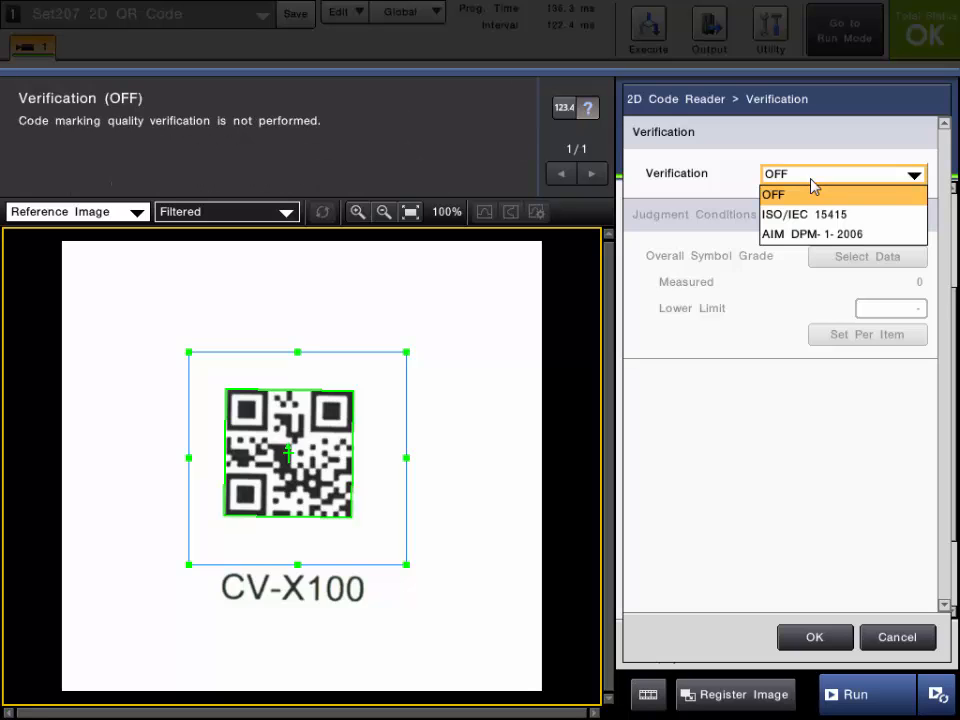
{"action": "mouse_move", "coordinate": [897, 228]}
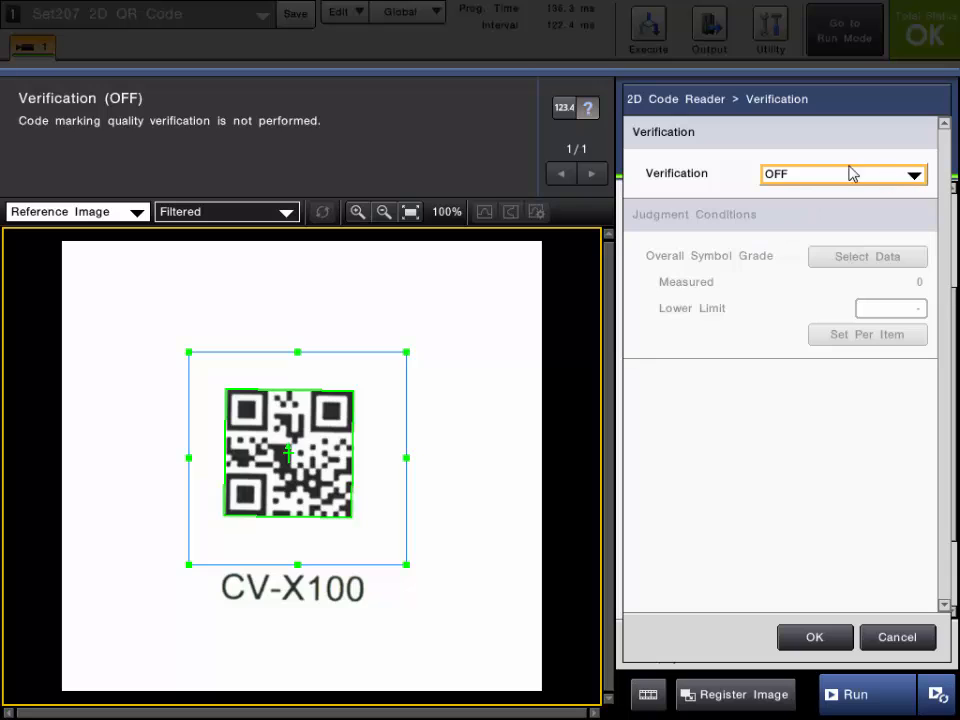
{"action": "mouse_move", "coordinate": [841, 650]}
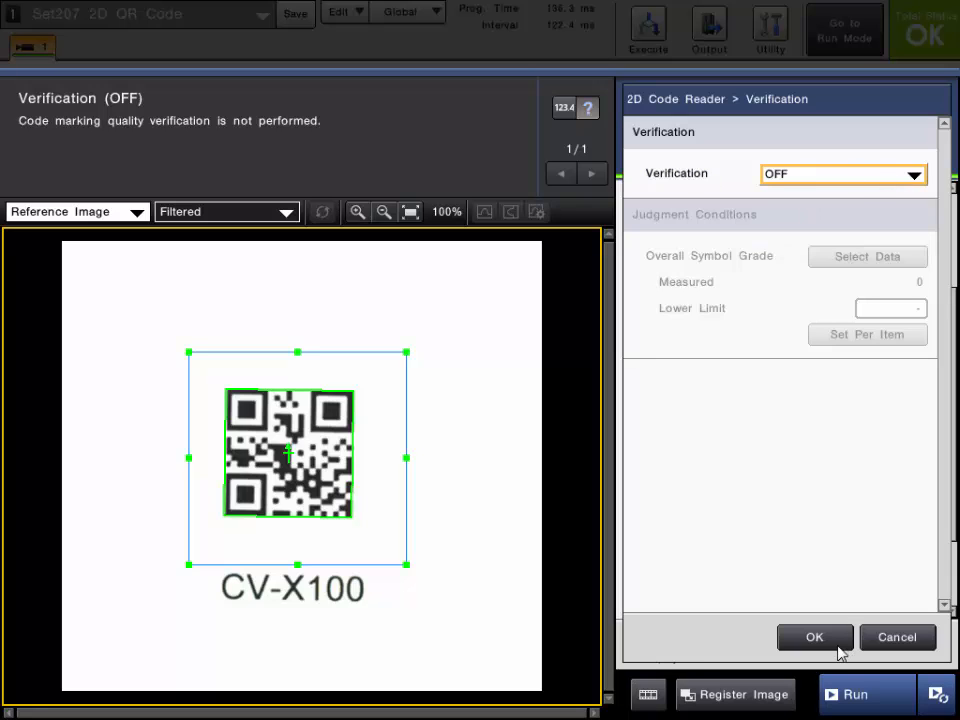
{"action": "left_click", "coordinate": [814, 637]}
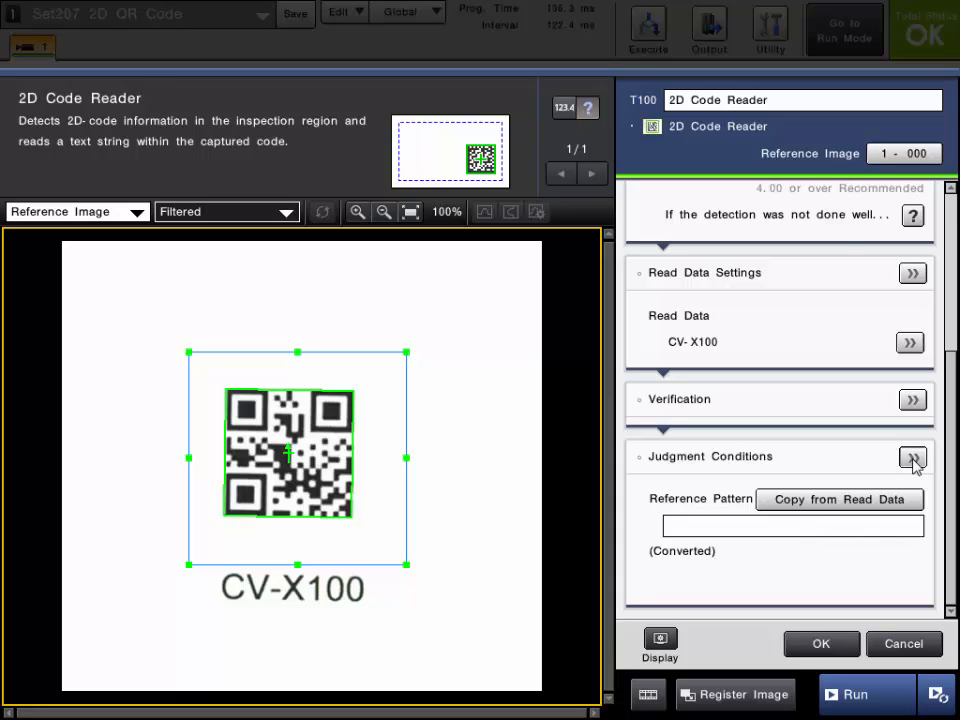
Switch judgment to Multiple, add one reference condition, then reselect Single
{"action": "left_click", "coordinate": [911, 457]}
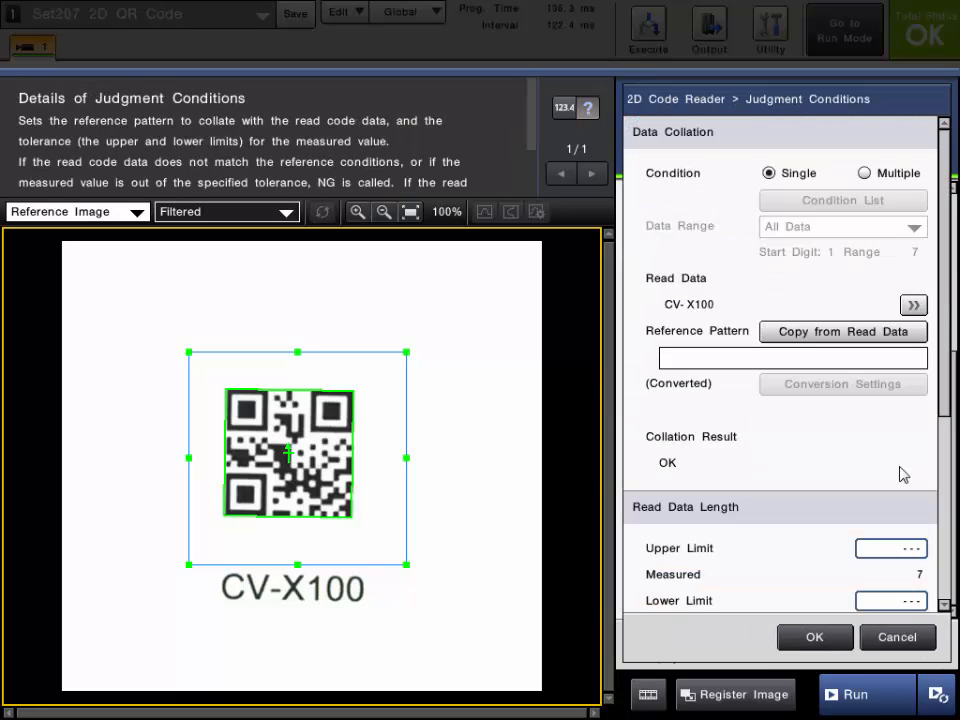
{"action": "mouse_move", "coordinate": [816, 256]}
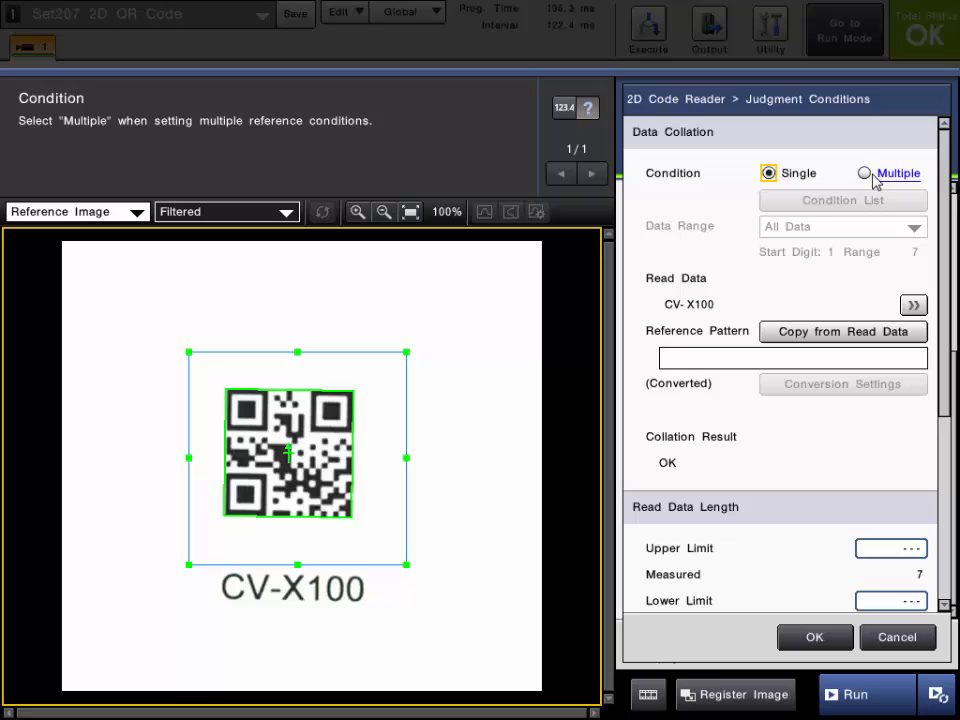
{"action": "left_click", "coordinate": [866, 173]}
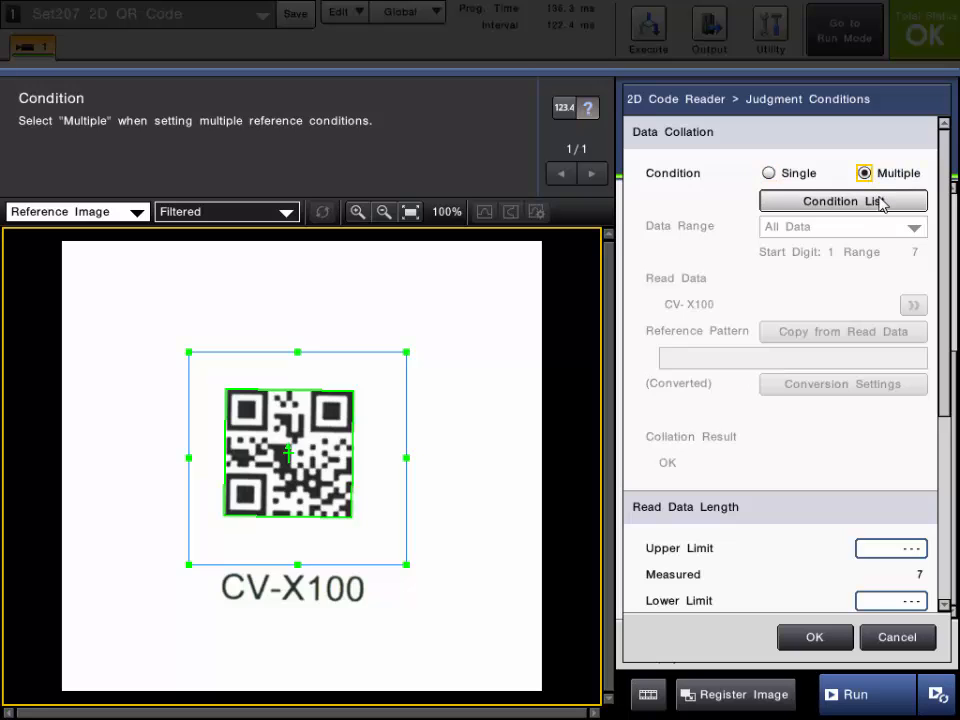
{"action": "left_click", "coordinate": [843, 201]}
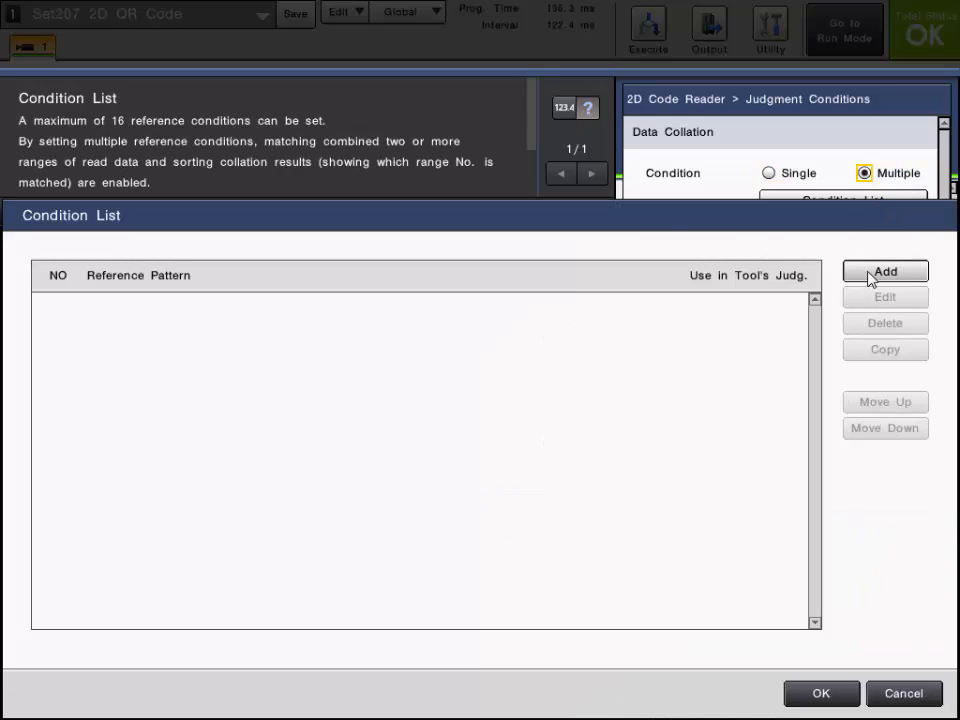
{"action": "left_click", "coordinate": [884, 271]}
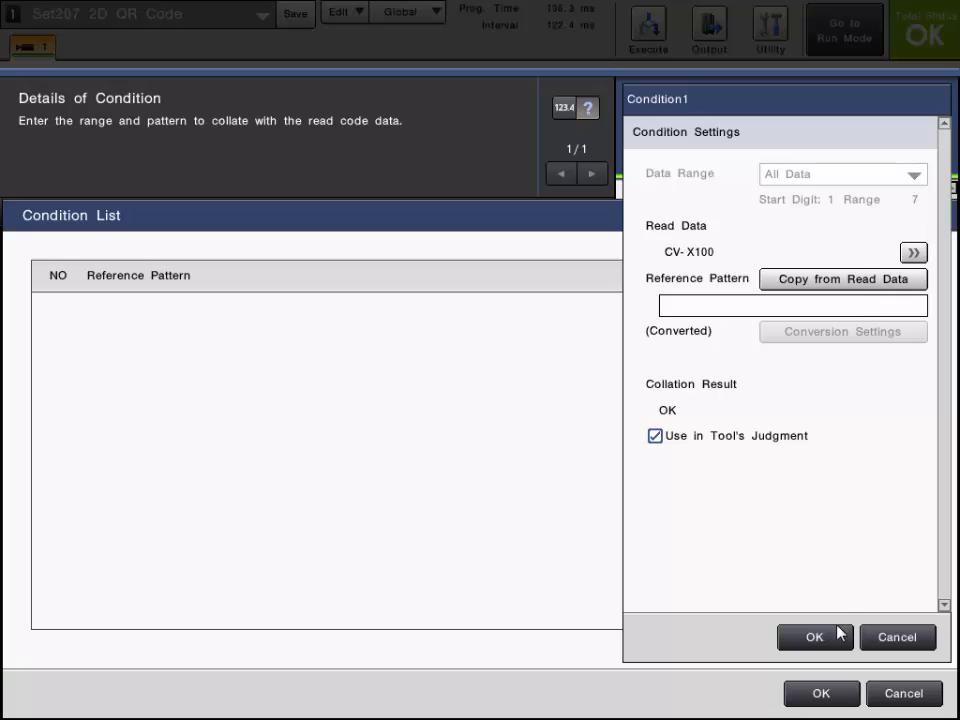
{"action": "mouse_move", "coordinate": [838, 648]}
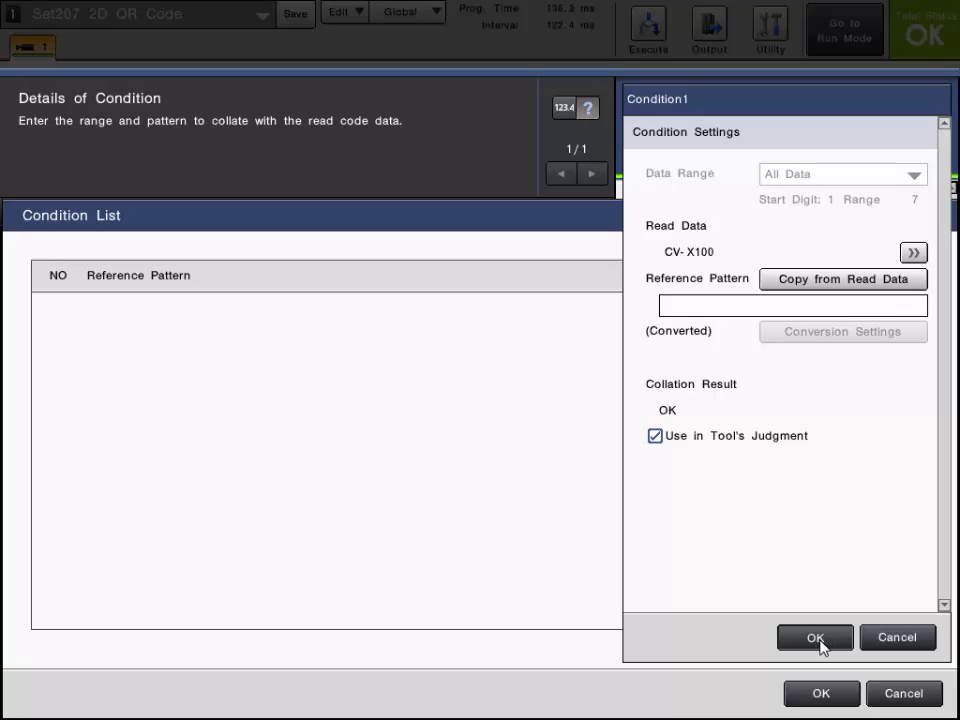
{"action": "left_click", "coordinate": [814, 637]}
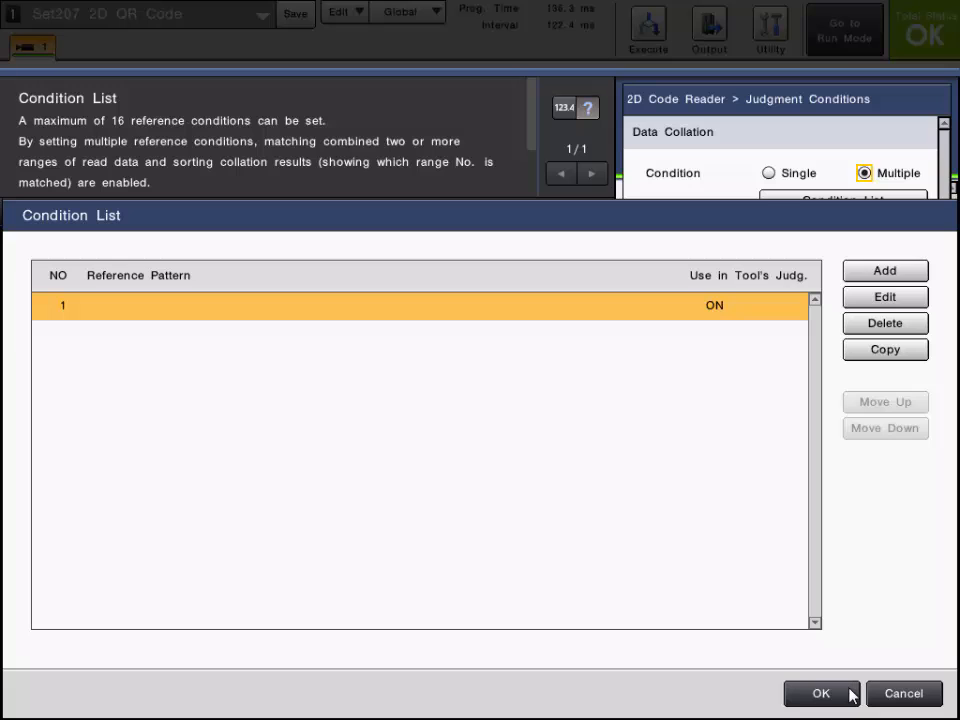
{"action": "left_click", "coordinate": [820, 693]}
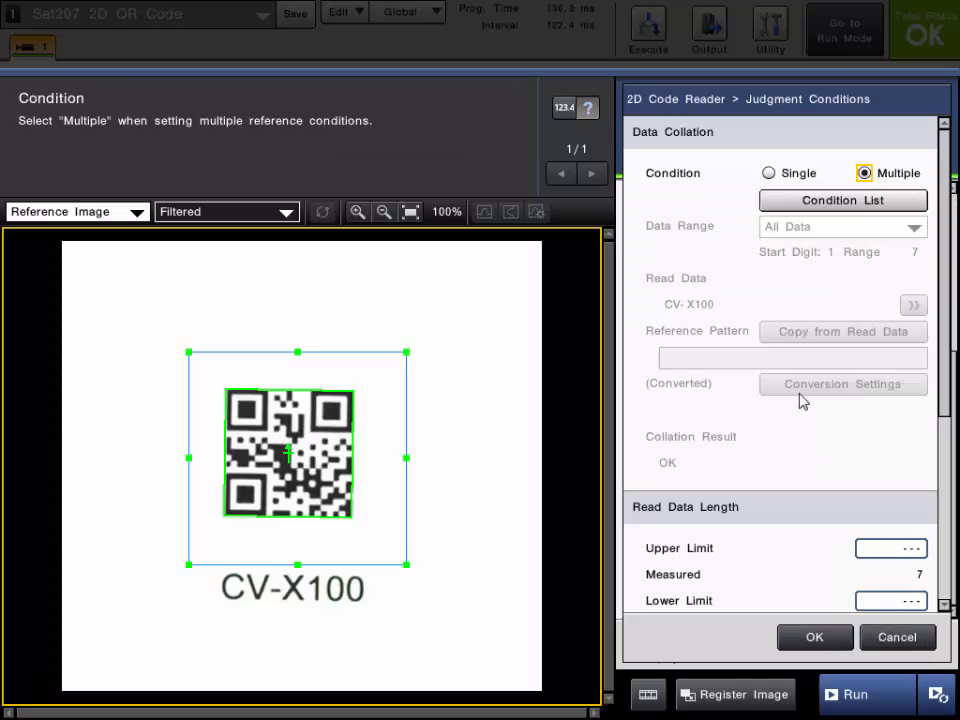
{"action": "left_click", "coordinate": [768, 173]}
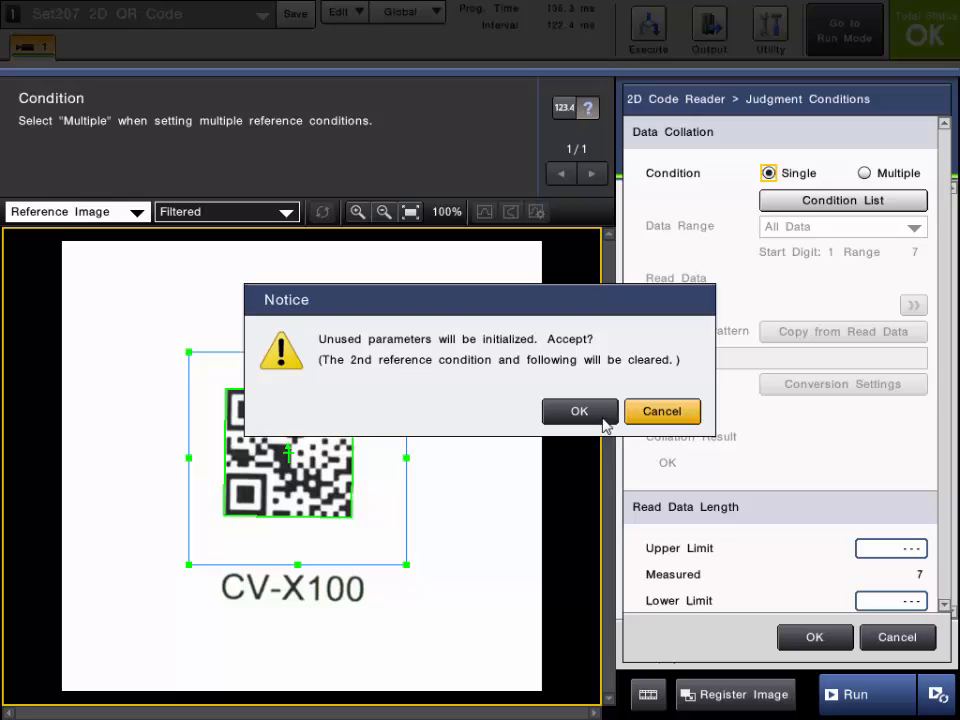
Accept the Notice to initialize unused parameters and return to Single judgment
{"action": "left_click", "coordinate": [579, 411]}
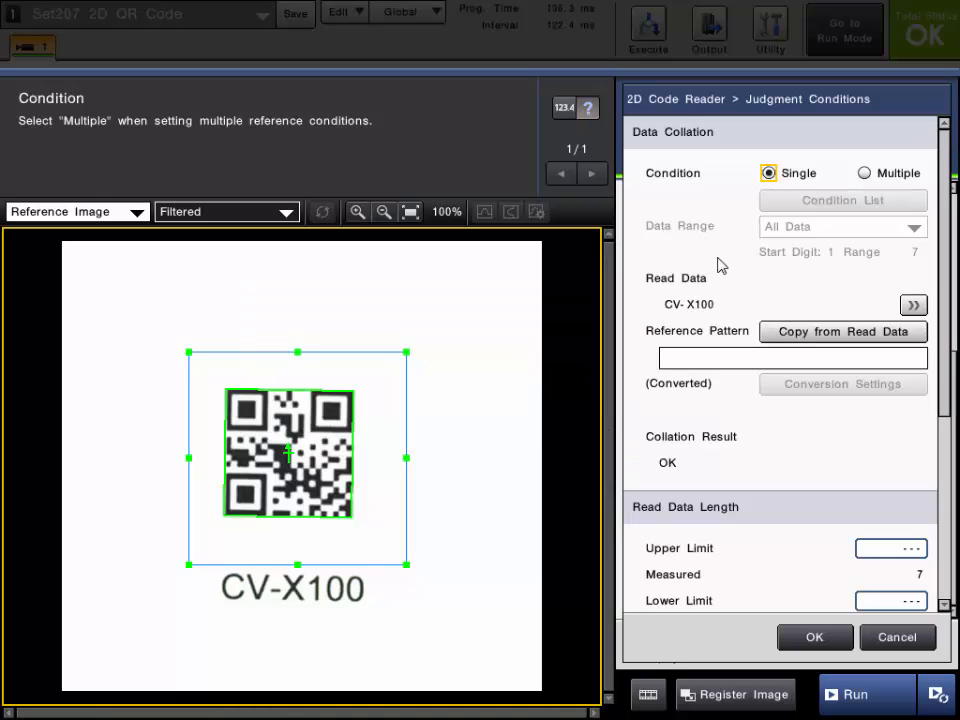
{"action": "mouse_move", "coordinate": [700, 285]}
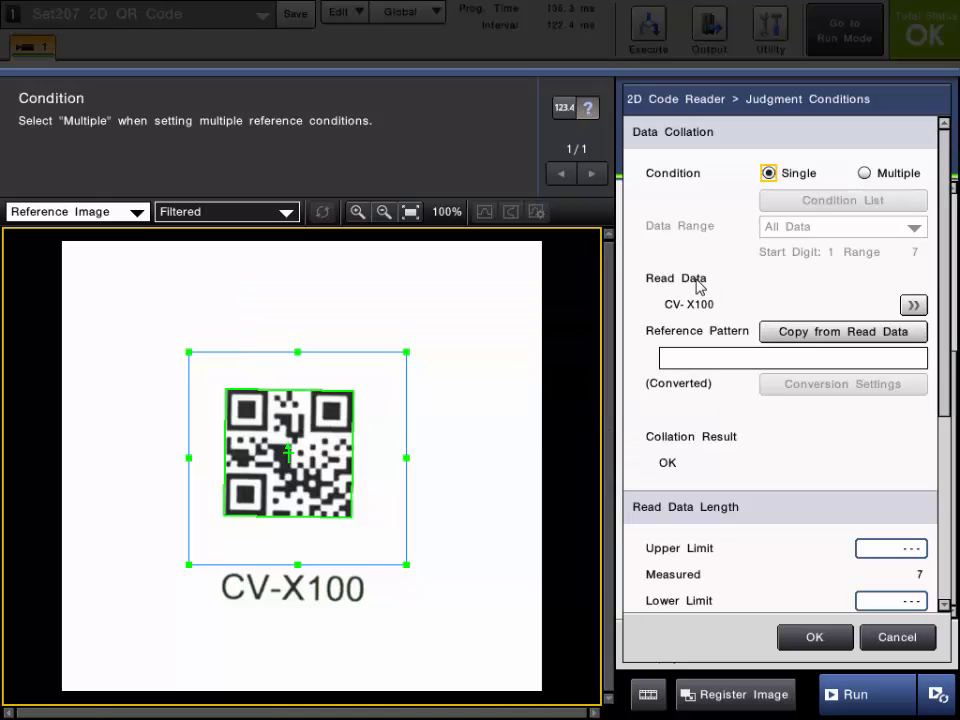
{"action": "mouse_move", "coordinate": [690, 285]}
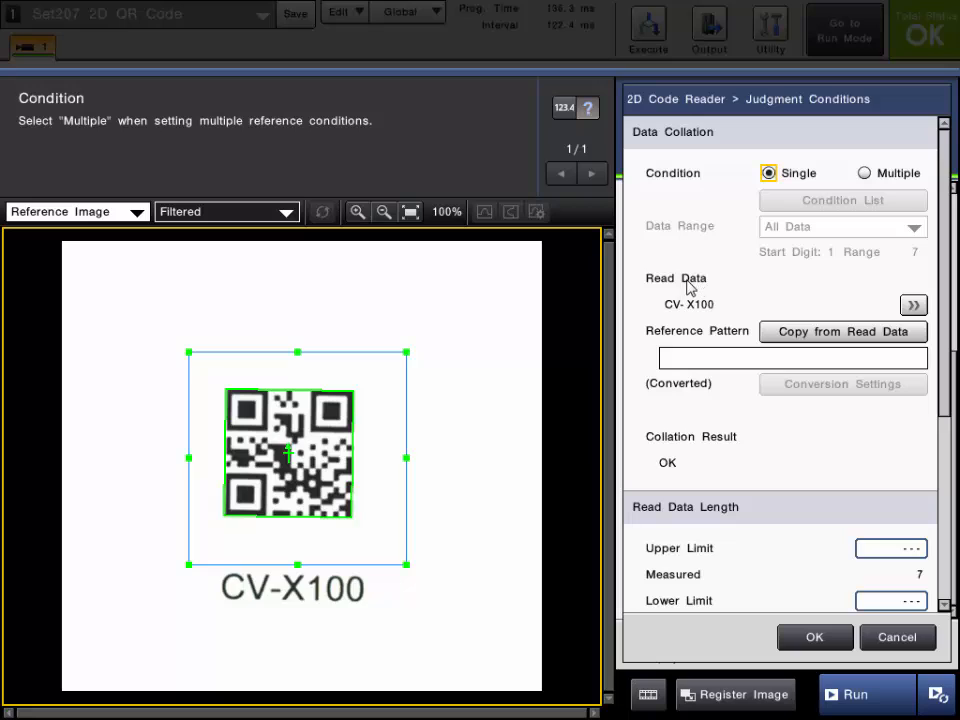
{"action": "mouse_move", "coordinate": [714, 307]}
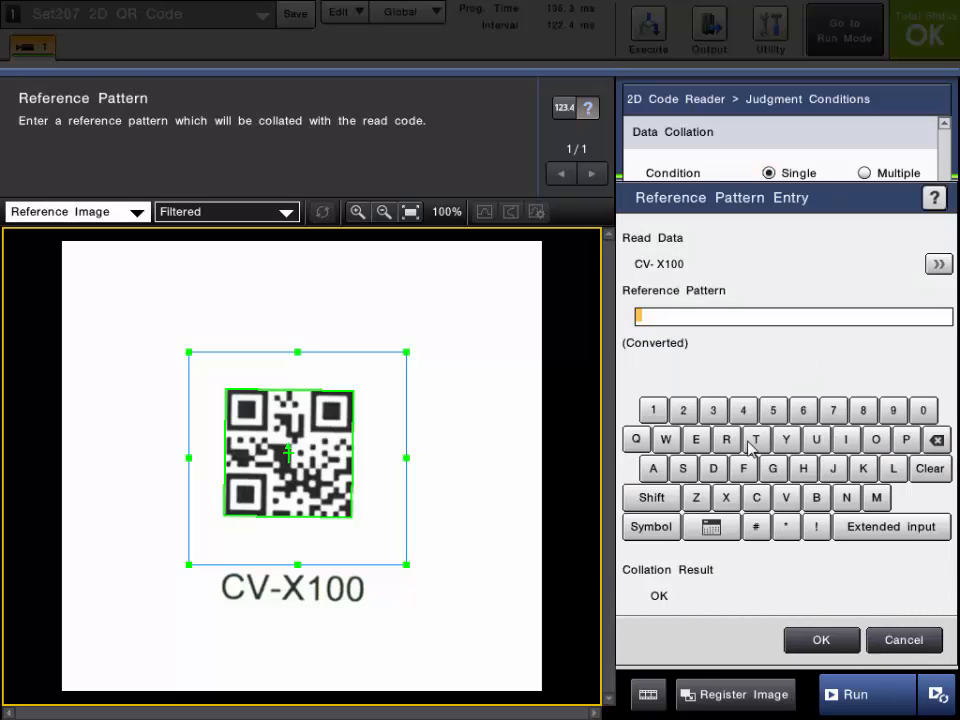
{"action": "mouse_move", "coordinate": [758, 508]}
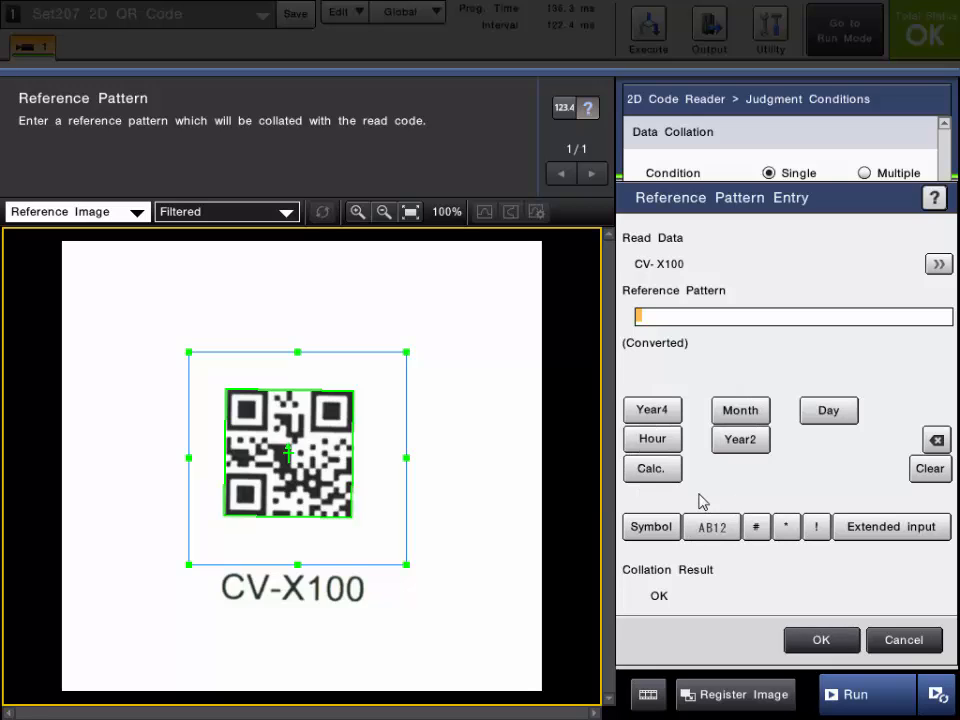
{"action": "mouse_move", "coordinate": [696, 445]}
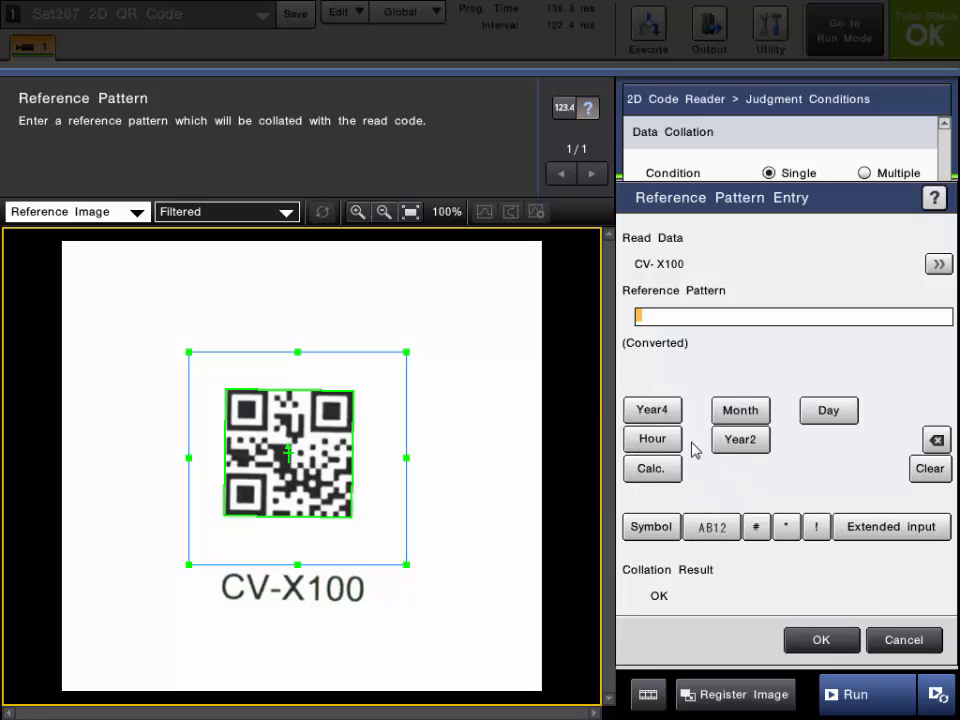
{"action": "mouse_move", "coordinate": [860, 645]}
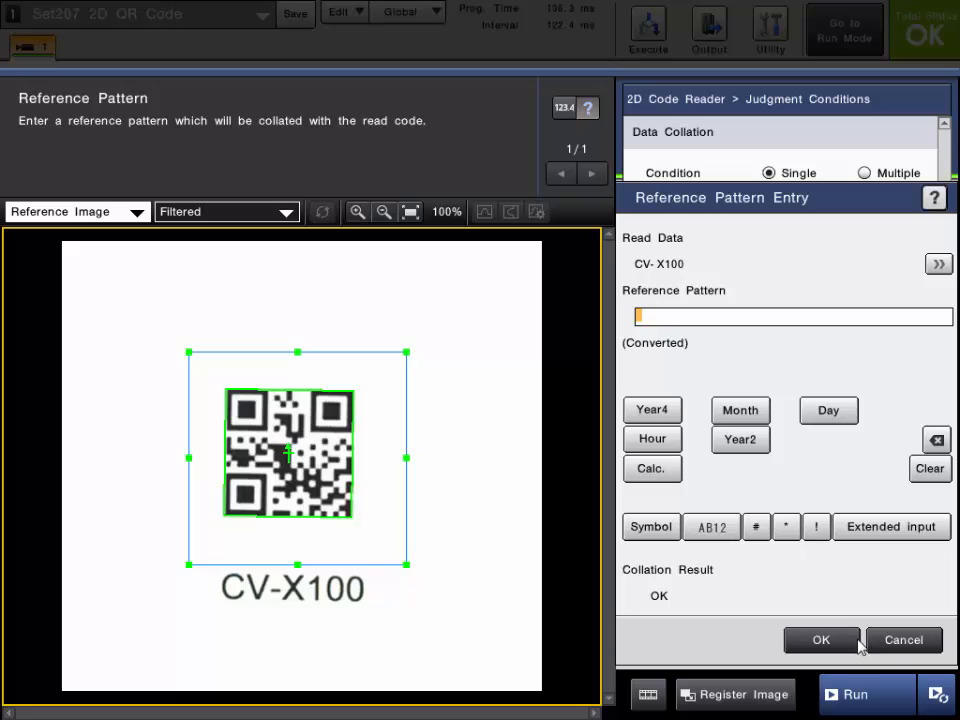
{"action": "left_click", "coordinate": [820, 640]}
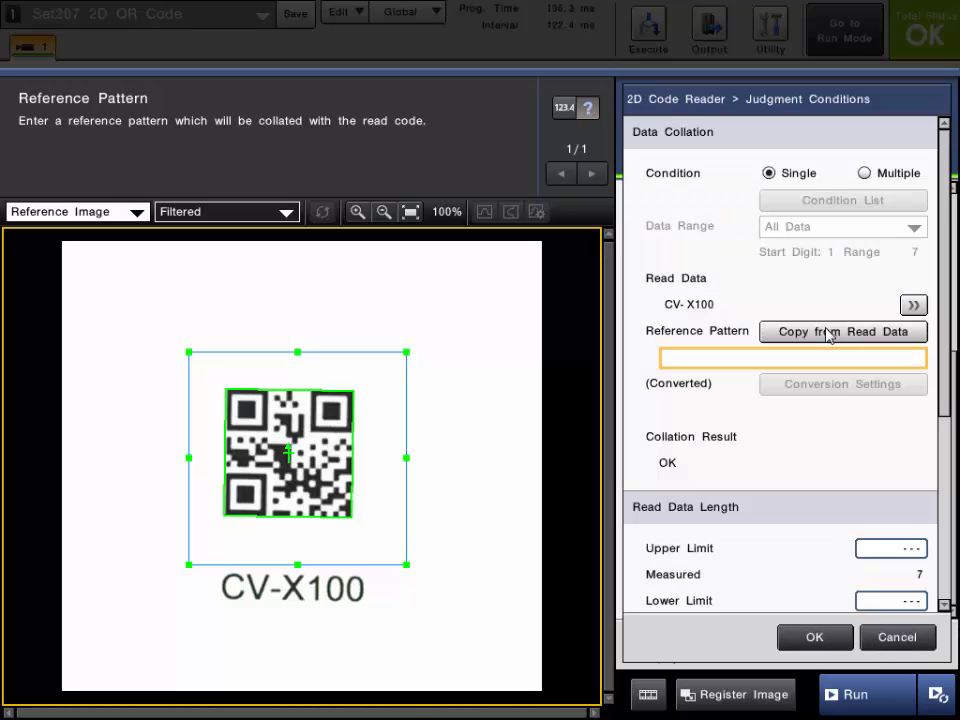
Copy CV-X100 as the reference pattern and set both read data length limits to 007
{"action": "left_click", "coordinate": [843, 331]}
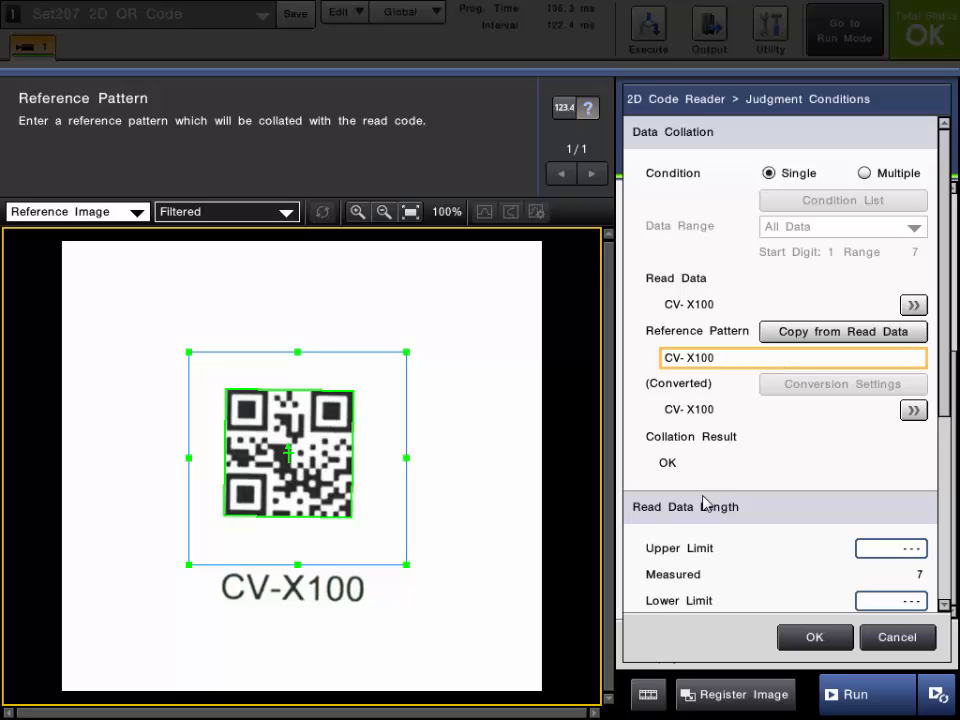
{"action": "mouse_move", "coordinate": [742, 471]}
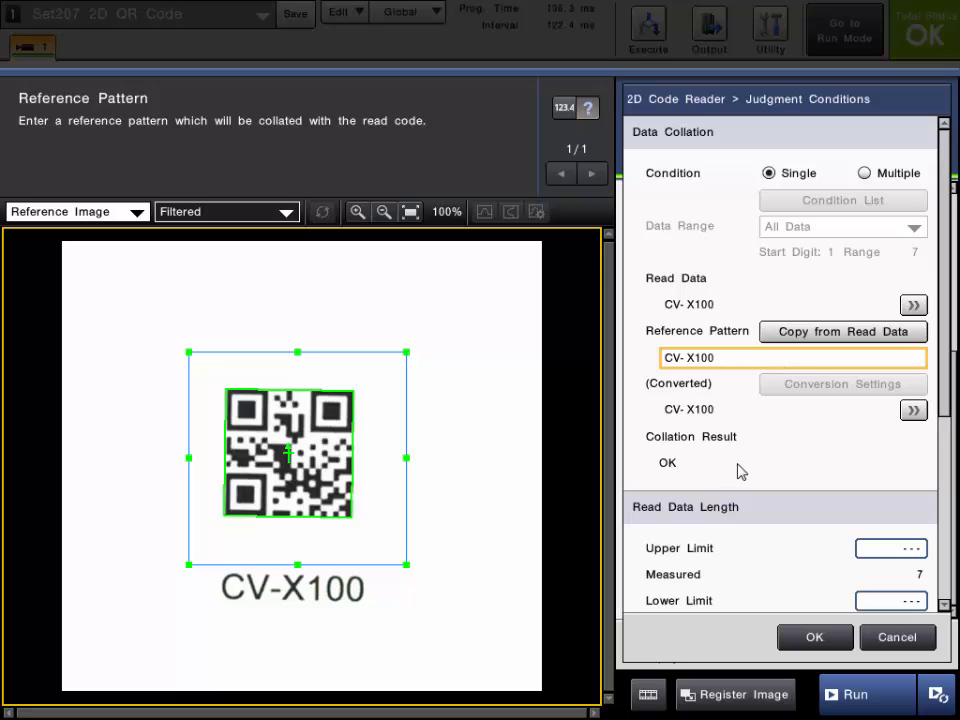
{"action": "scroll", "scroll_direction": "down", "scroll_amount": 3}
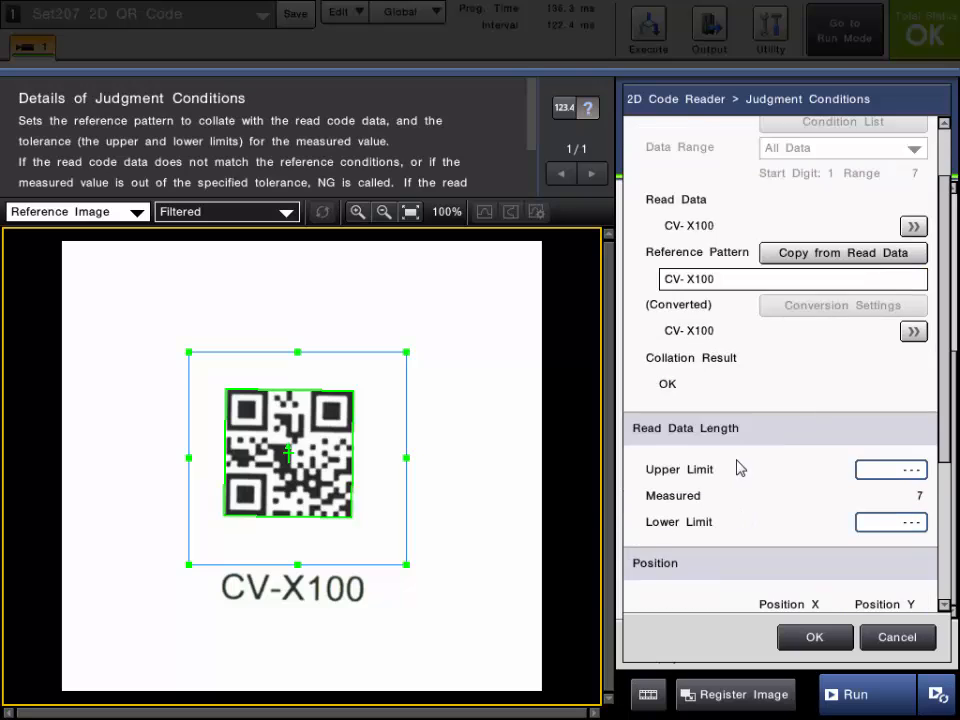
{"action": "scroll", "scroll_direction": "down", "scroll_amount": 3}
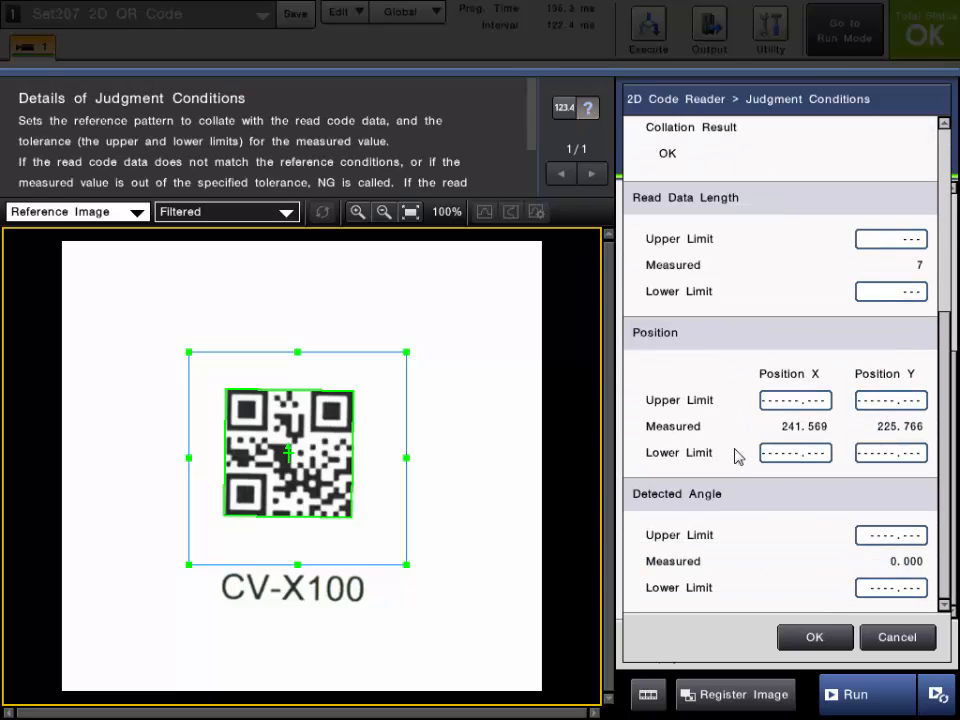
{"action": "left_click", "coordinate": [890, 239]}
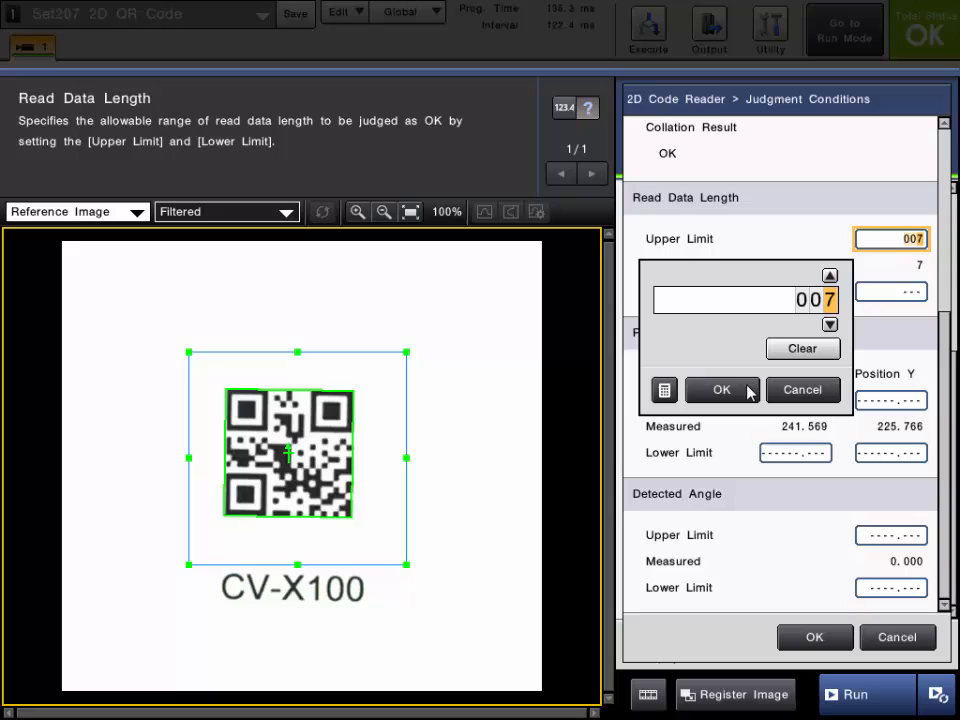
{"action": "left_click", "coordinate": [721, 389]}
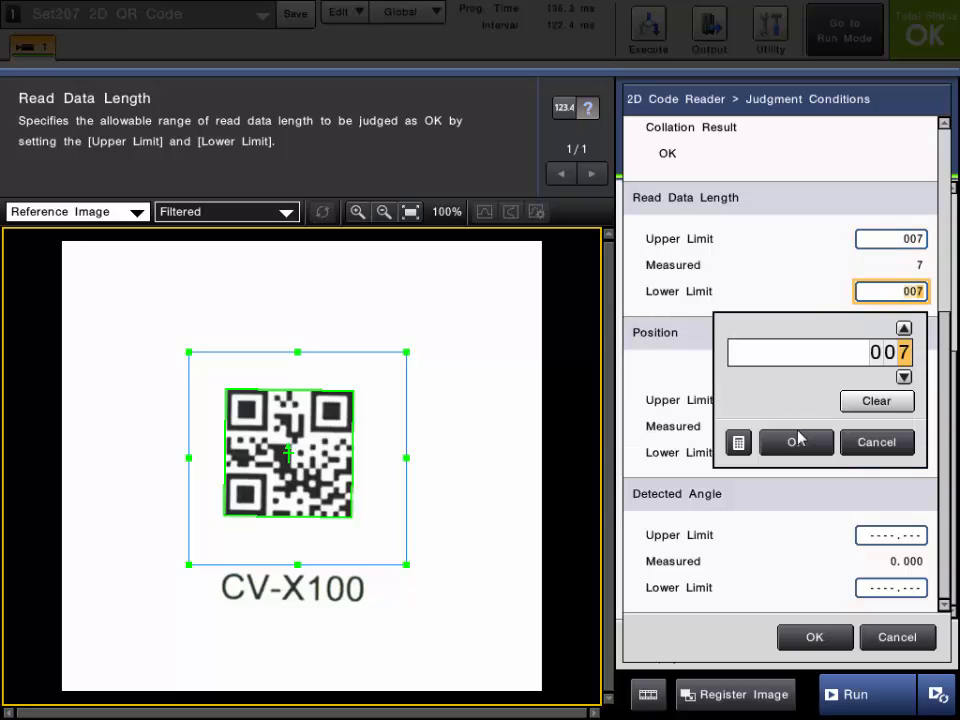
{"action": "left_click", "coordinate": [795, 442]}
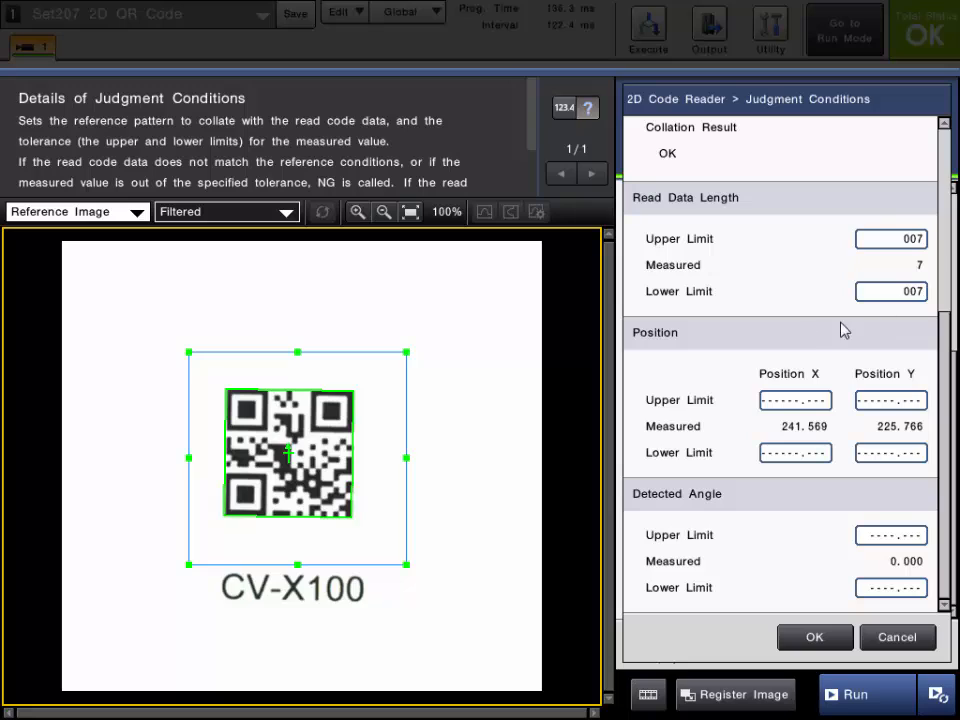
{"action": "mouse_move", "coordinate": [818, 338]}
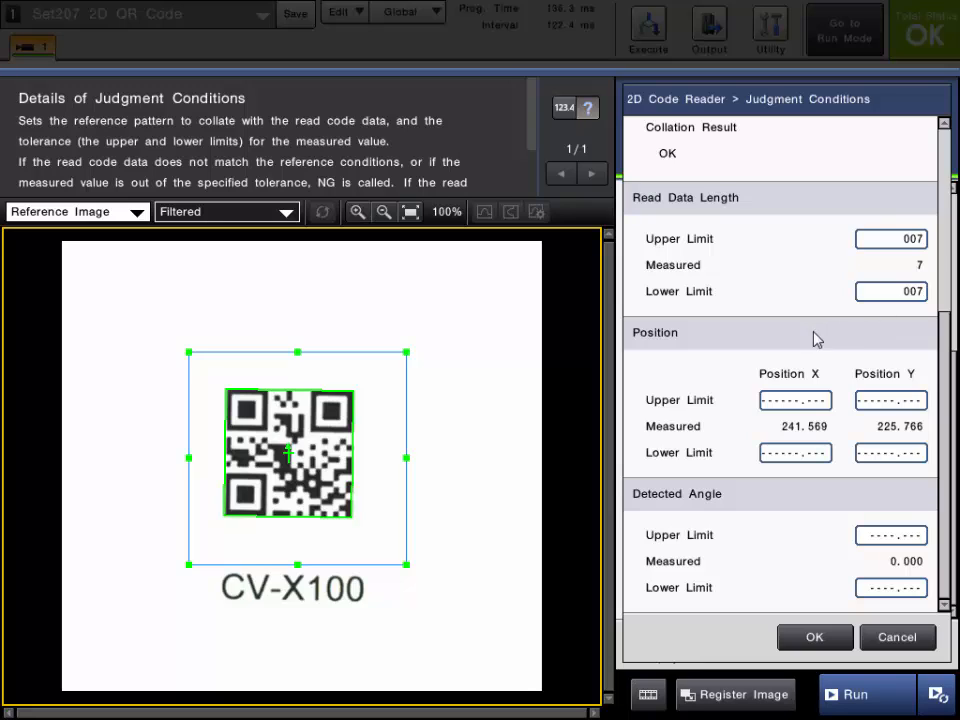
{"action": "mouse_move", "coordinate": [860, 402]}
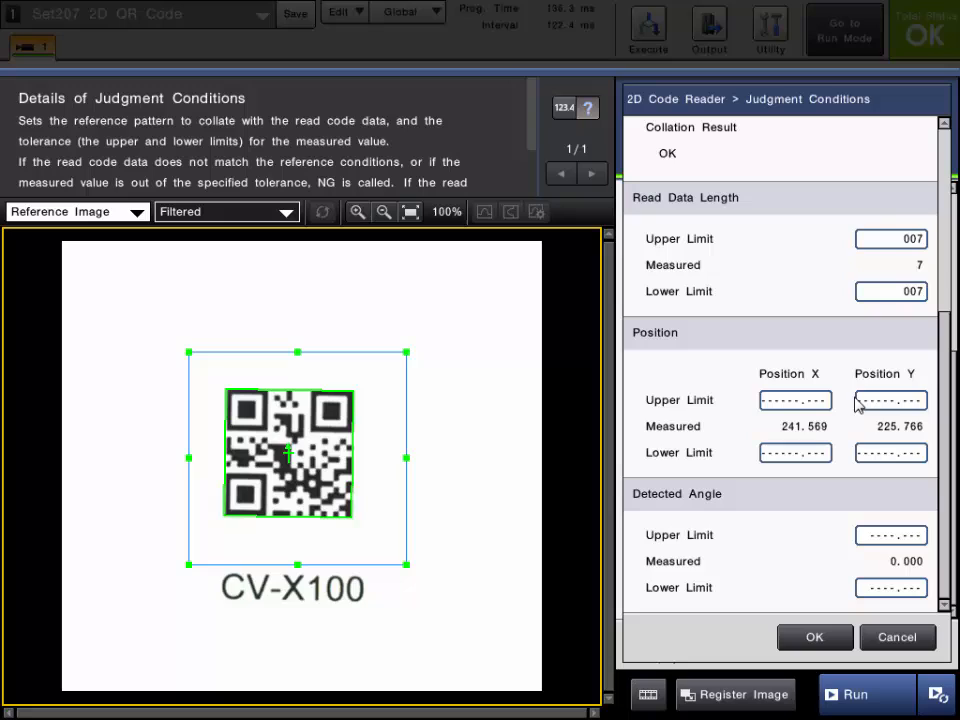
{"action": "mouse_move", "coordinate": [862, 547]}
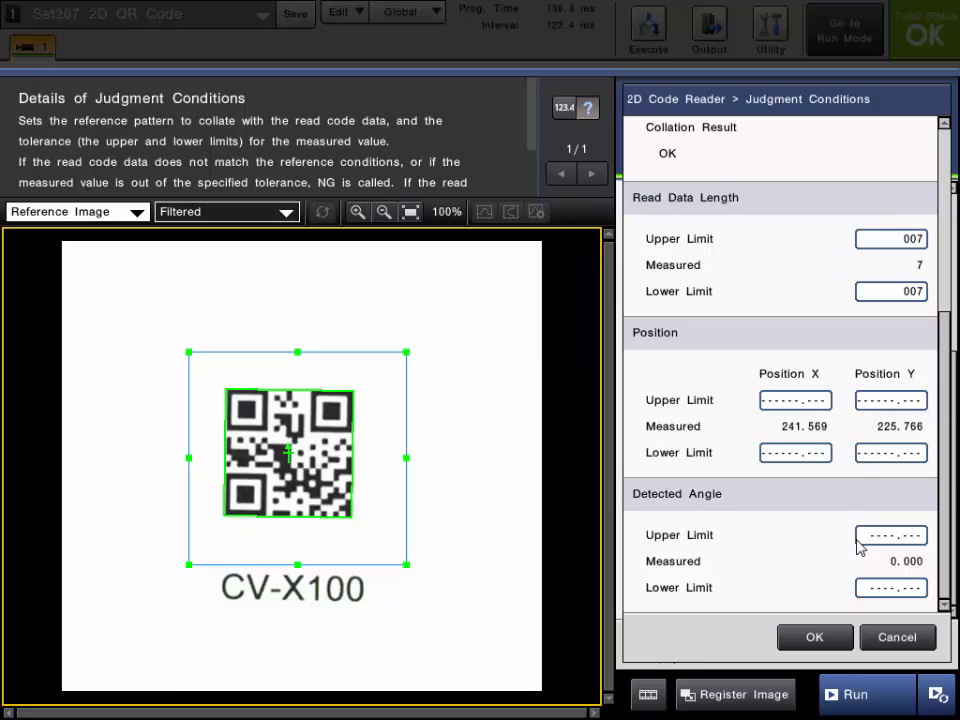
{"action": "mouse_move", "coordinate": [840, 510]}
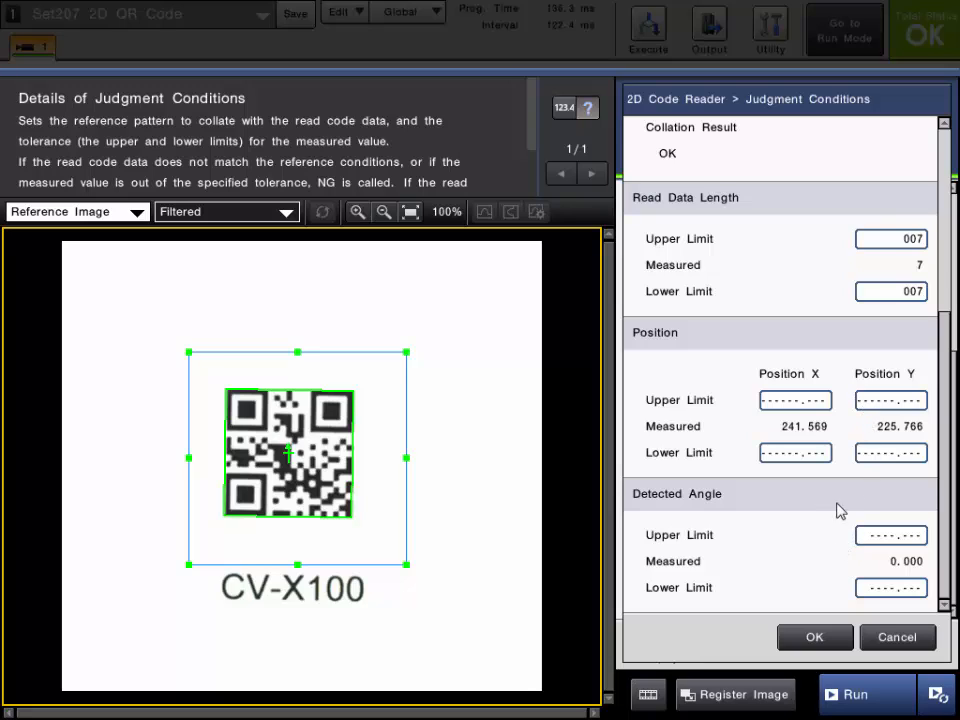
{"action": "mouse_move", "coordinate": [810, 525]}
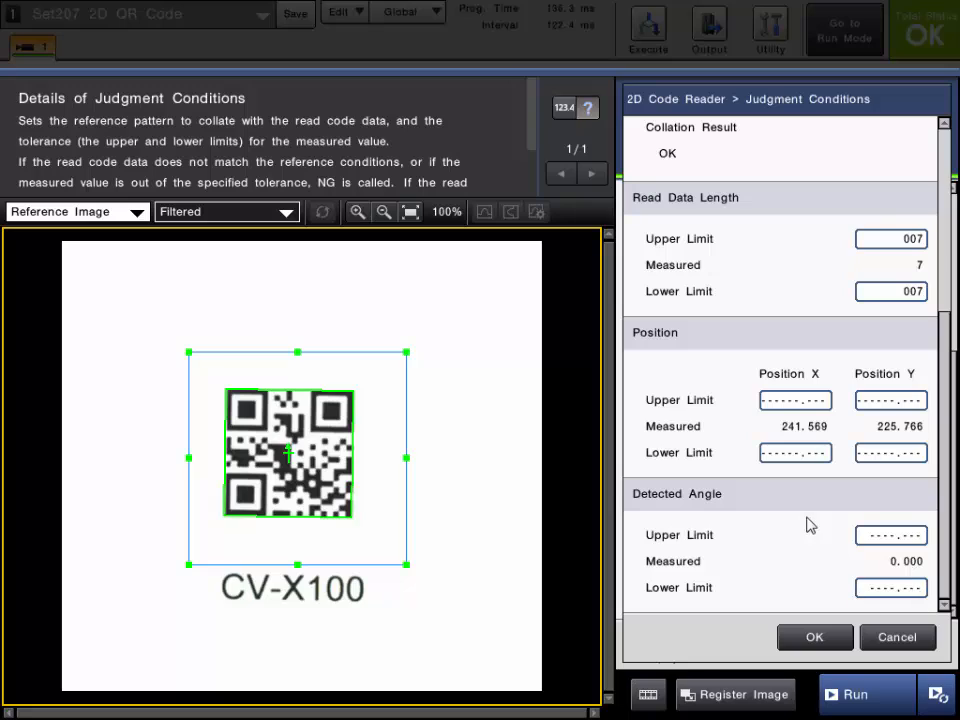
{"action": "mouse_move", "coordinate": [807, 499]}
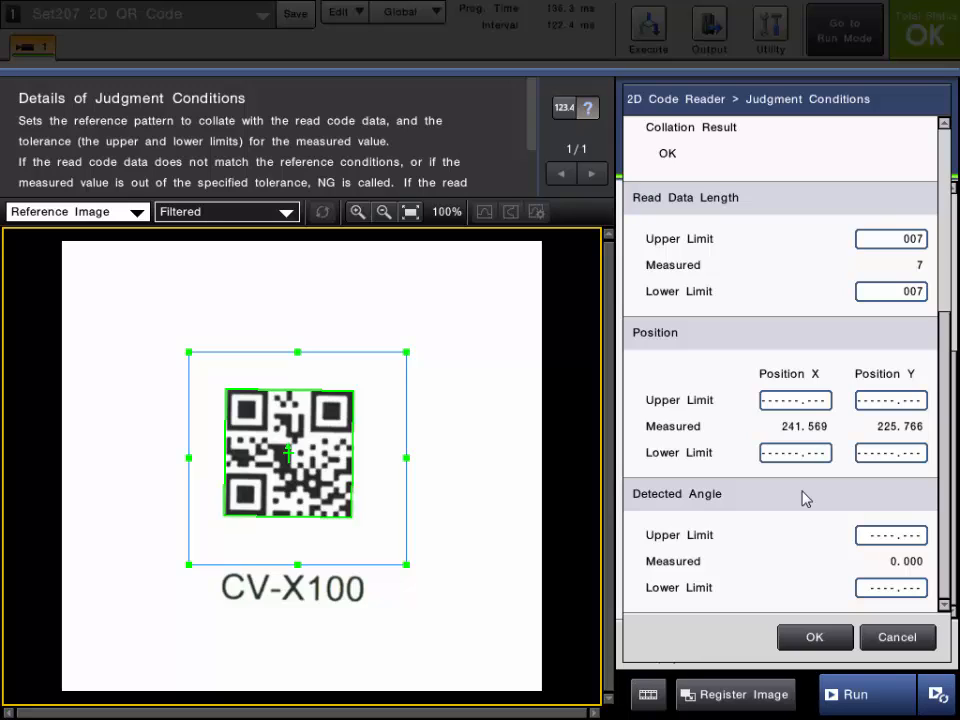
{"action": "mouse_move", "coordinate": [845, 399]}
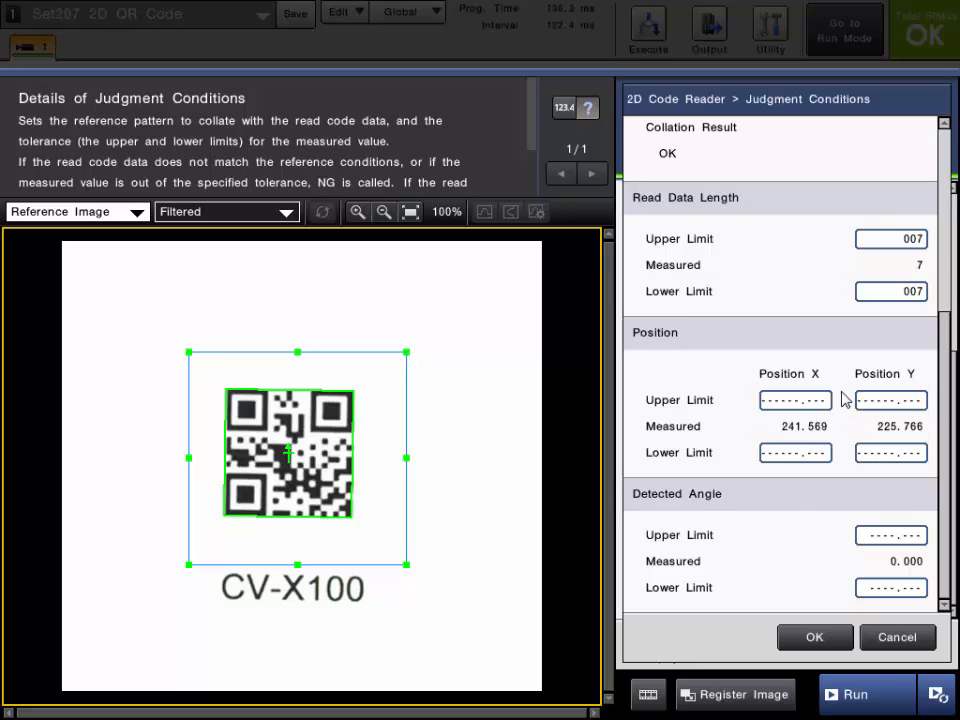
{"action": "left_click", "coordinate": [814, 637]}
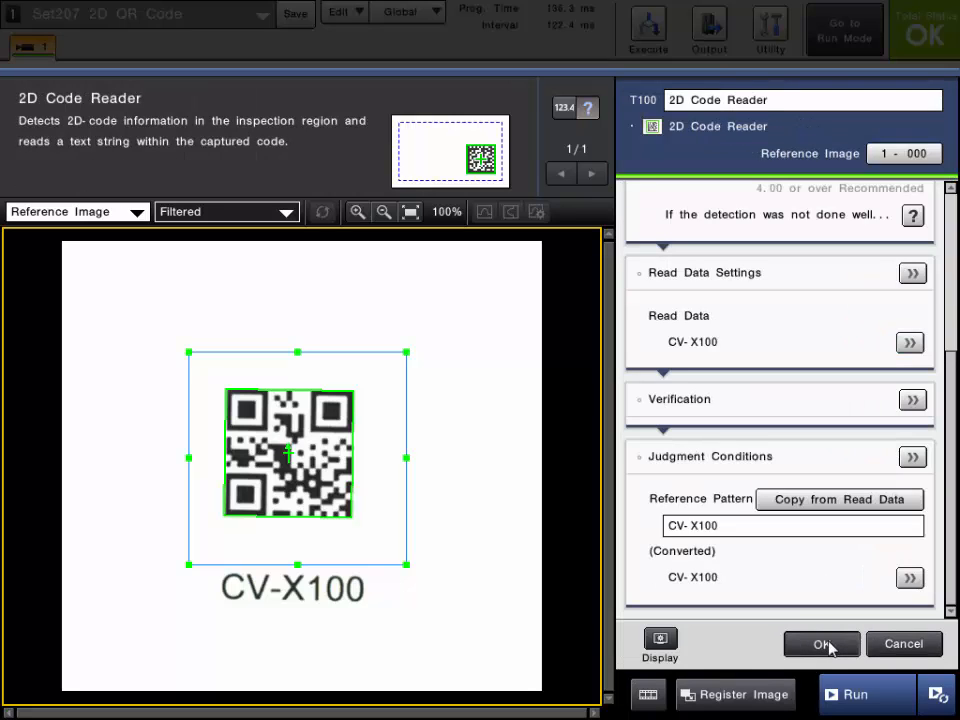
Confirm the 2D Code Reader settings and run samples: CV-X150 and CV-X170 NG, CV-X100 OK
{"action": "left_click", "coordinate": [821, 644]}
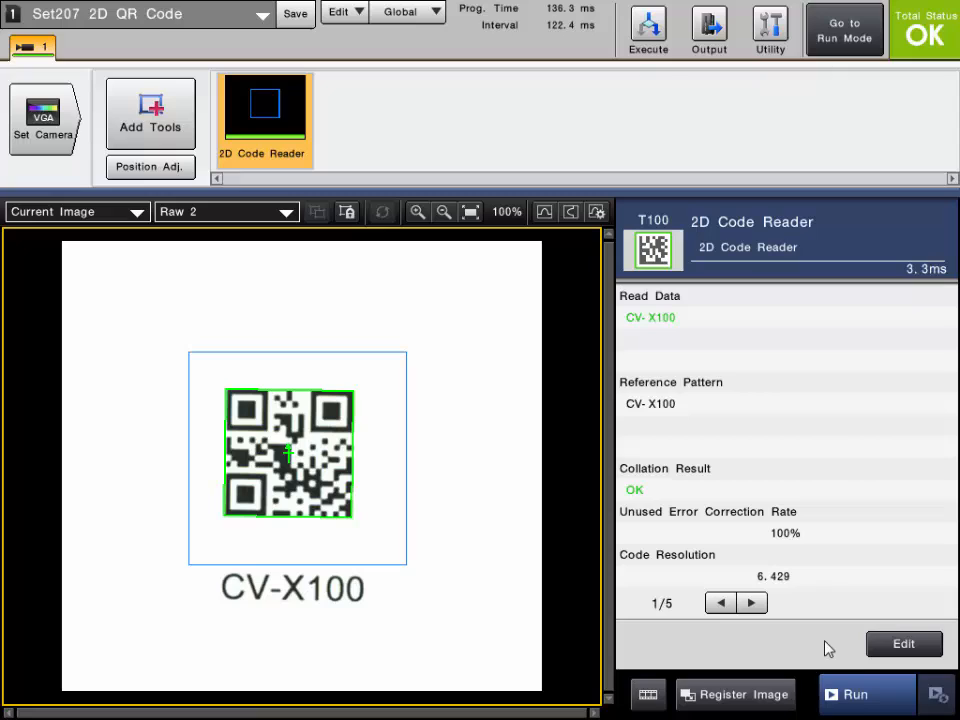
{"action": "left_click", "coordinate": [857, 695]}
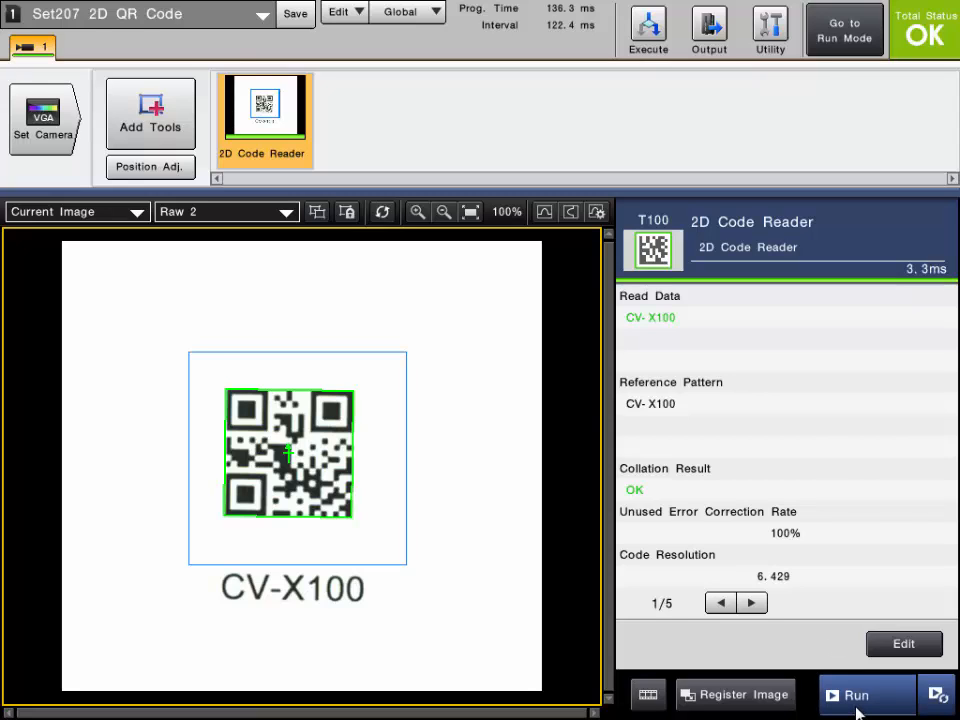
{"action": "left_click", "coordinate": [855, 694]}
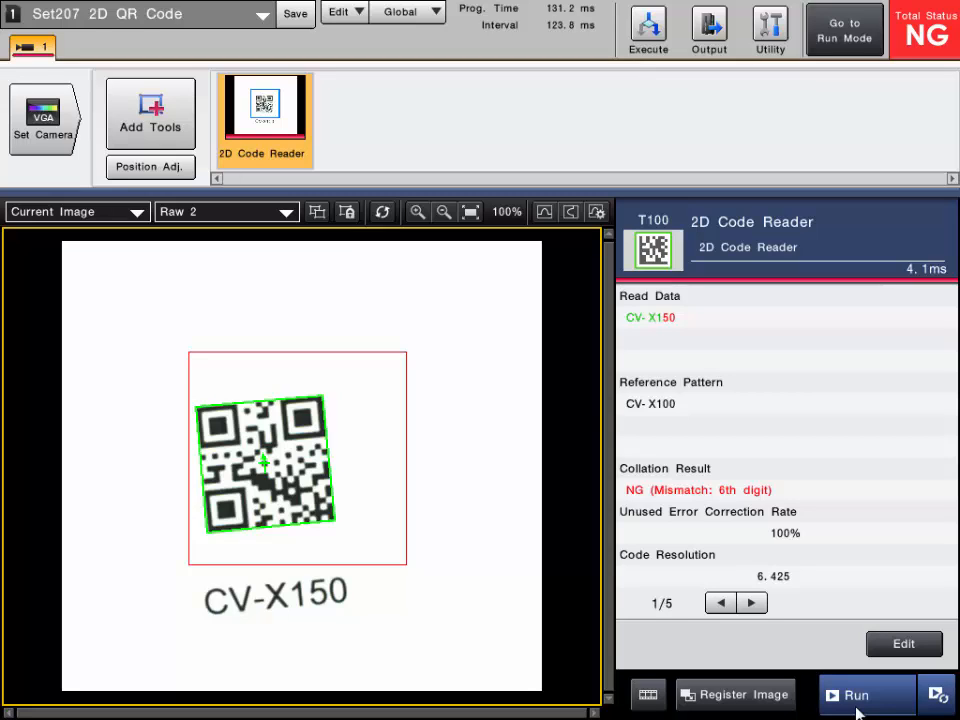
{"action": "left_click", "coordinate": [855, 695]}
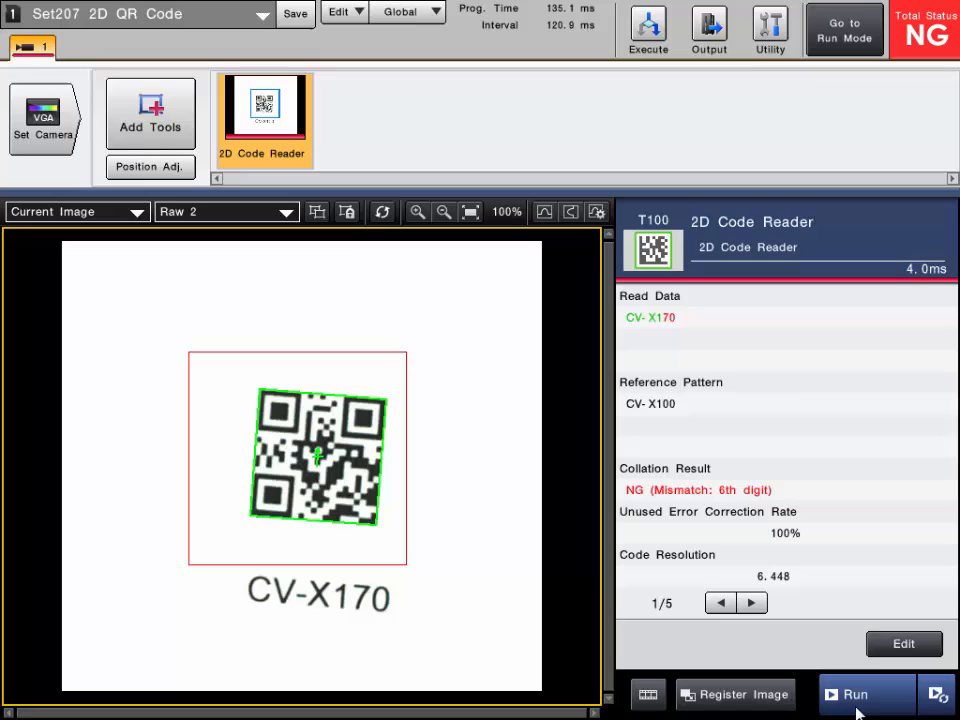
{"action": "left_click", "coordinate": [855, 694]}
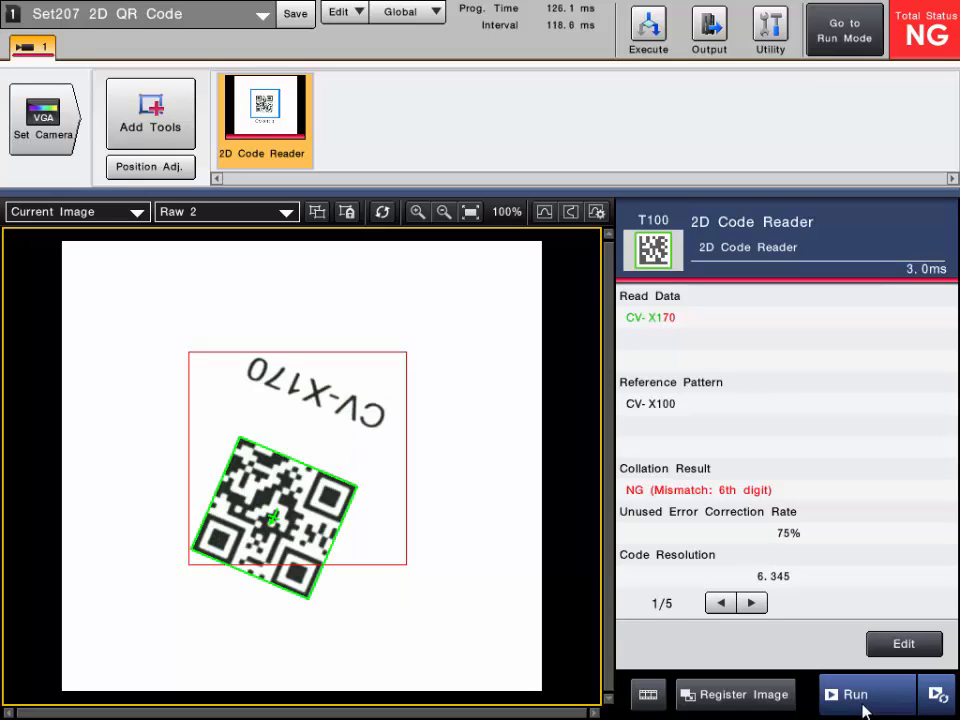
{"action": "mouse_move", "coordinate": [820, 655]}
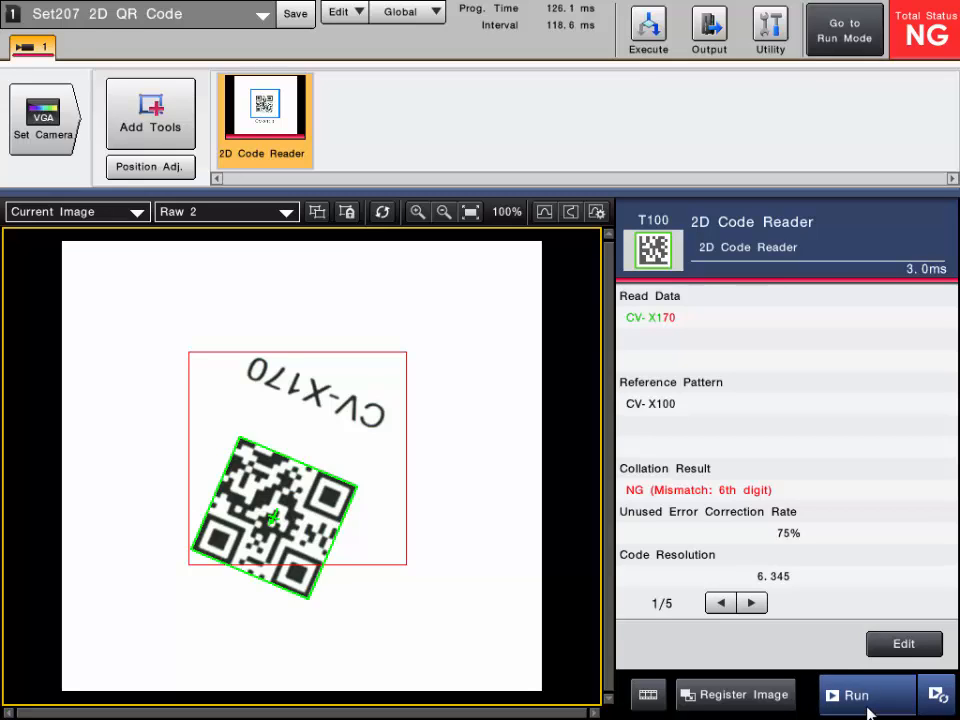
{"action": "left_click", "coordinate": [855, 694]}
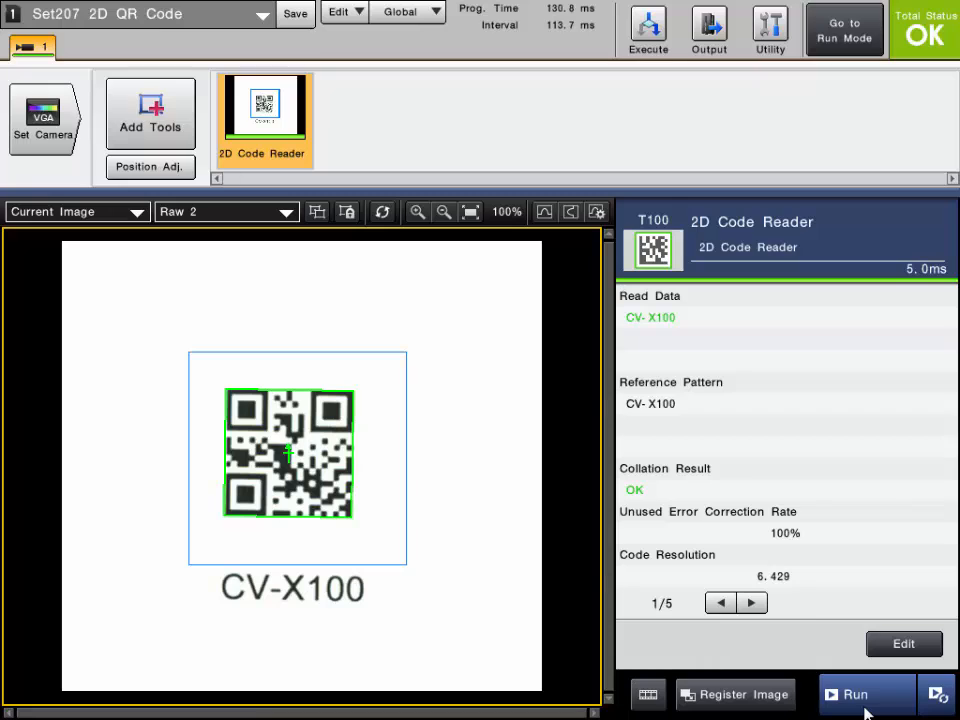
{"action": "mouse_move", "coordinate": [871, 567]}
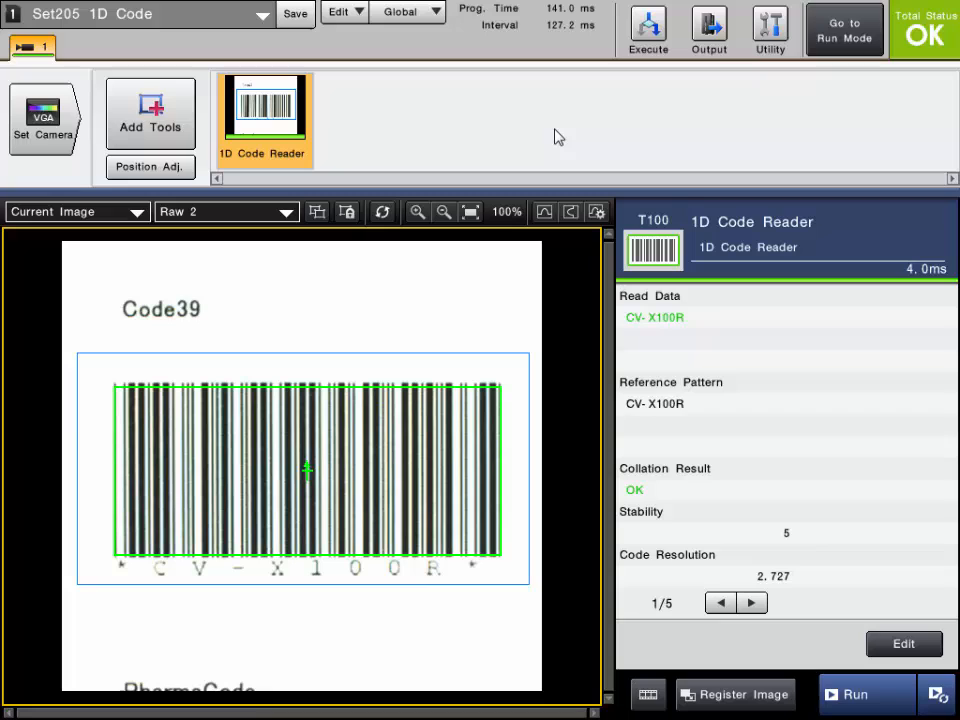
{"action": "mouse_move", "coordinate": [669, 337]}
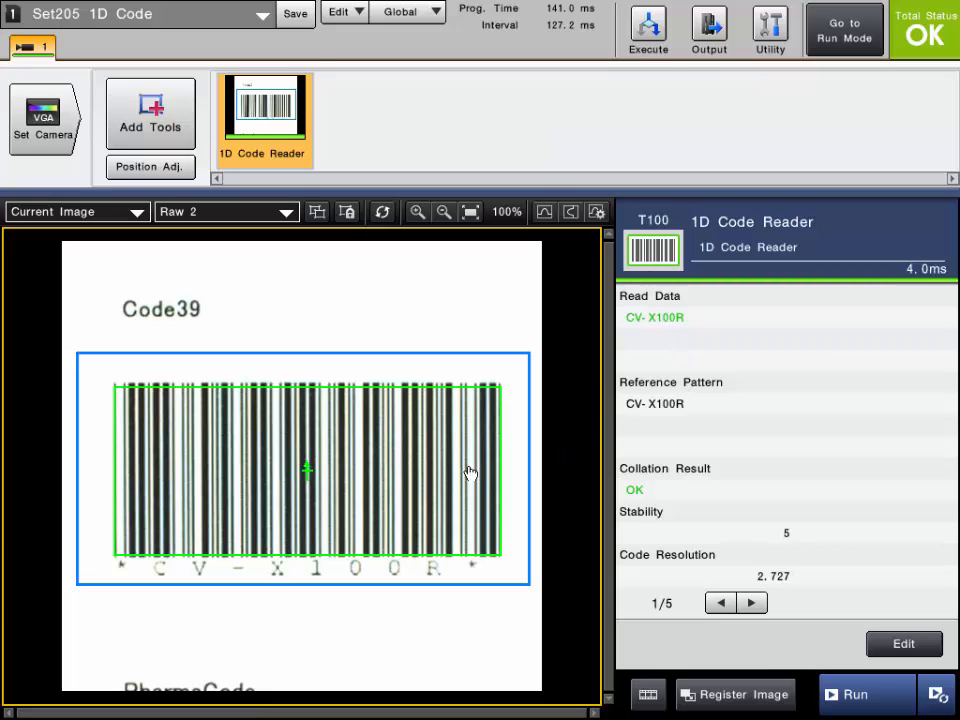
{"action": "mouse_move", "coordinate": [643, 338]}
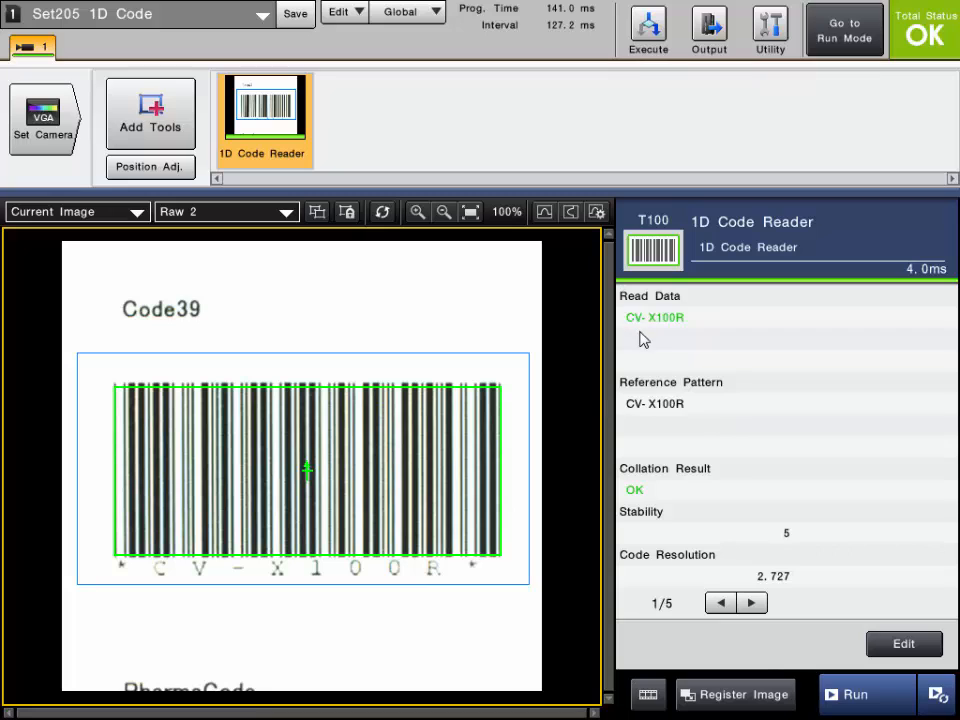
{"action": "mouse_move", "coordinate": [760, 412]}
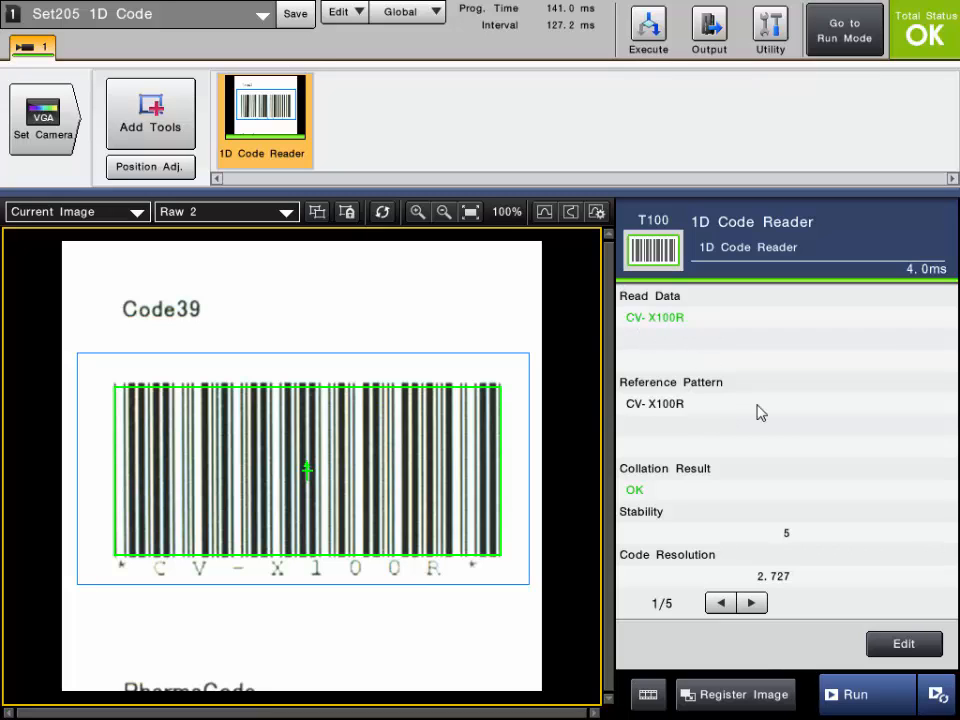
{"action": "mouse_move", "coordinate": [782, 548]}
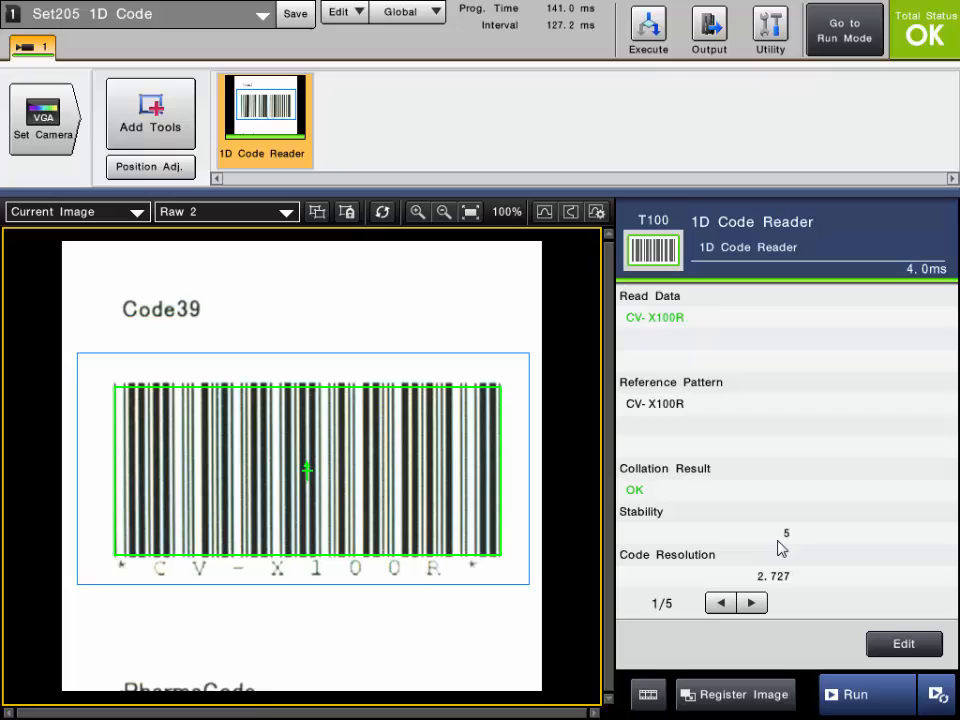
Run the Code39 barcode samples, ending on CV-X100R, and open the 1D Code Reader settings
{"action": "left_click", "coordinate": [853, 694]}
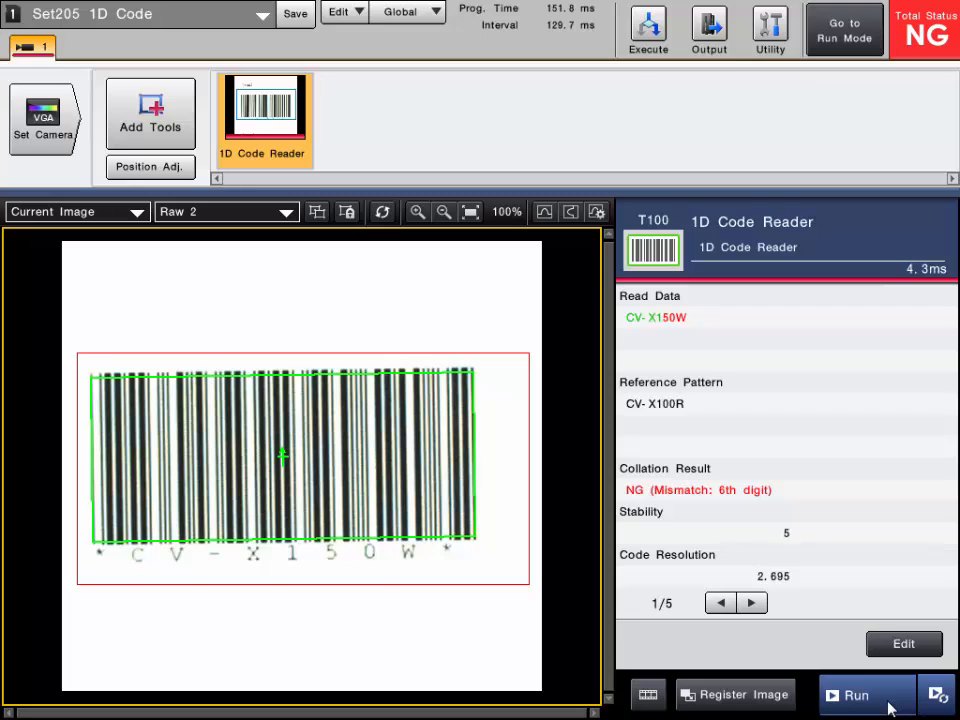
{"action": "left_click", "coordinate": [854, 694]}
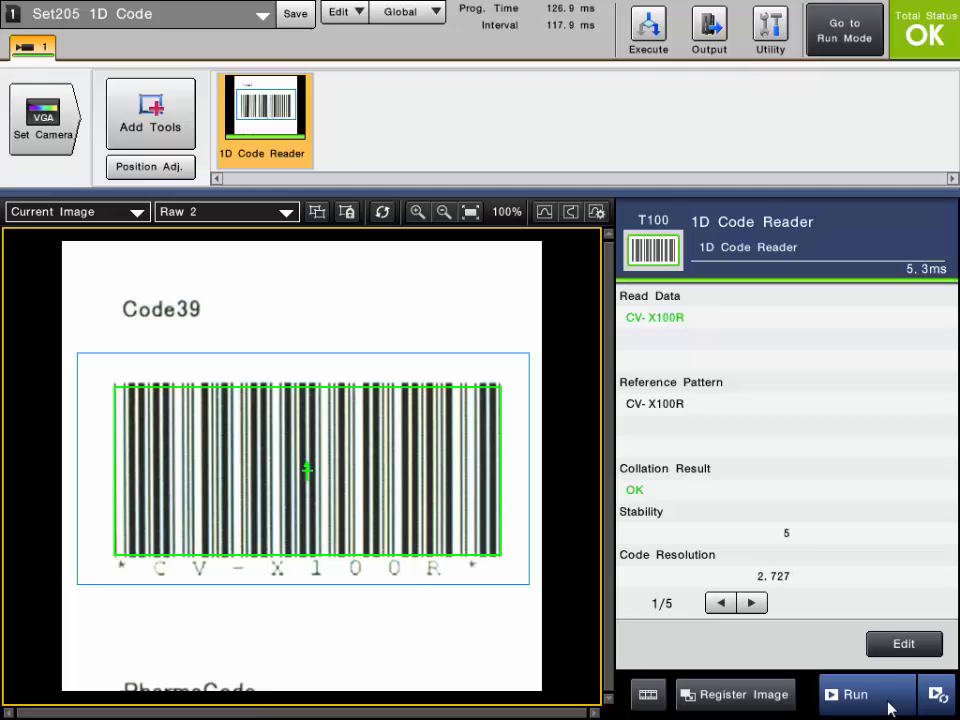
{"action": "left_click", "coordinate": [903, 643]}
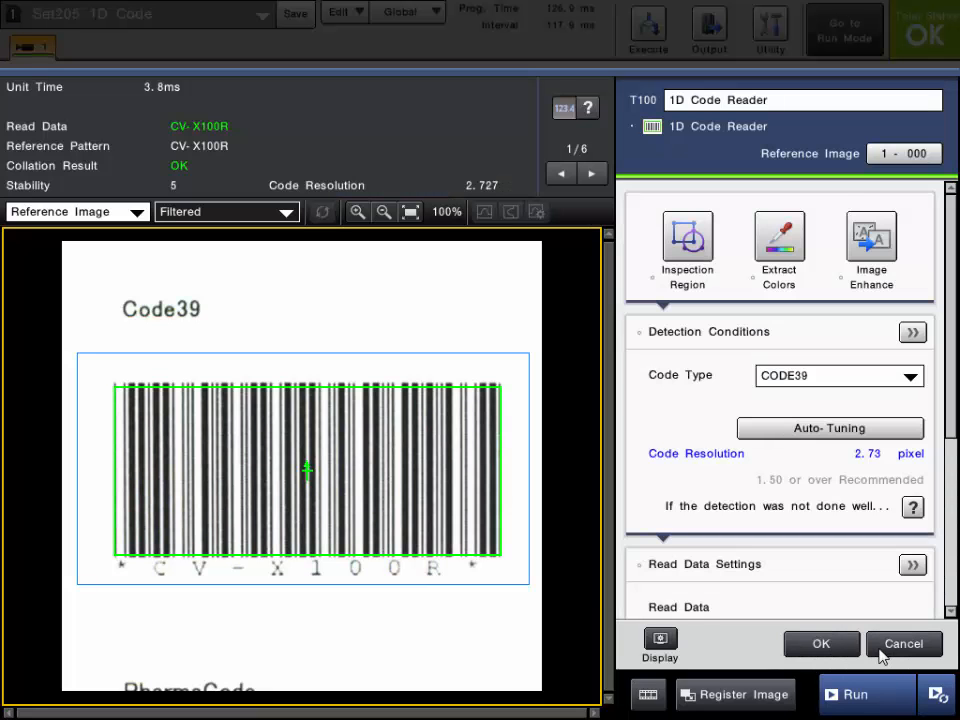
{"action": "left_click", "coordinate": [906, 376]}
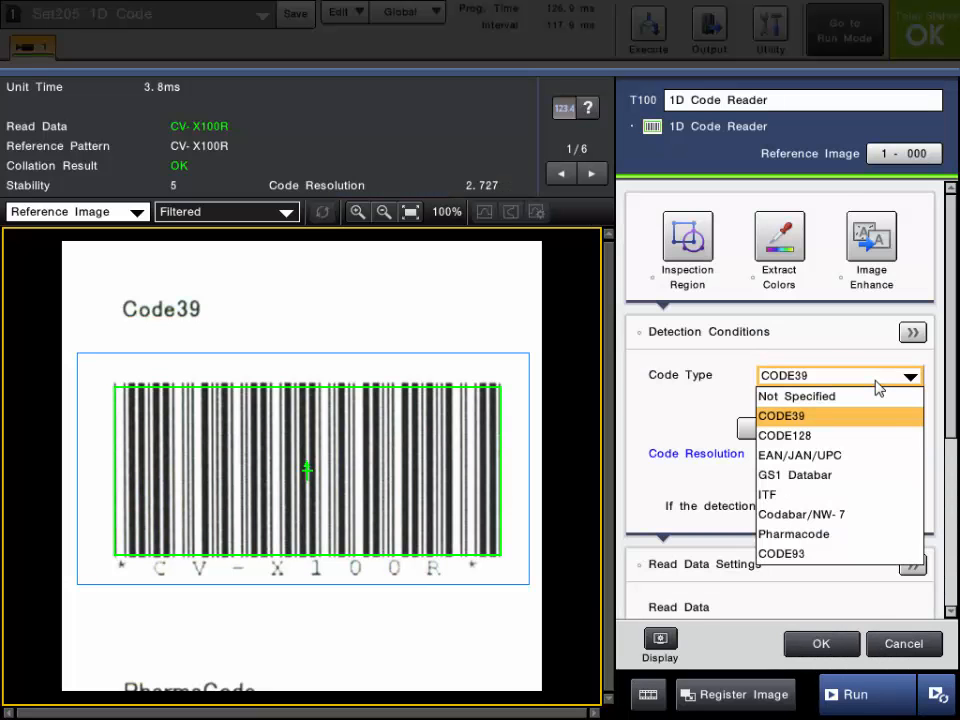
{"action": "mouse_move", "coordinate": [862, 513]}
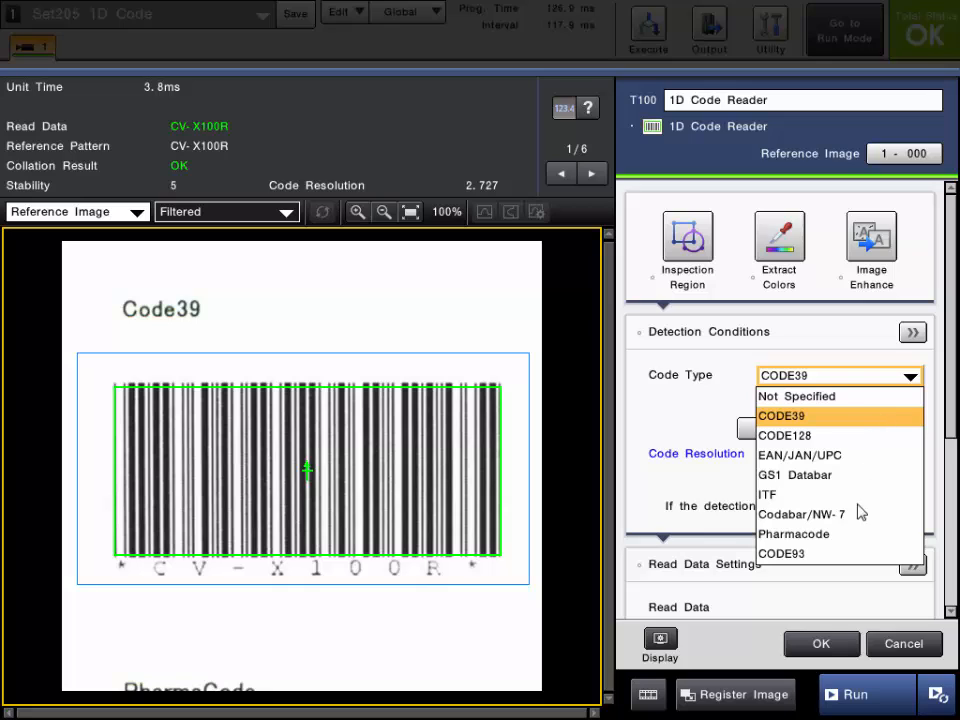
{"action": "mouse_move", "coordinate": [858, 423]}
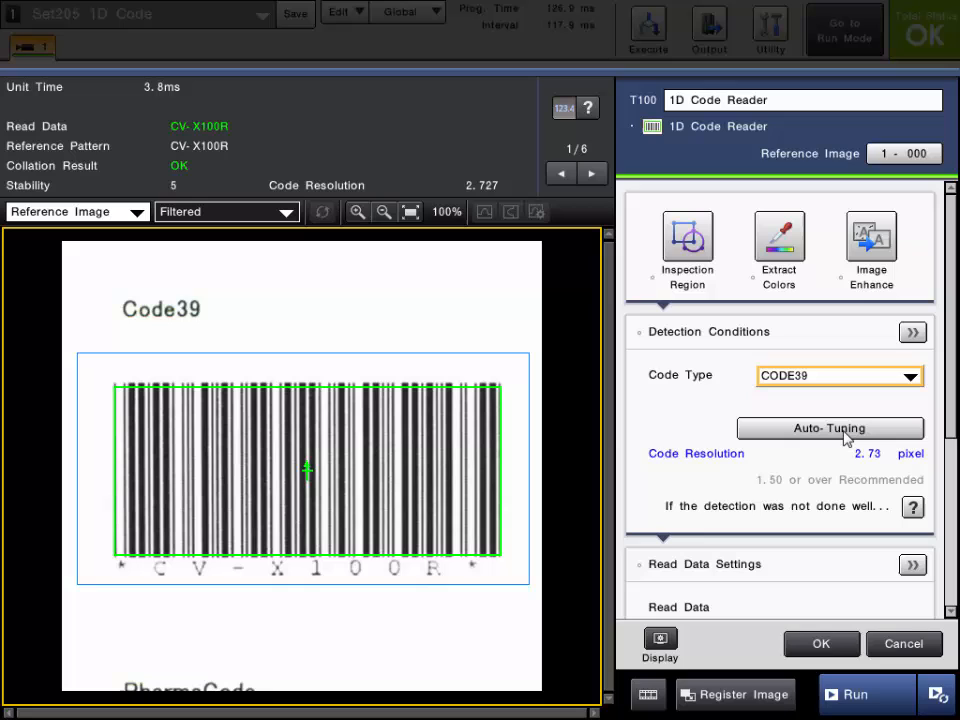
{"action": "left_click", "coordinate": [911, 332]}
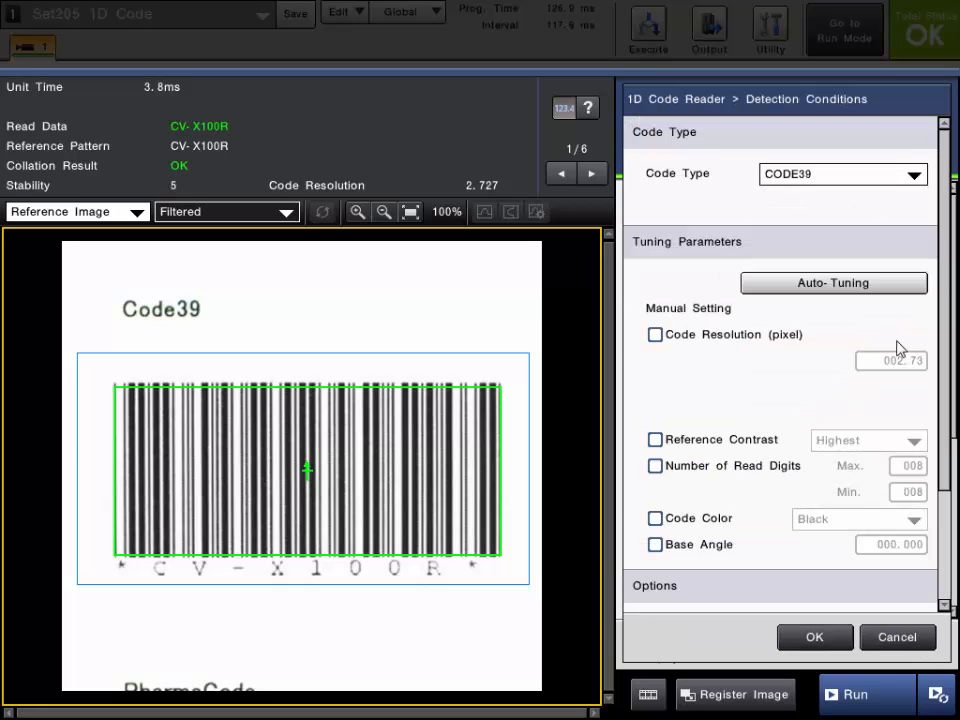
{"action": "mouse_move", "coordinate": [858, 368]}
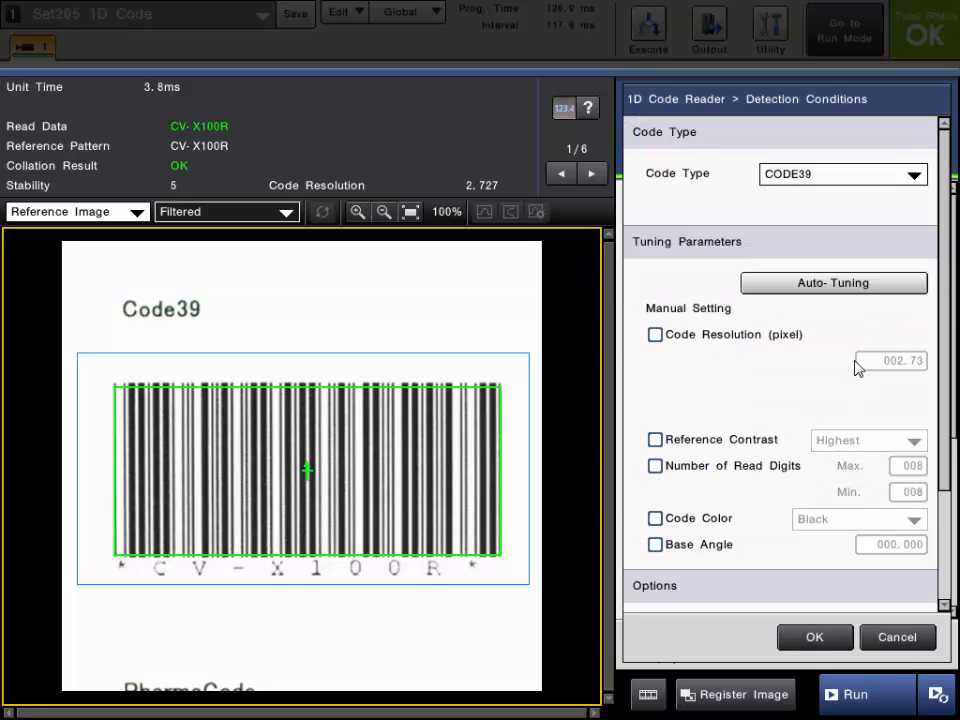
{"action": "scroll", "scroll_direction": "down", "scroll_amount": 3}
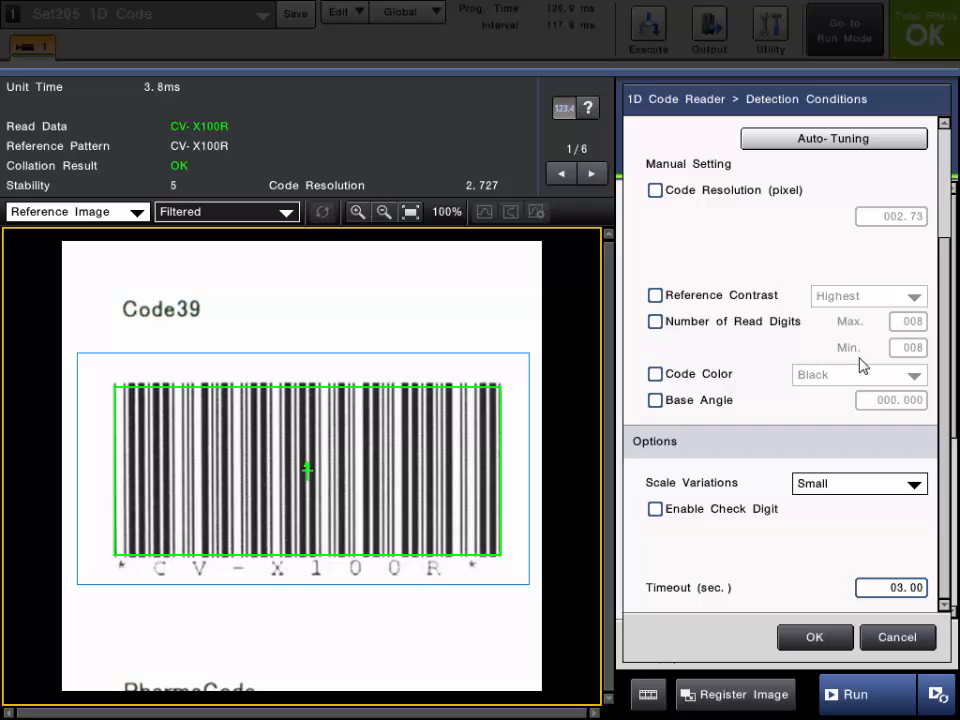
{"action": "scroll", "scroll_direction": "up", "scroll_amount": 3}
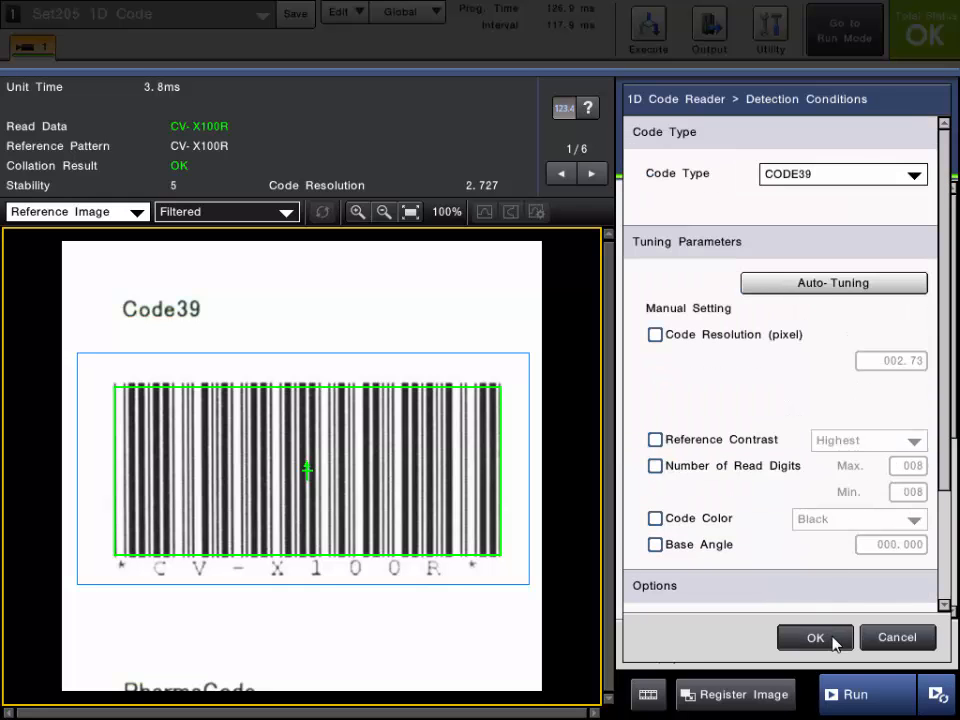
{"action": "left_click", "coordinate": [815, 637]}
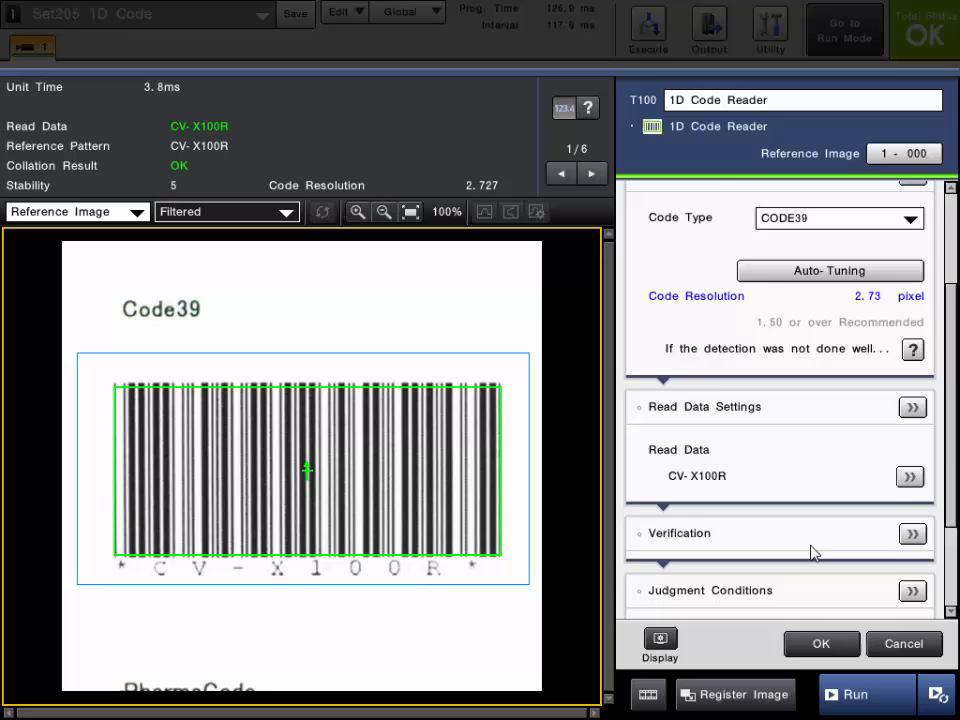
Review the 1D Code Reader's detailed judgment conditions and confirm its settings
{"action": "scroll", "scroll_direction": "down", "scroll_amount": 3}
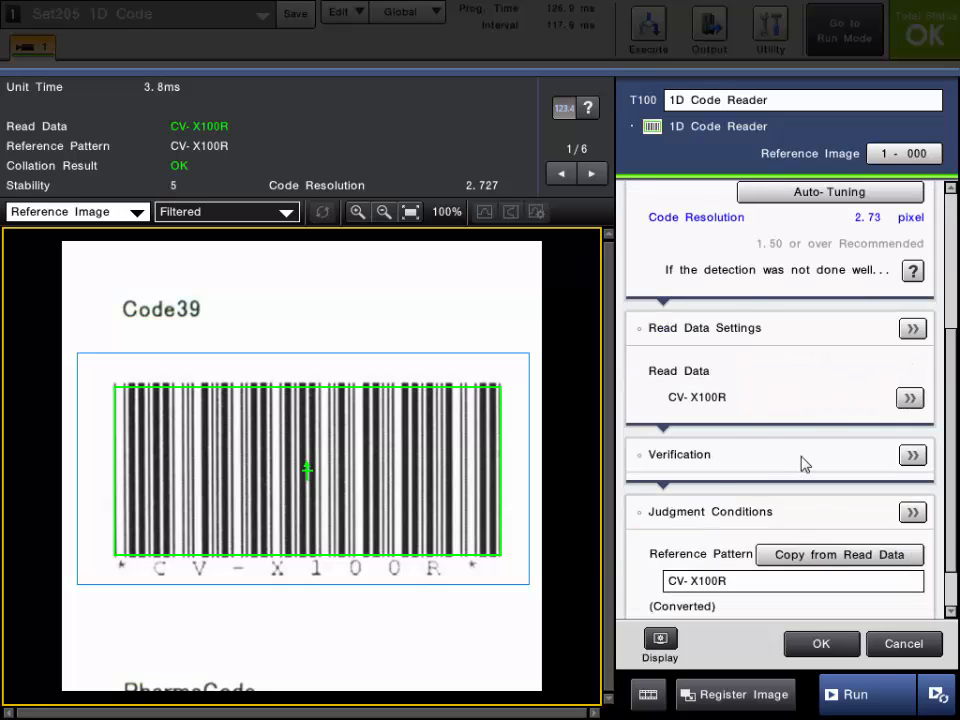
{"action": "left_click", "coordinate": [911, 512]}
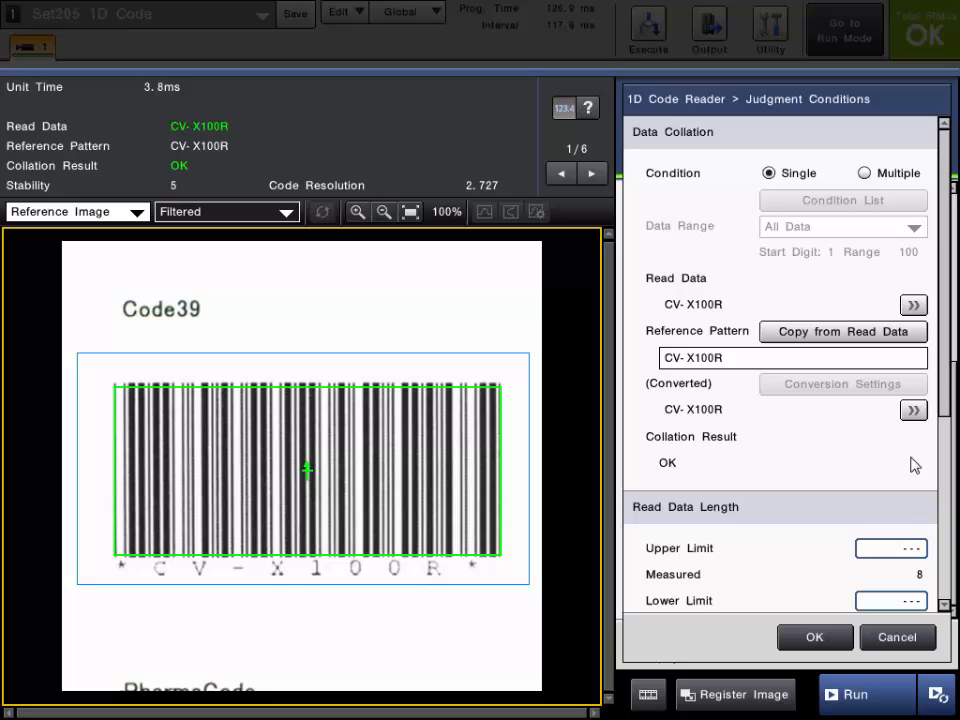
{"action": "mouse_move", "coordinate": [868, 485]}
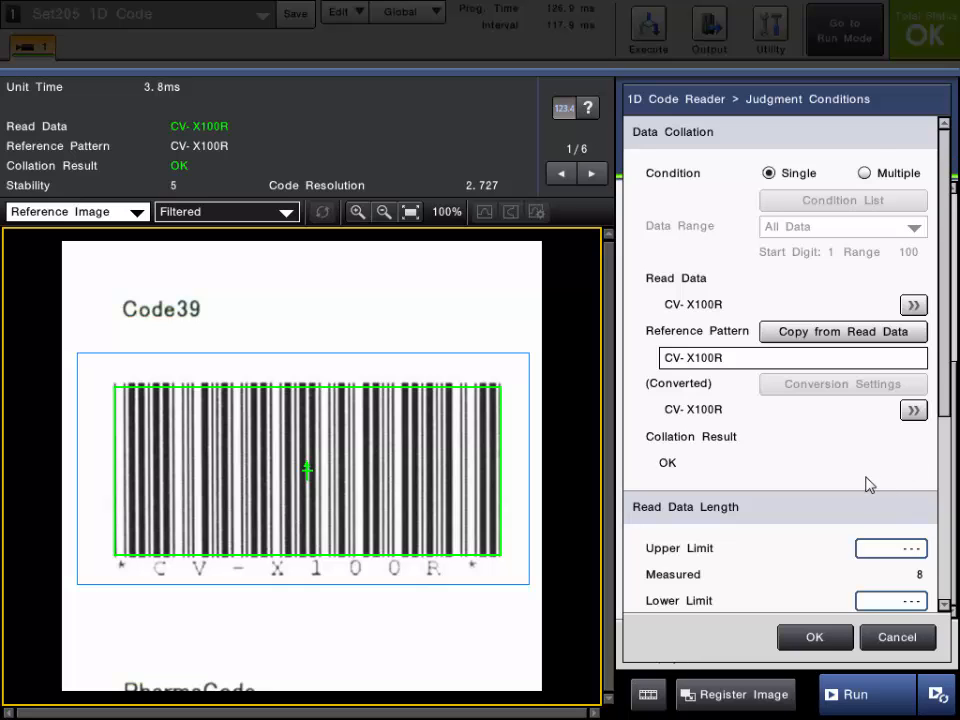
{"action": "scroll", "scroll_direction": "down", "scroll_amount": 3}
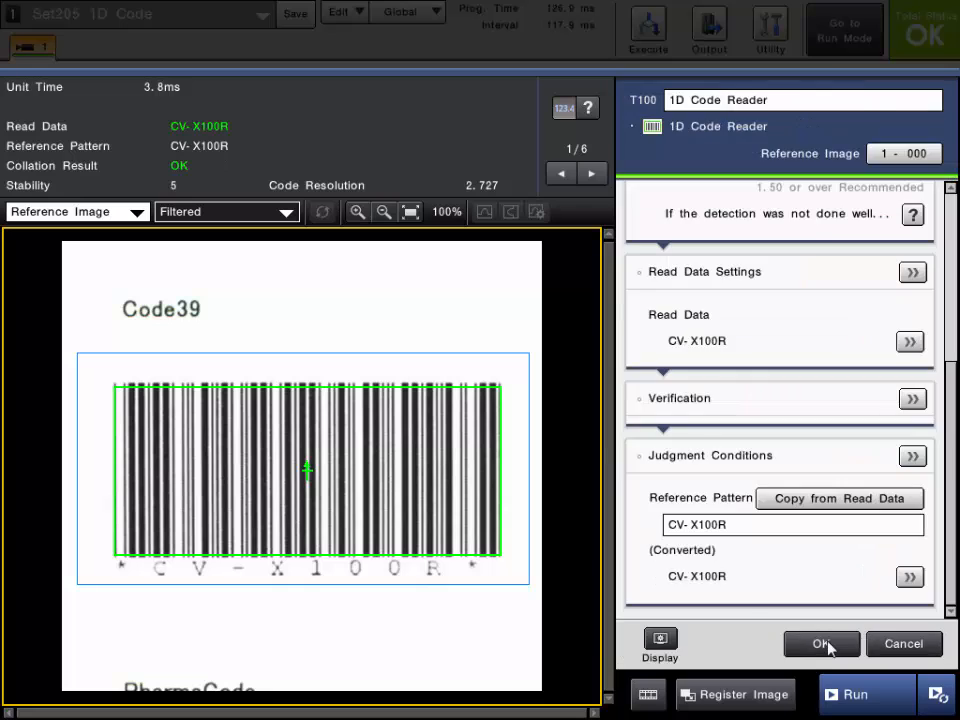
{"action": "left_click", "coordinate": [821, 643]}
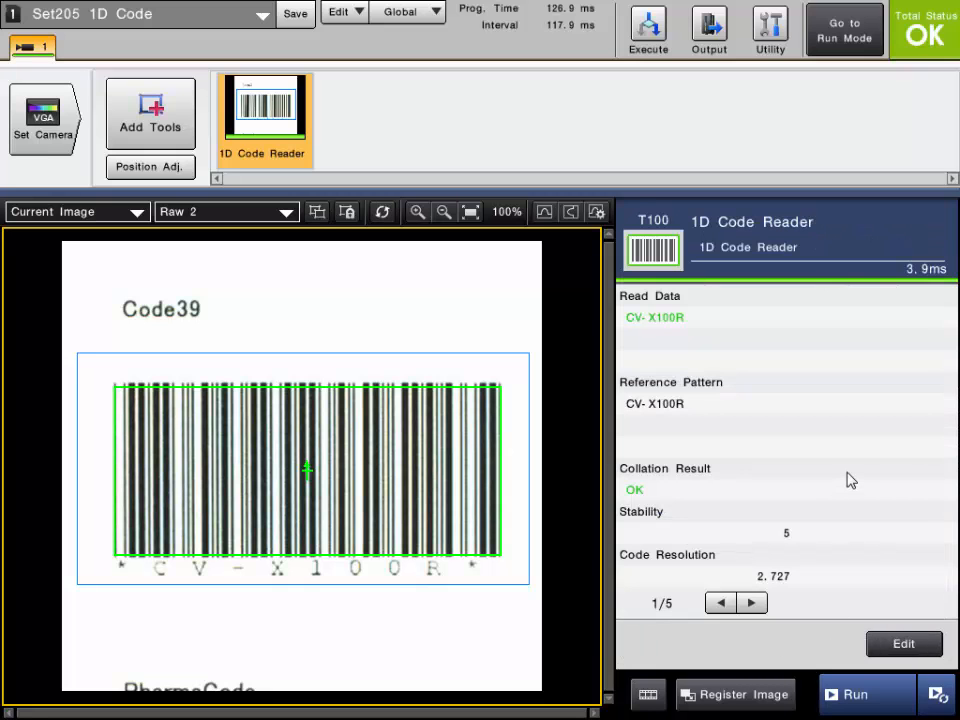